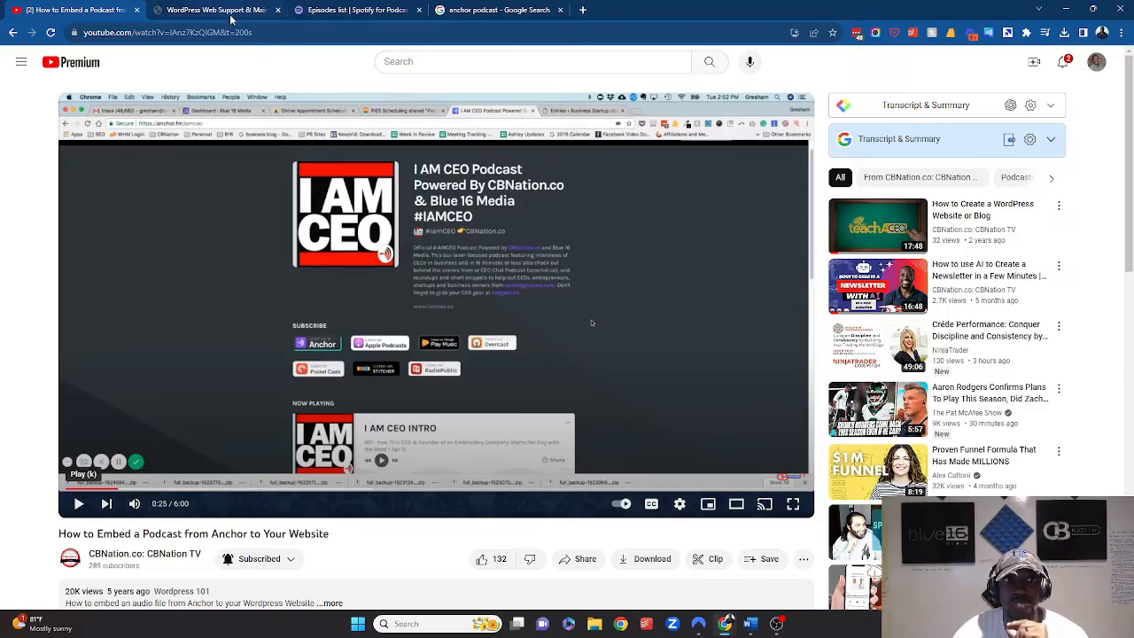
Scroll the Spotify for Podcasters episode list down to the published Throwback blogging tips episode
{"action": "left_click", "coordinate": [217, 10]}
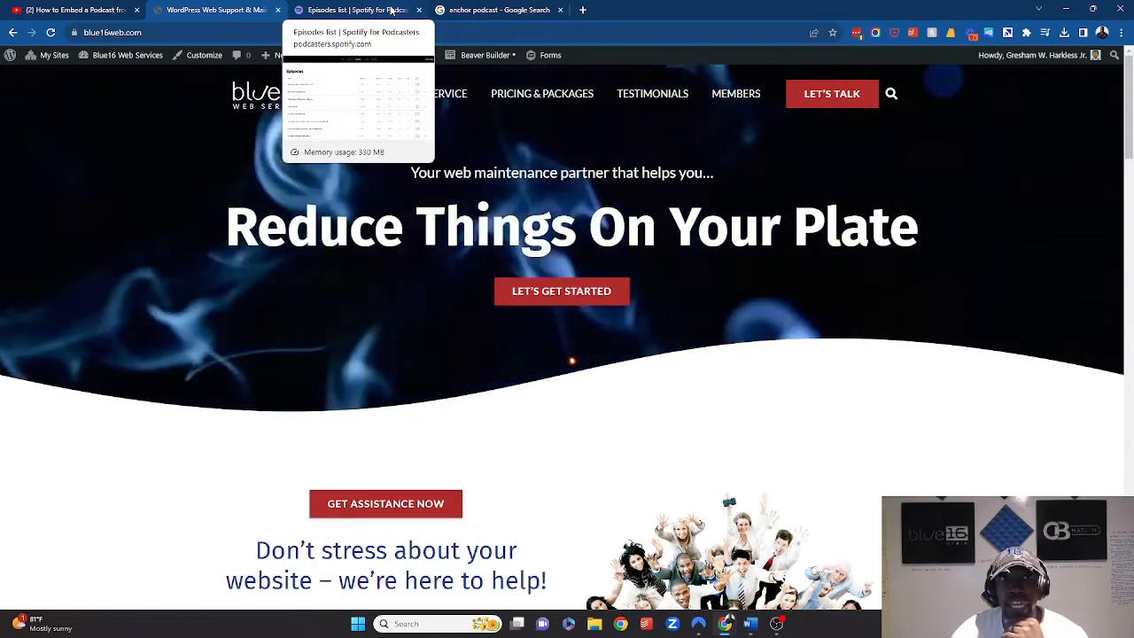
{"action": "left_click", "coordinate": [354, 10]}
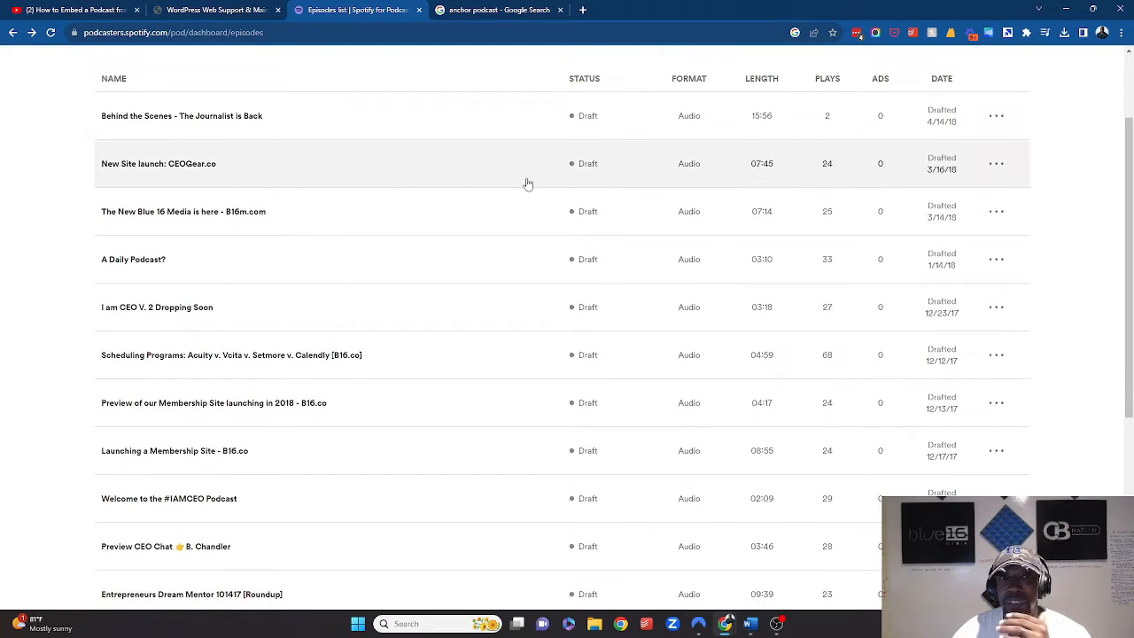
{"action": "scroll", "scroll_direction": "up", "scroll_amount": 3}
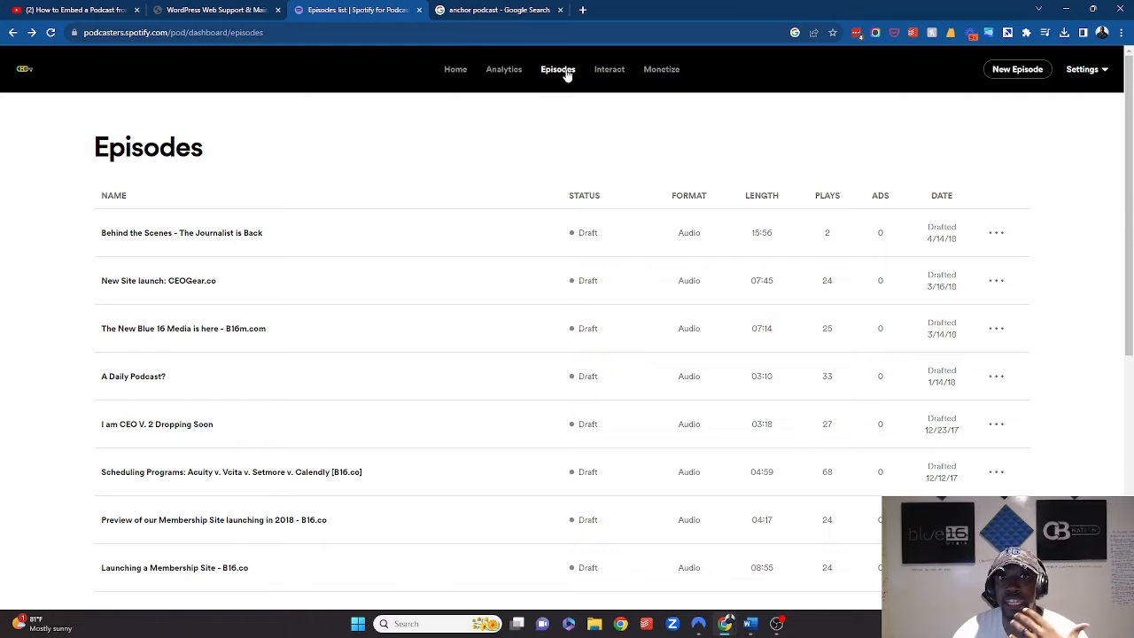
{"action": "scroll", "scroll_direction": "down", "scroll_amount": 3}
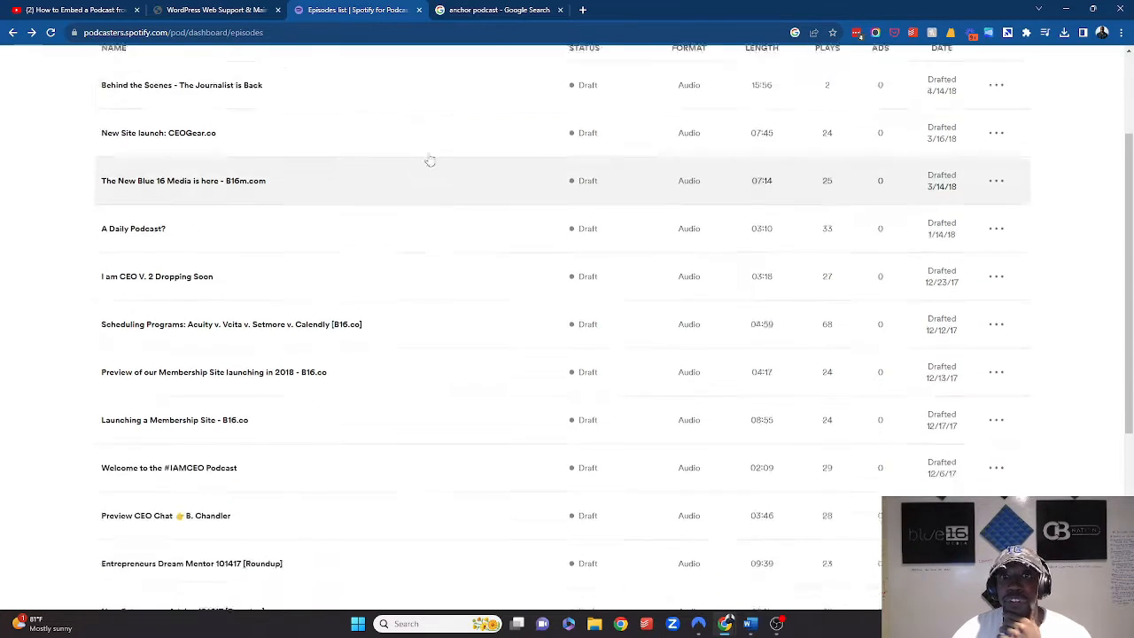
{"action": "scroll", "scroll_direction": "down", "scroll_amount": 3}
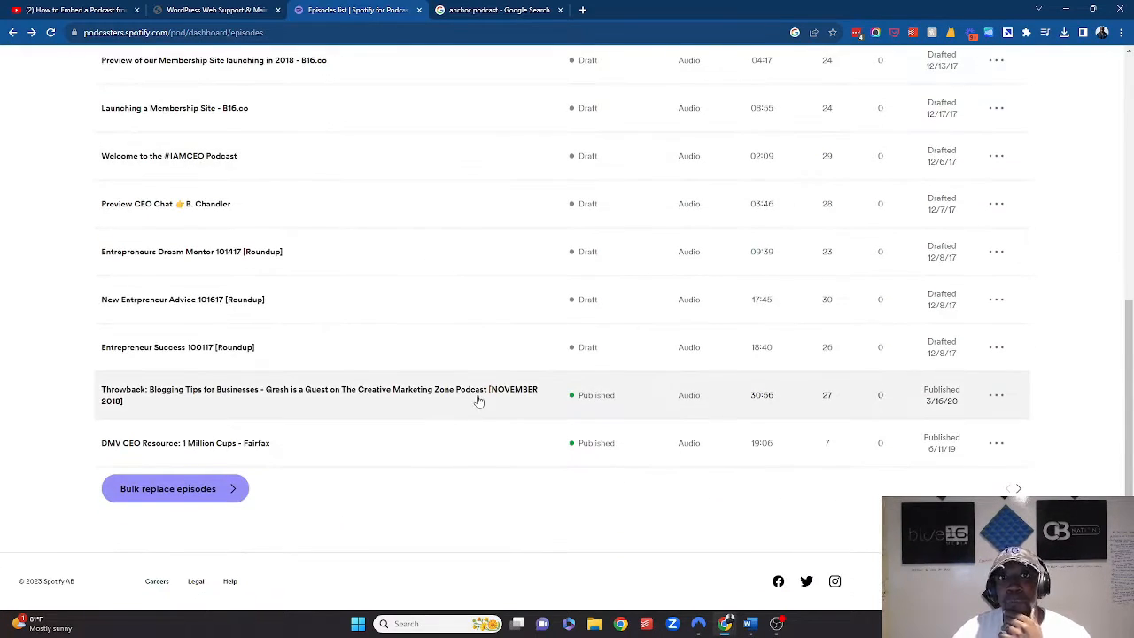
{"action": "mouse_move", "coordinate": [485, 401]}
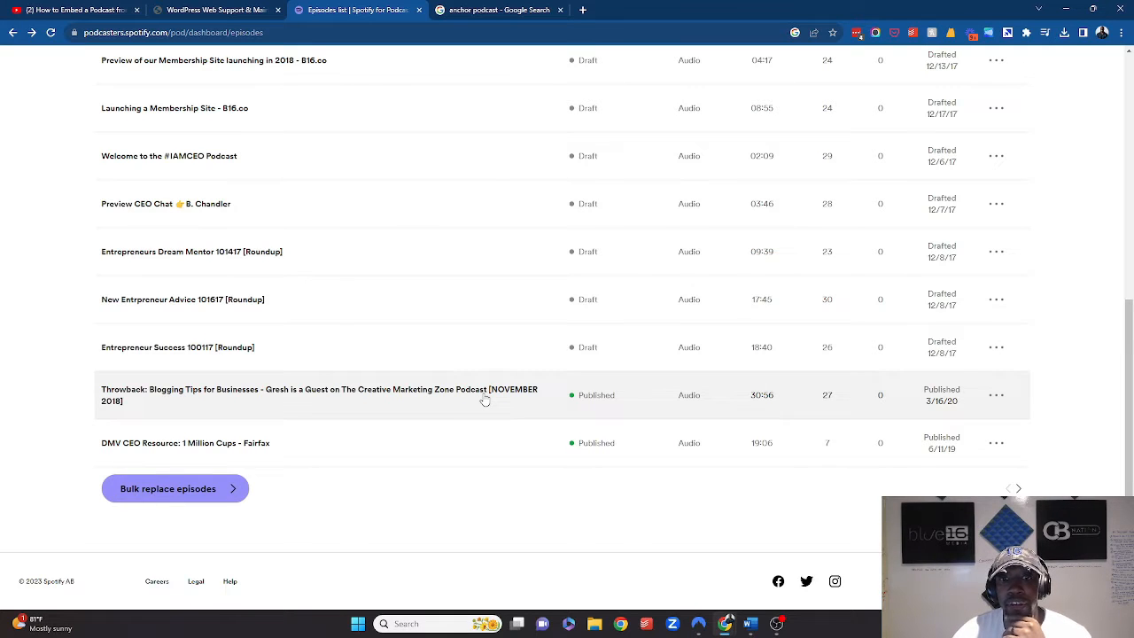
Open the Throwback episode page to copy its embed code, then start a new WordPress post
{"action": "left_click", "coordinate": [319, 395]}
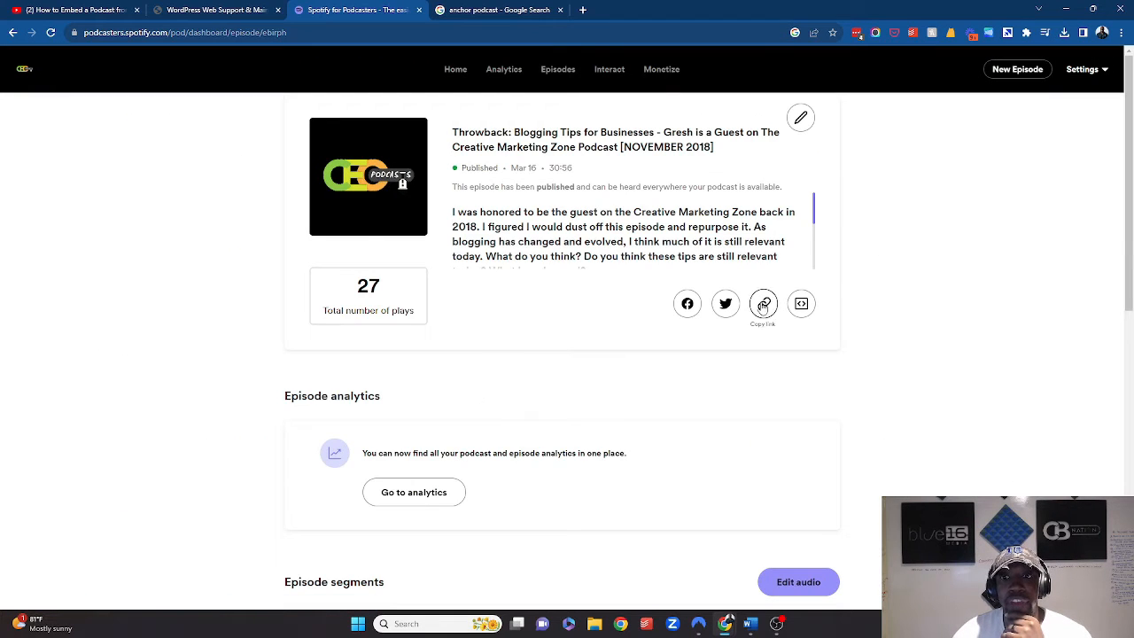
{"action": "mouse_move", "coordinate": [801, 304]}
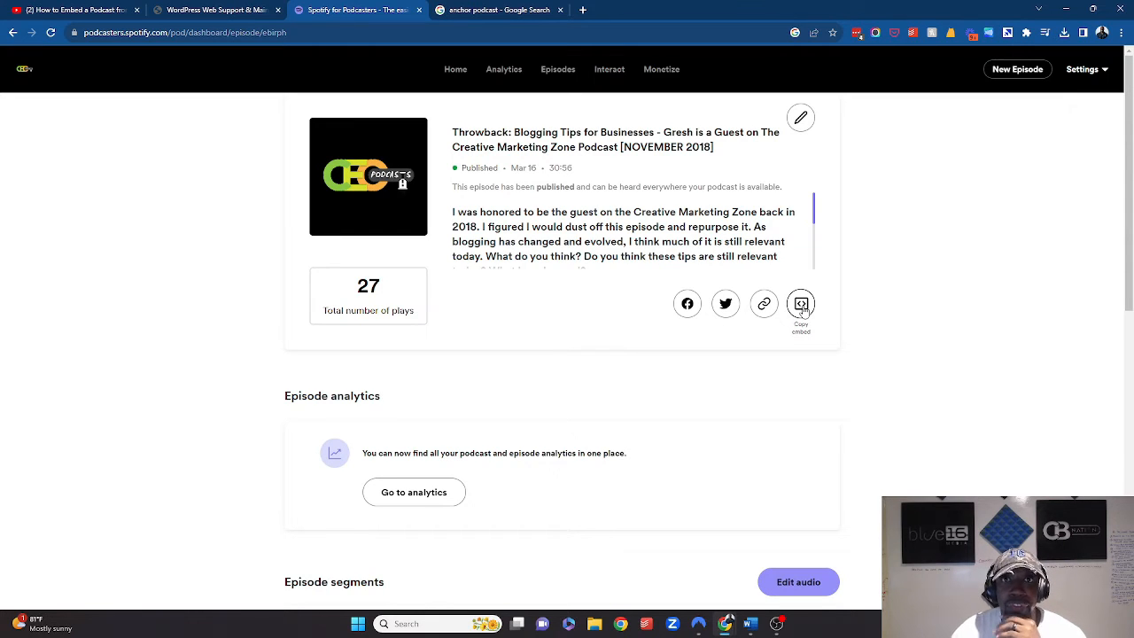
{"action": "mouse_move", "coordinate": [466, 179]}
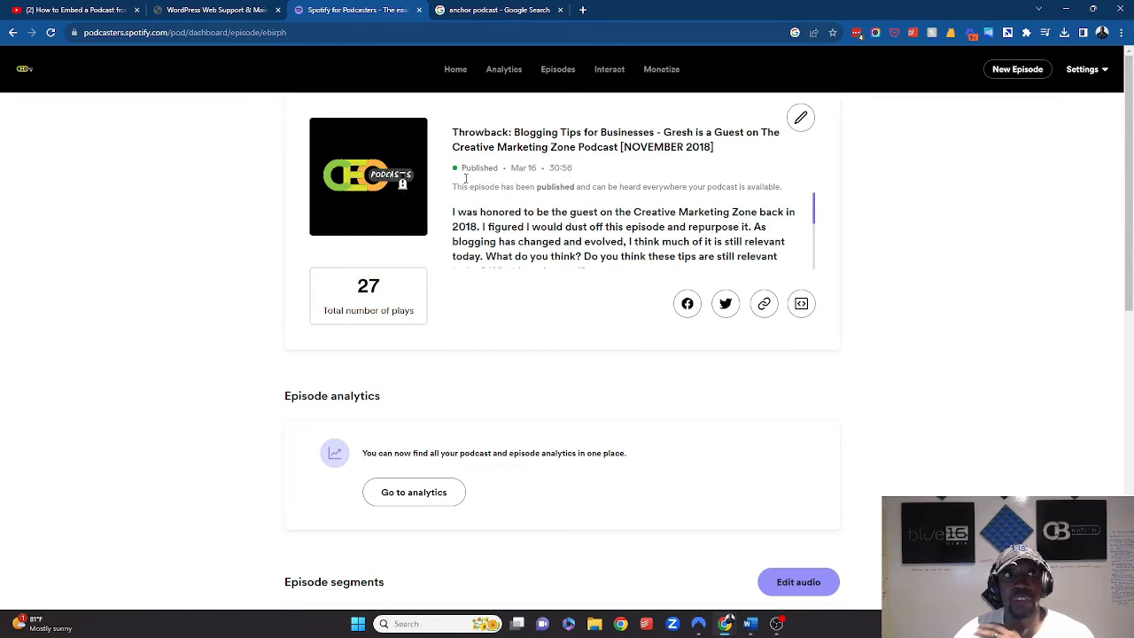
{"action": "left_click", "coordinate": [217, 10]}
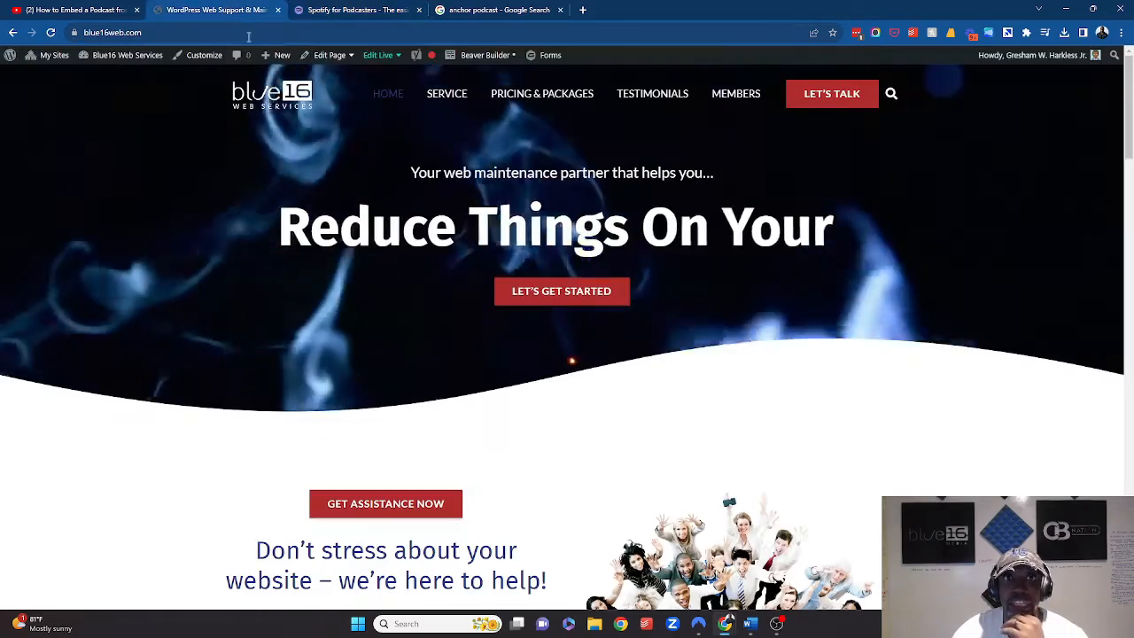
{"action": "left_click", "coordinate": [282, 55]}
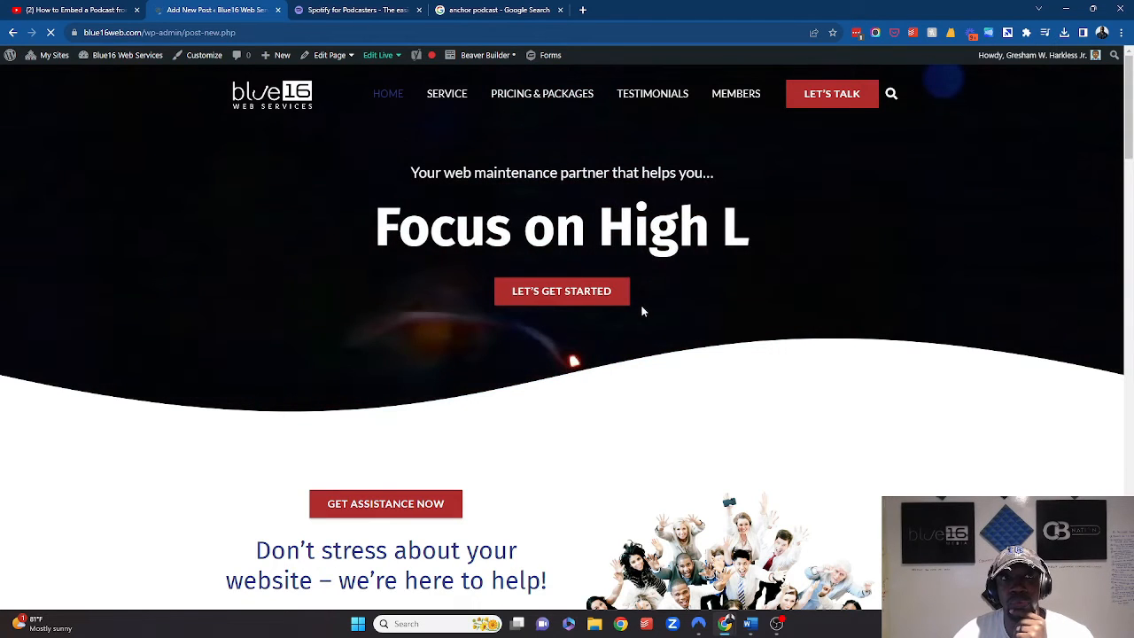
Paste the Spotify iframe embed code into the post's Text body and copy the episode title
{"action": "left_click", "coordinate": [204, 9]}
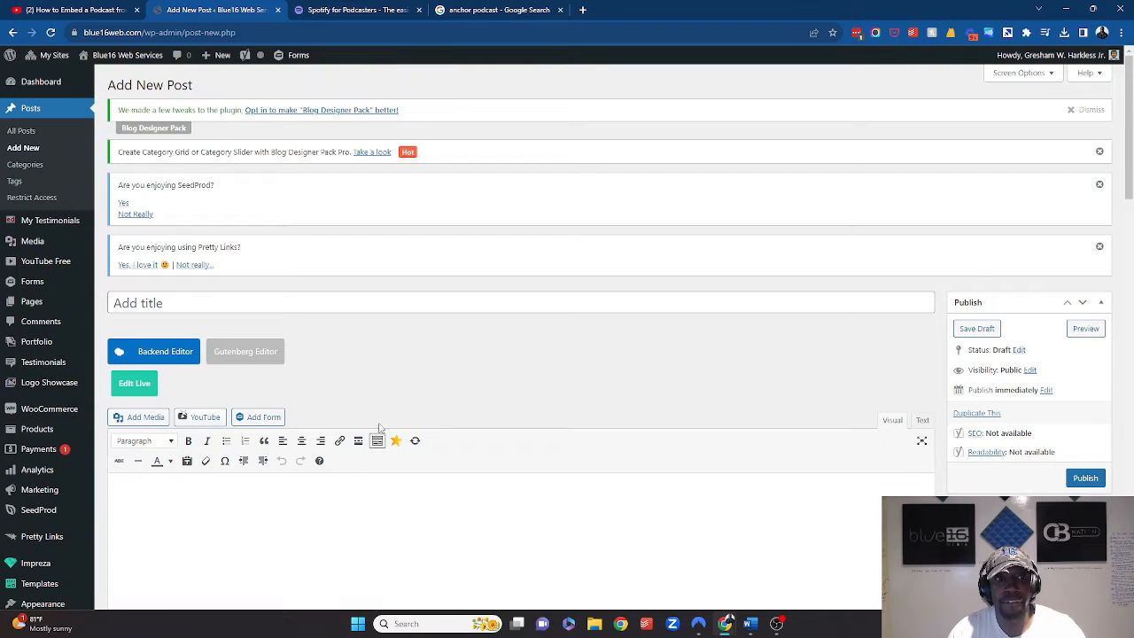
{"action": "left_click", "coordinate": [521, 302]}
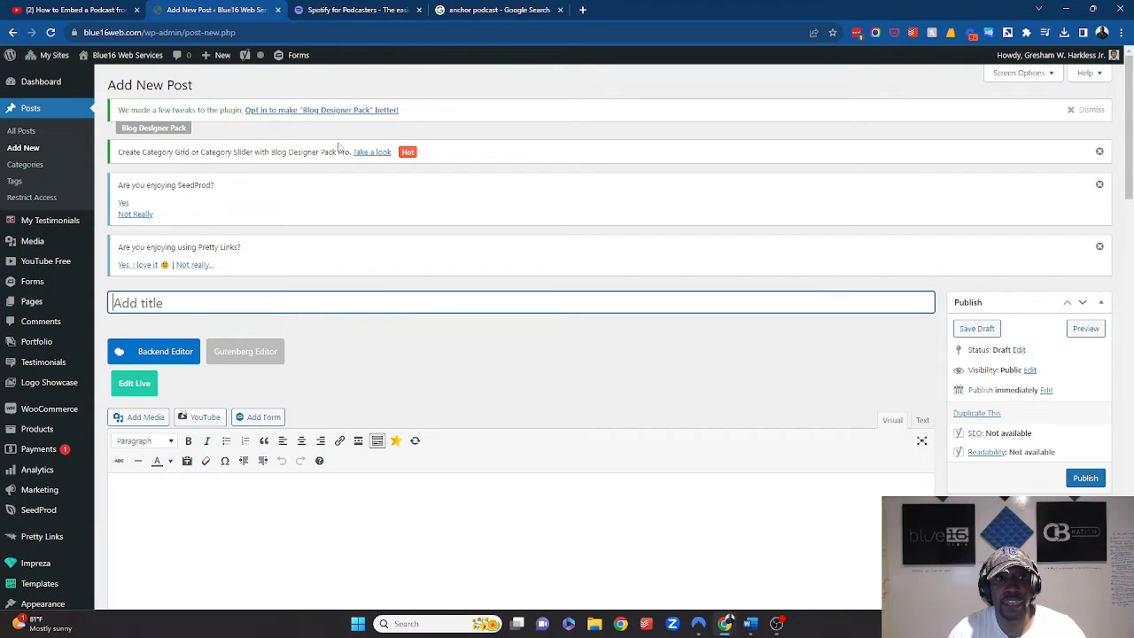
{"action": "scroll", "scroll_direction": "down", "scroll_amount": 3}
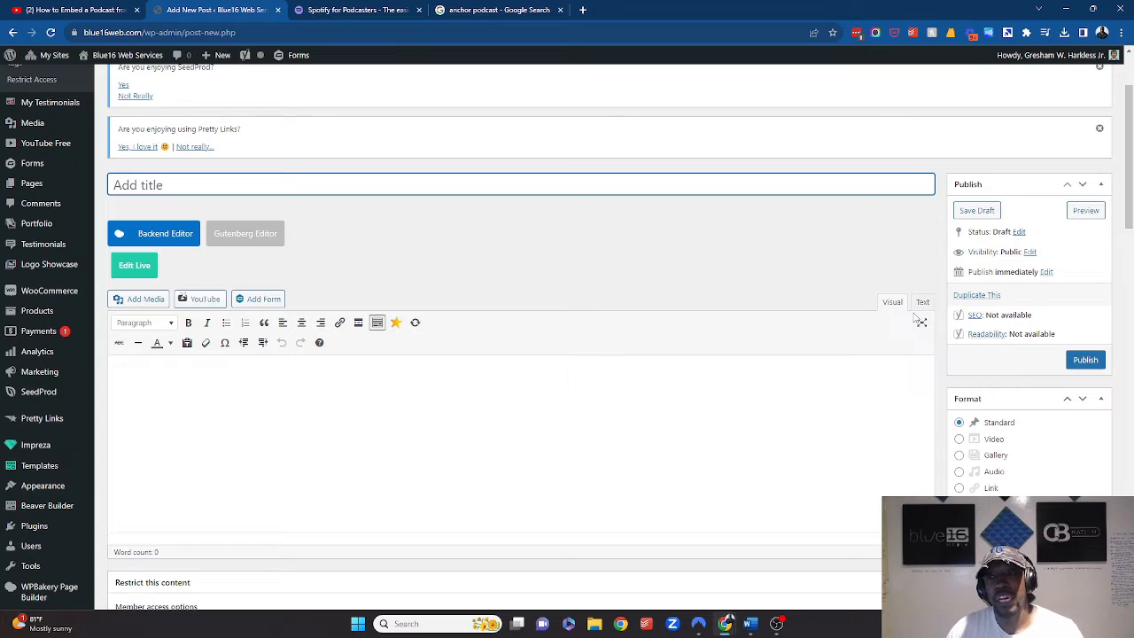
{"action": "left_click", "coordinate": [922, 302]}
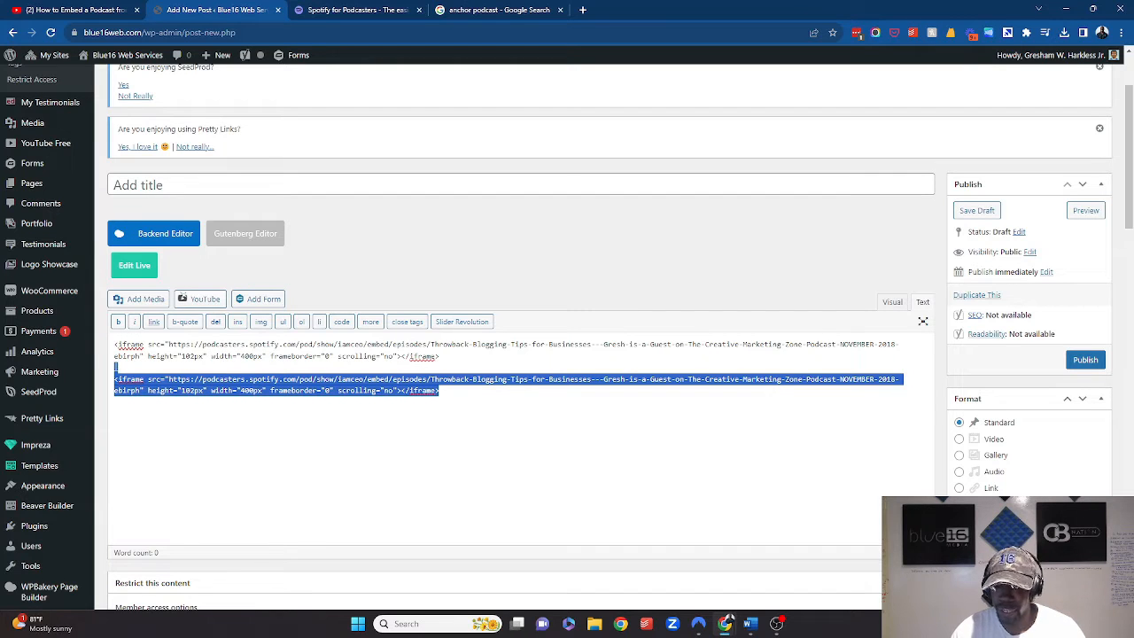
{"action": "left_click", "coordinate": [359, 9]}
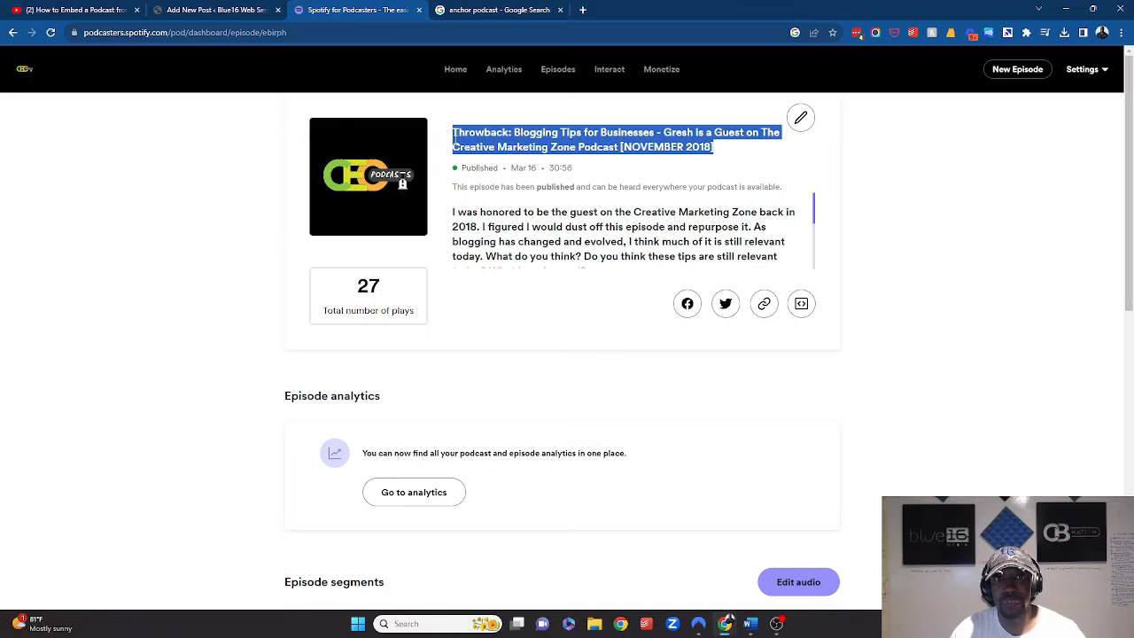
{"action": "left_click", "coordinate": [216, 10]}
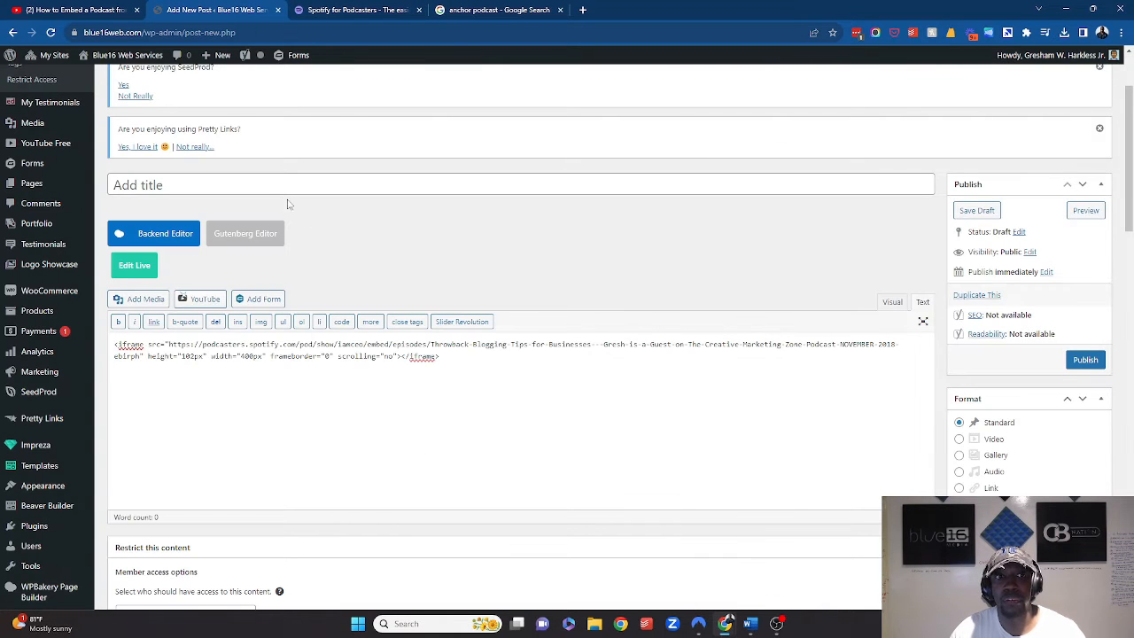
Title the post with the Throwback episode name, tick WordPress category, and add cover art as featured image
{"action": "scroll", "scroll_direction": "down", "scroll_amount": 3}
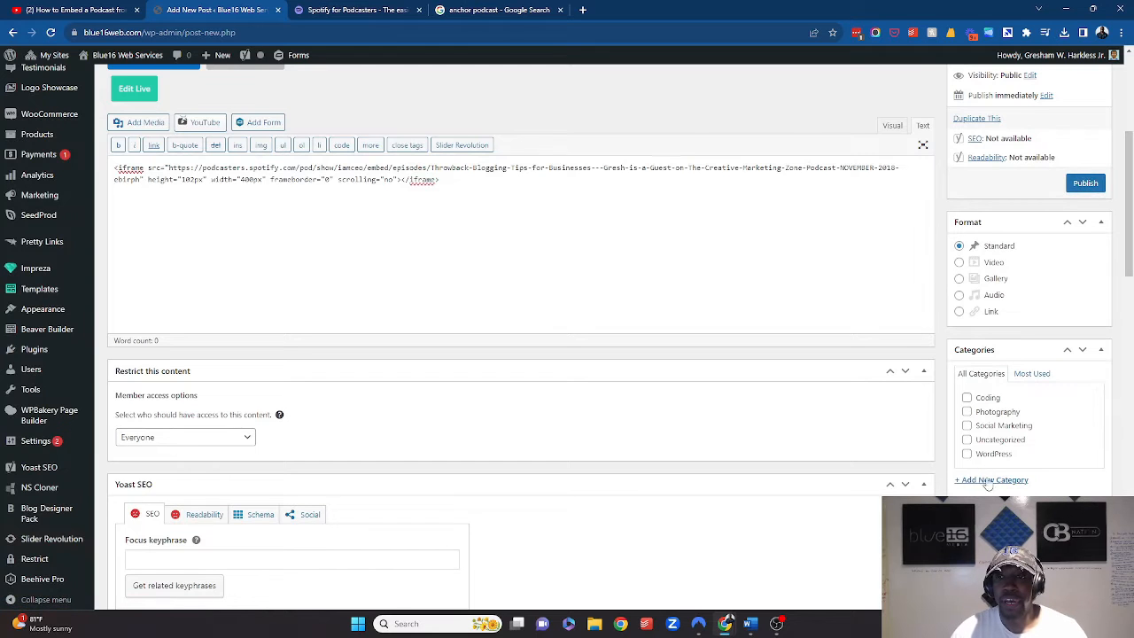
{"action": "left_click", "coordinate": [966, 454]}
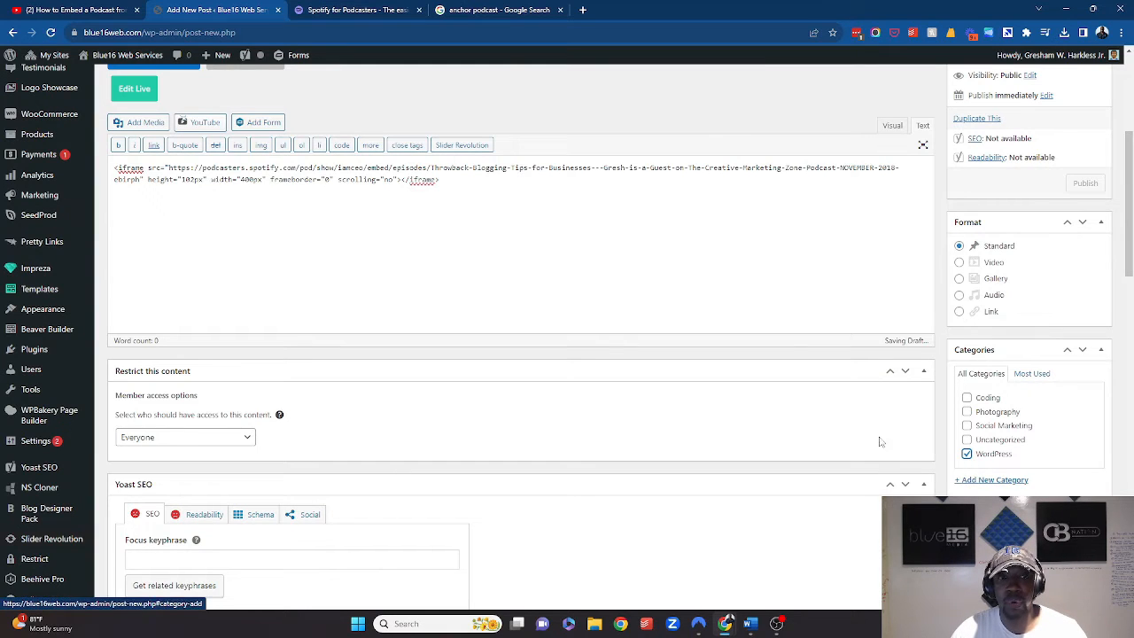
{"action": "scroll", "scroll_direction": "down", "scroll_amount": 3}
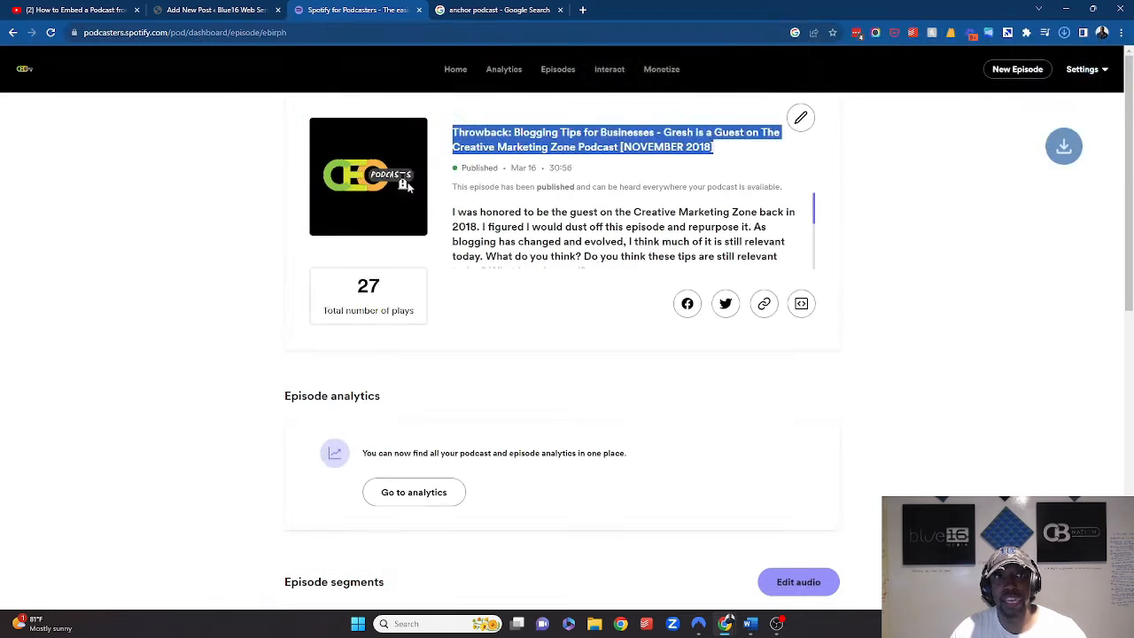
{"action": "left_click", "coordinate": [212, 9]}
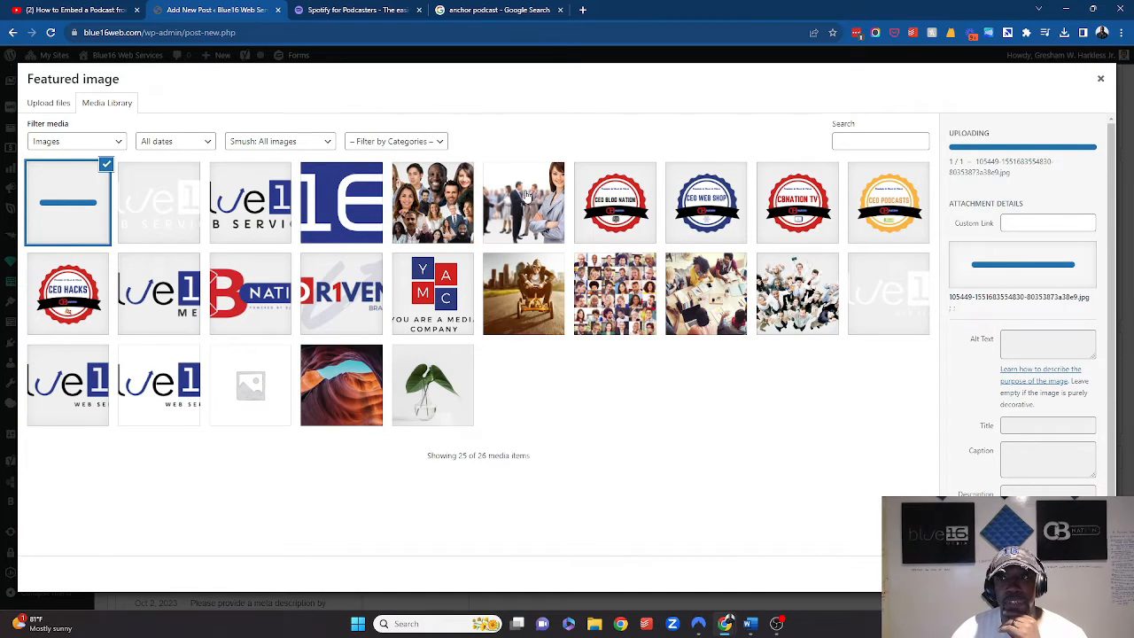
{"action": "left_click", "coordinate": [67, 202]}
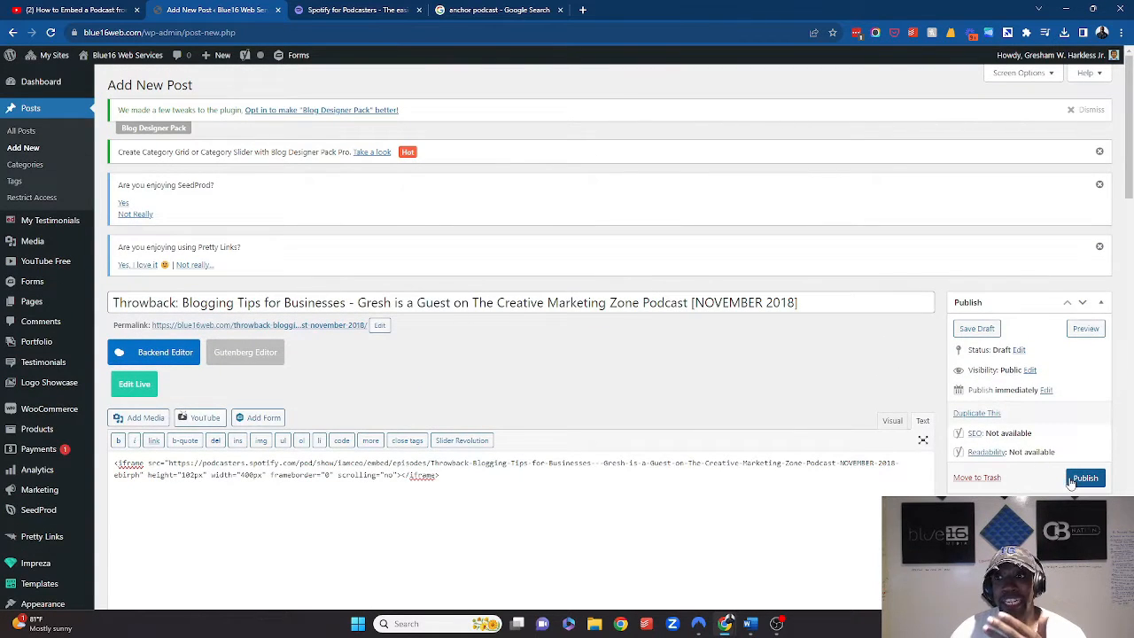
{"action": "mouse_move", "coordinate": [1085, 328]}
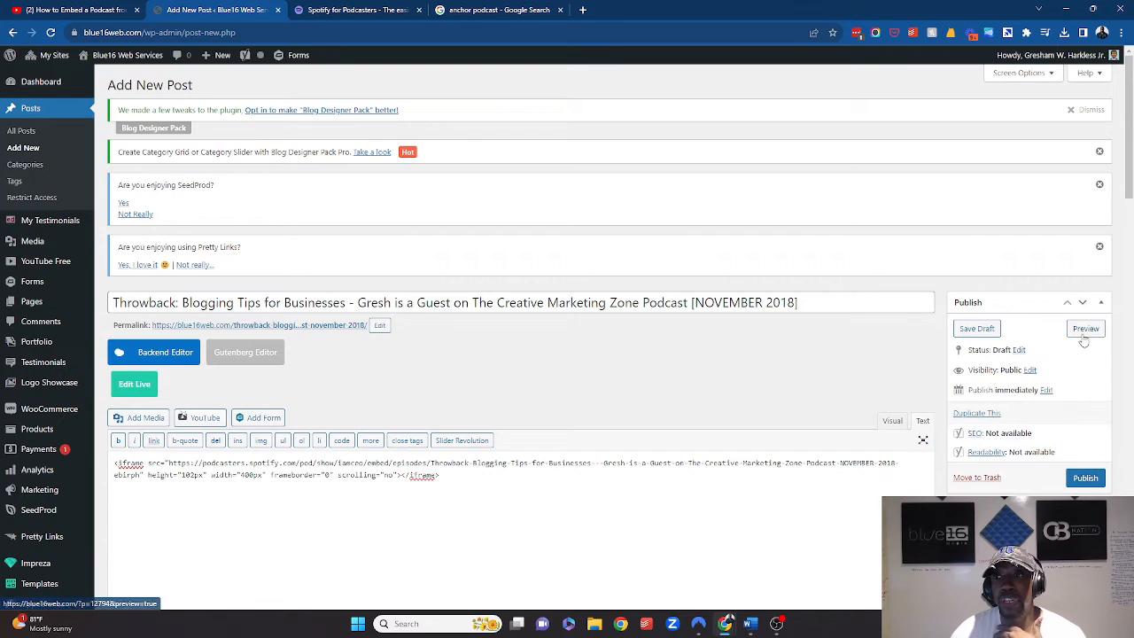
Preview the draft post, then play and pause the embedded Spotify episode player
{"action": "left_click", "coordinate": [1085, 329]}
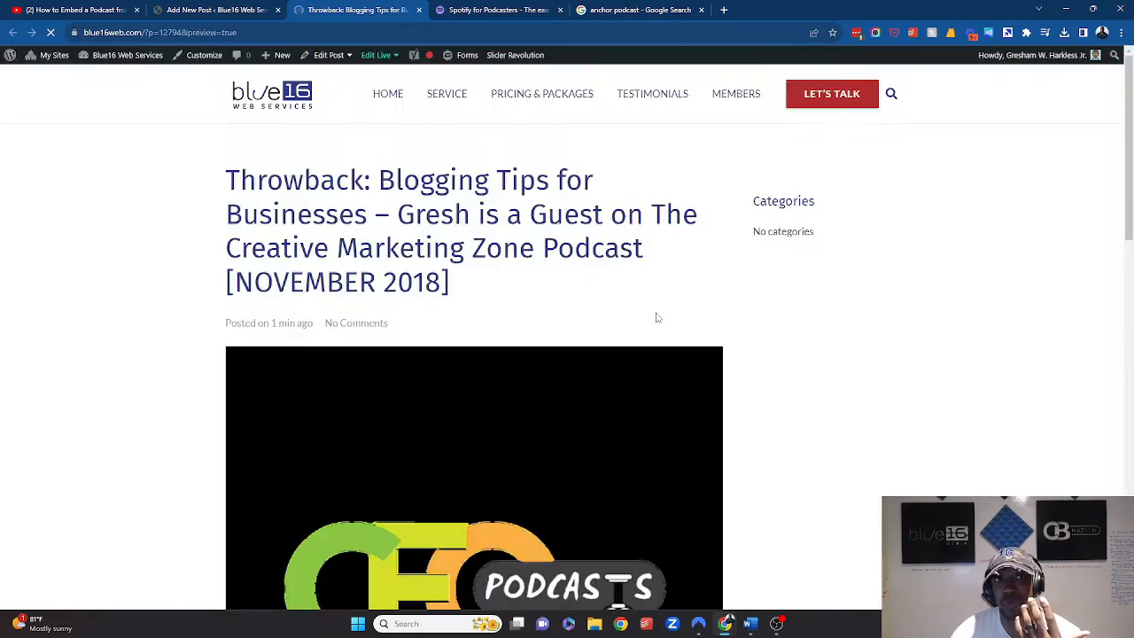
{"action": "scroll", "scroll_direction": "down", "scroll_amount": 3}
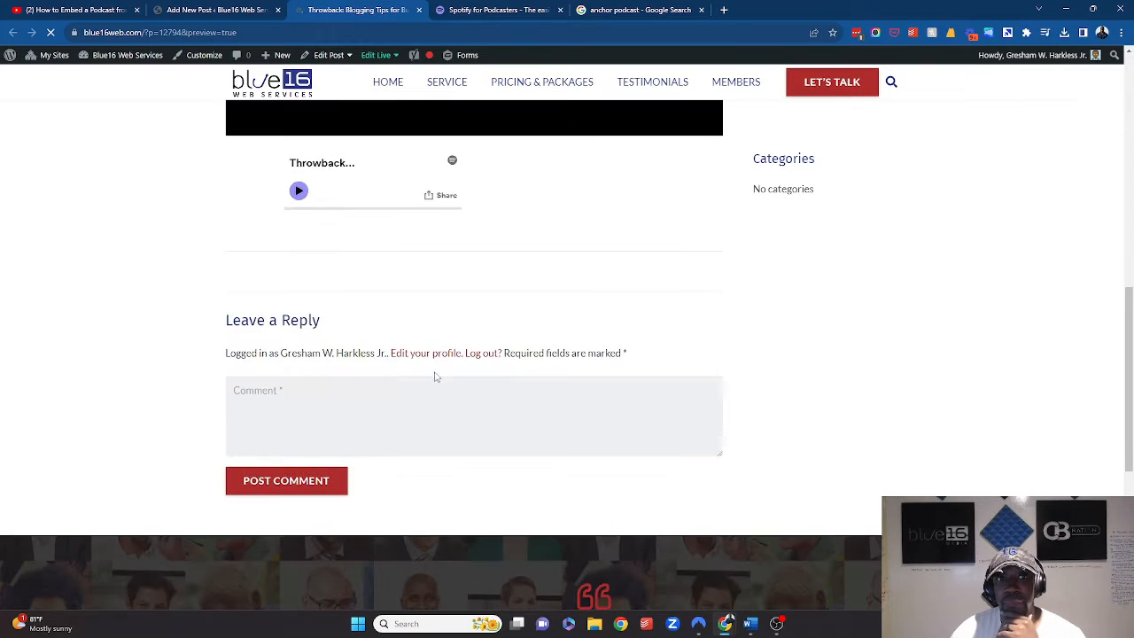
{"action": "scroll", "scroll_direction": "up", "scroll_amount": 3}
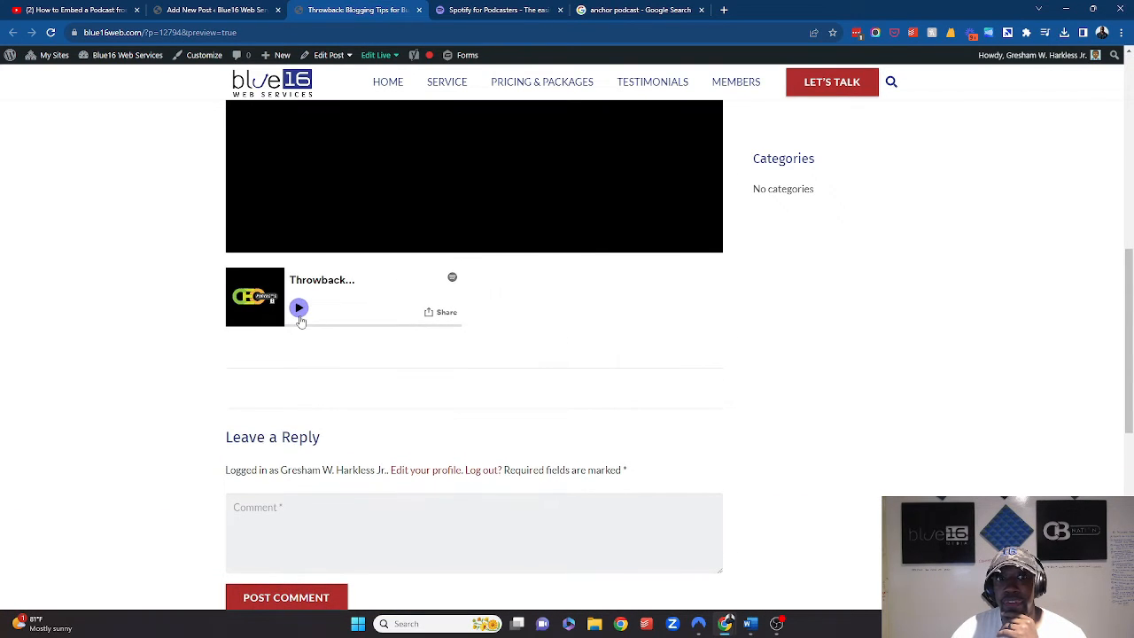
{"action": "left_click", "coordinate": [299, 307]}
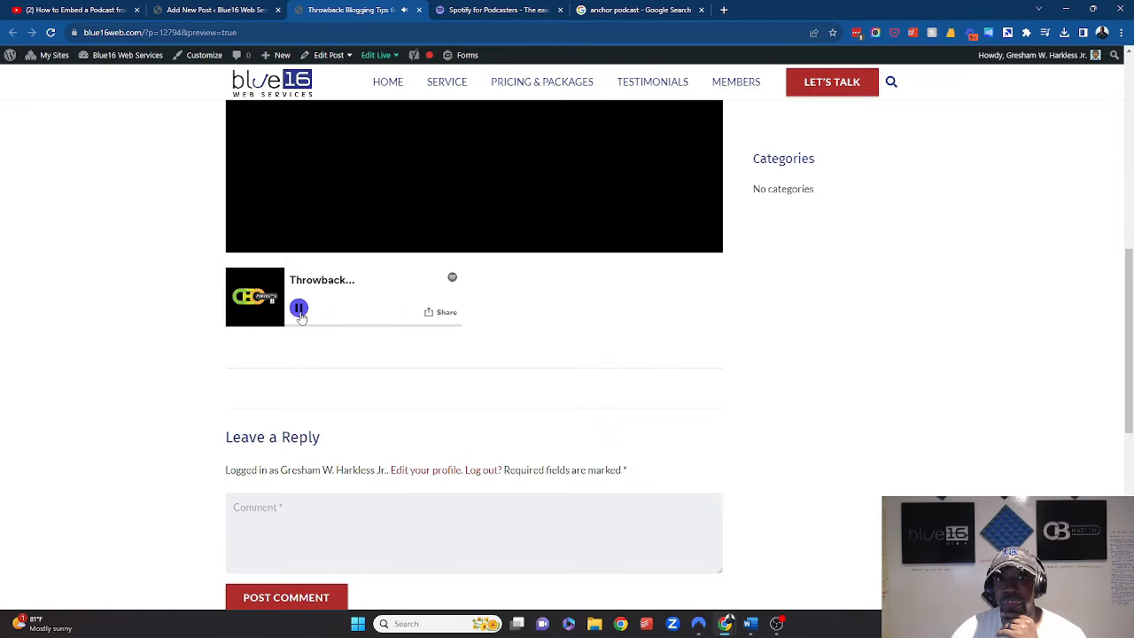
{"action": "left_click", "coordinate": [217, 10]}
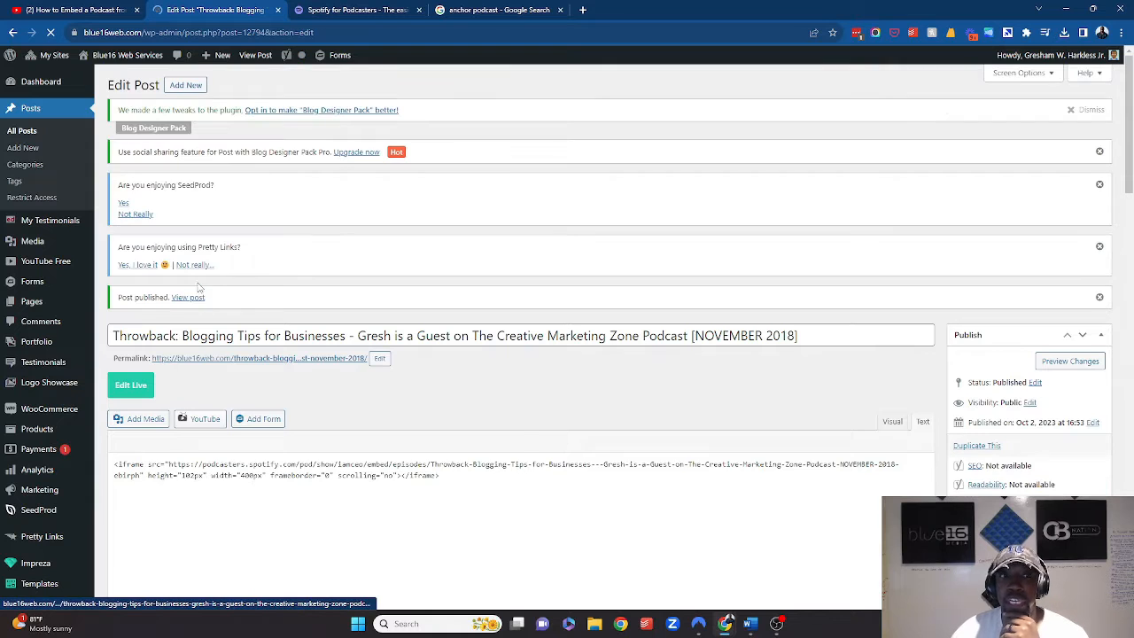
Open the published post in a new tab and play/pause its embedded Spotify player
{"action": "right_click", "coordinate": [187, 296]}
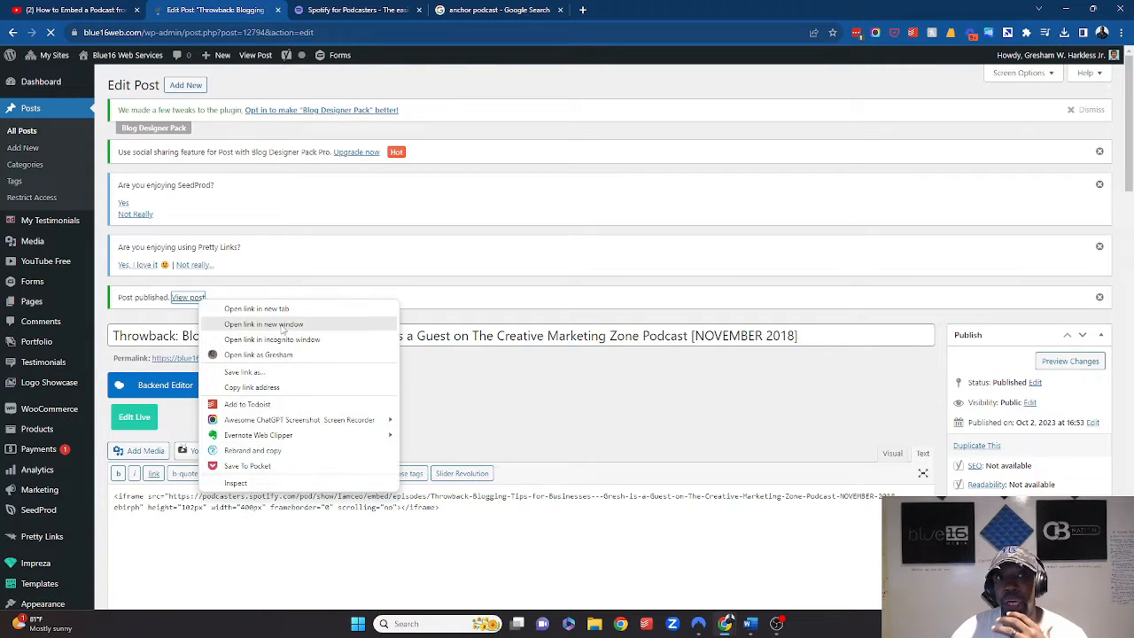
{"action": "left_click", "coordinate": [263, 324]}
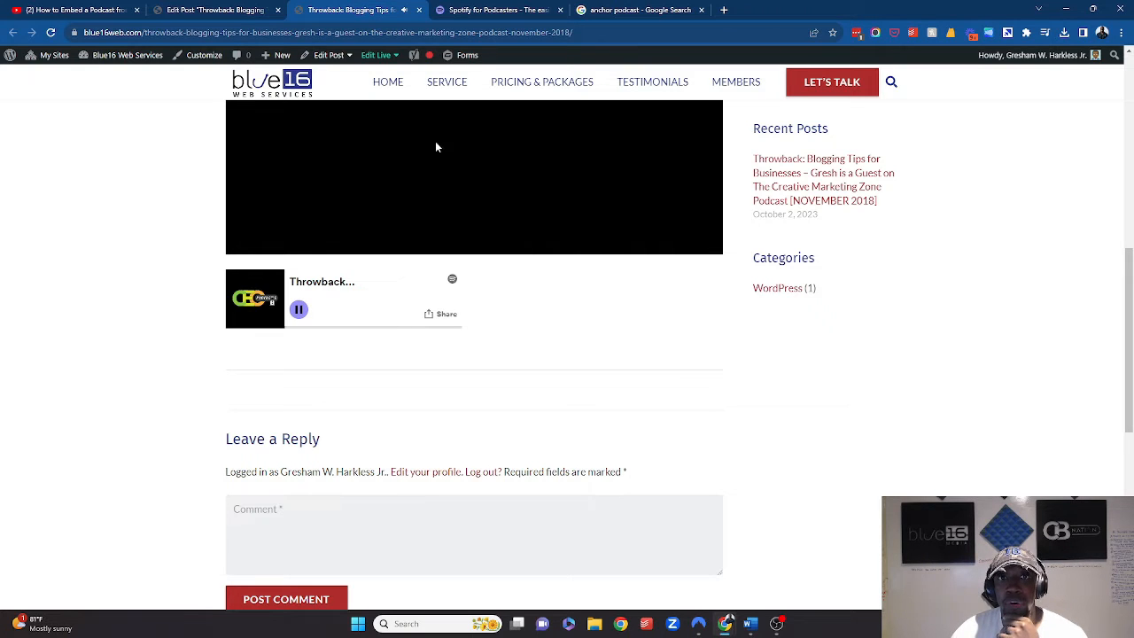
{"action": "mouse_move", "coordinate": [348, 275]}
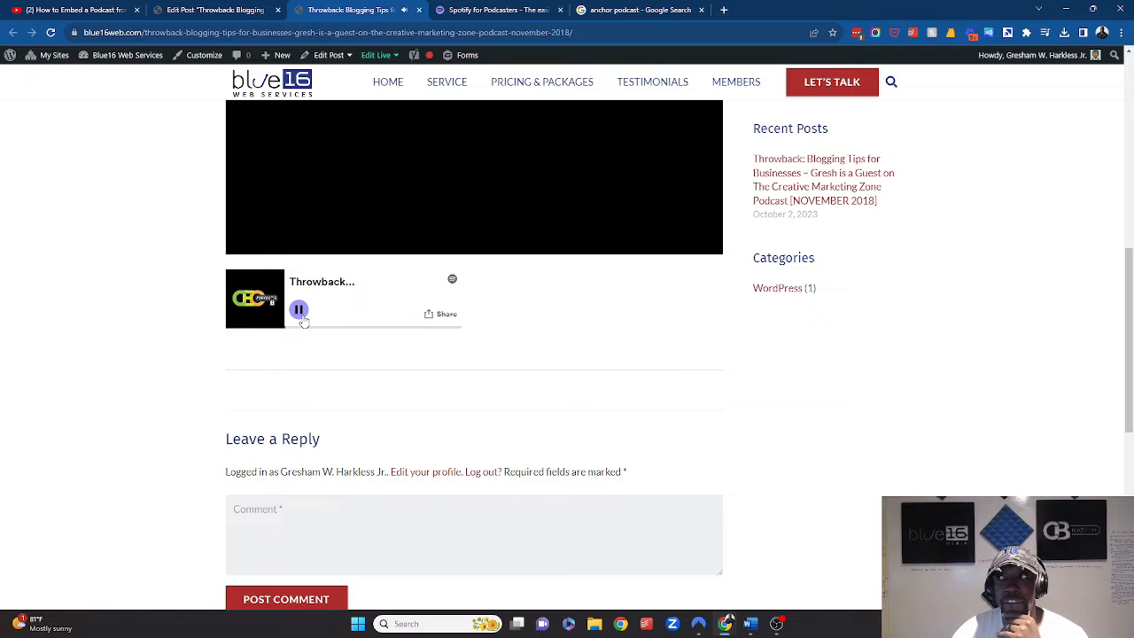
{"action": "left_click", "coordinate": [298, 309]}
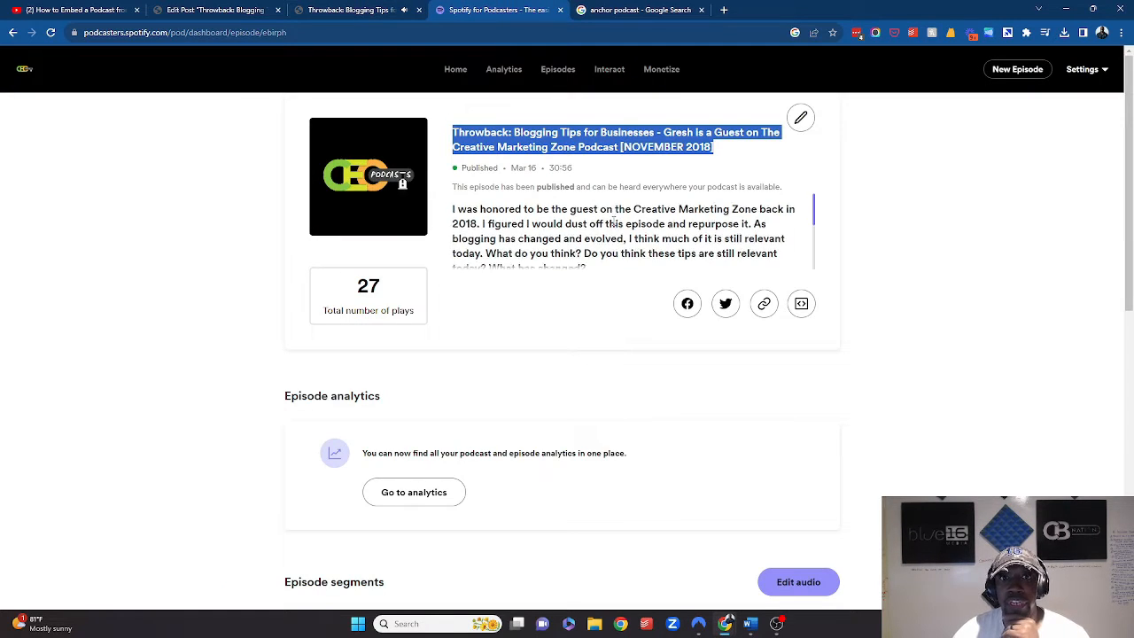
Copy the episode description down to its read-more link and return to the post editor
{"action": "scroll", "scroll_direction": "down", "scroll_amount": 3}
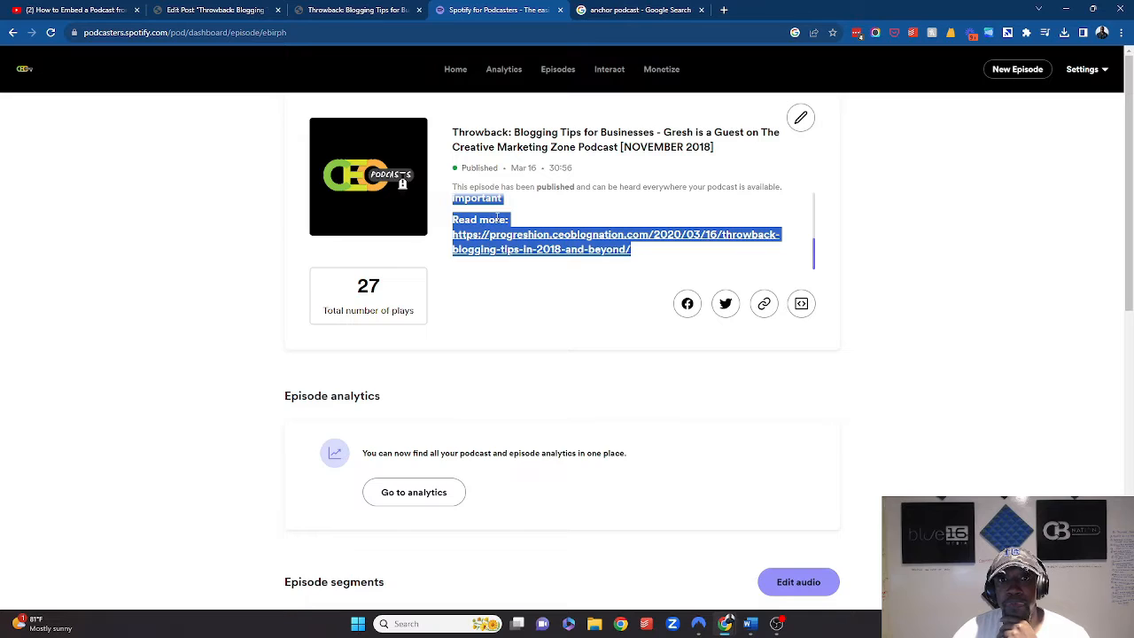
{"action": "left_click", "coordinate": [213, 9]}
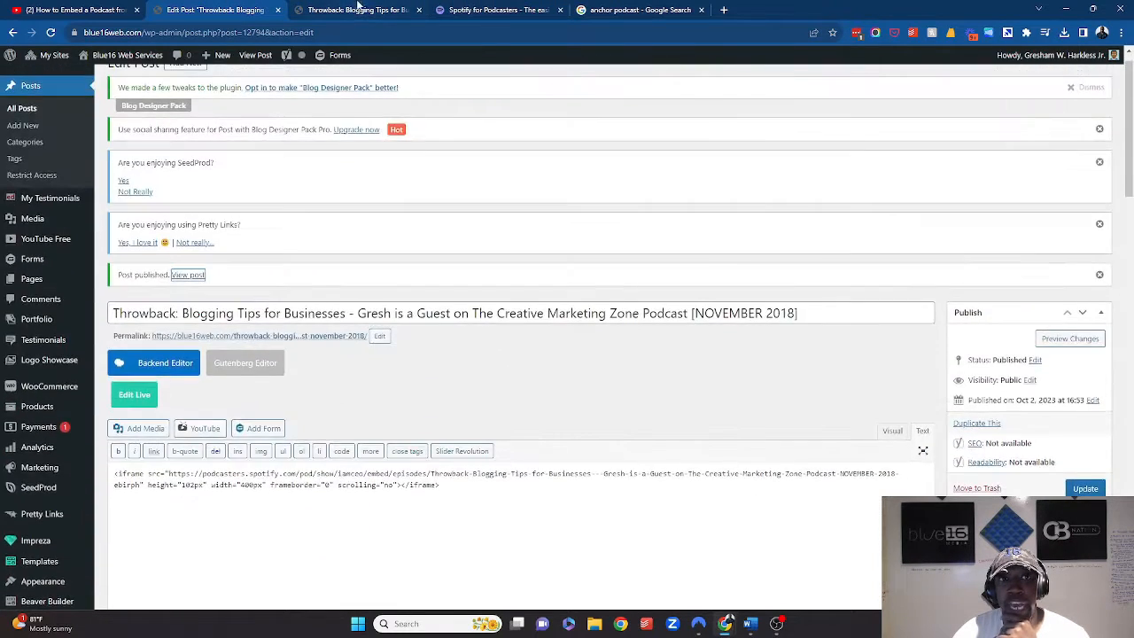
{"action": "left_click", "coordinate": [188, 274]}
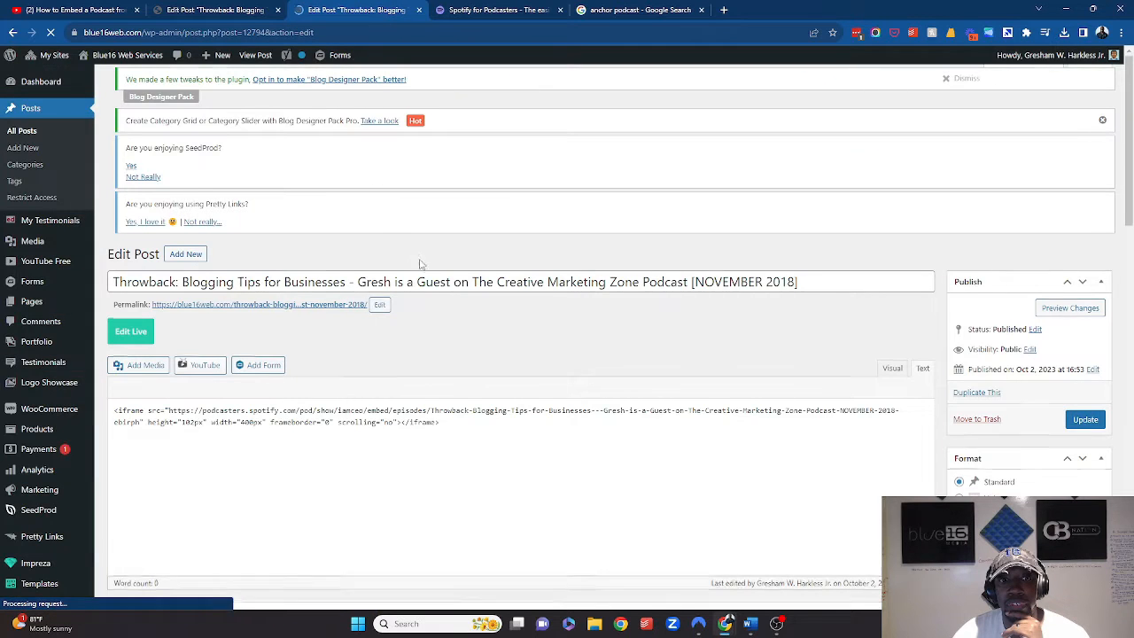
Paste the description below the Spotify player and delete the empty &nbsp; spacer line in HTML
{"action": "scroll", "scroll_direction": "up", "scroll_amount": 3}
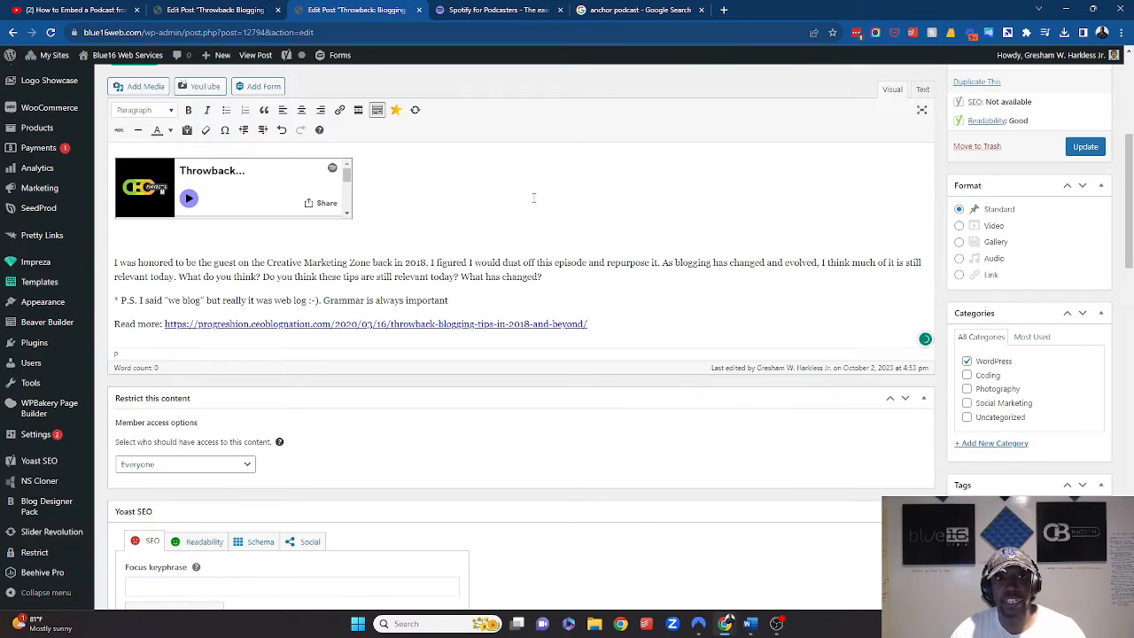
{"action": "scroll", "scroll_direction": "up", "scroll_amount": 3}
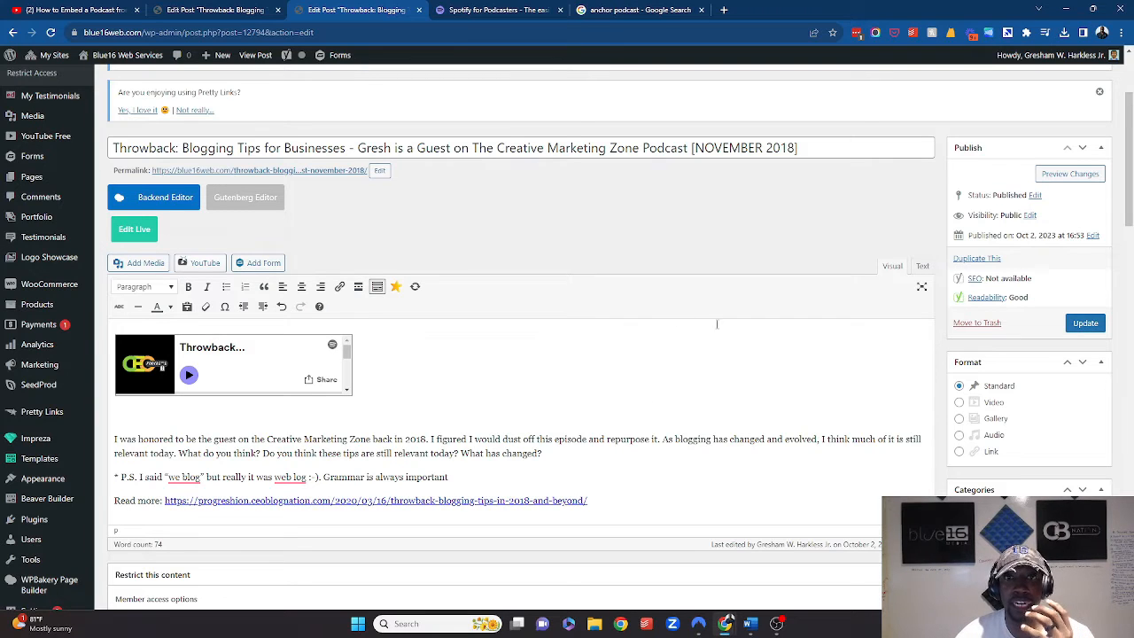
{"action": "left_click", "coordinate": [921, 266]}
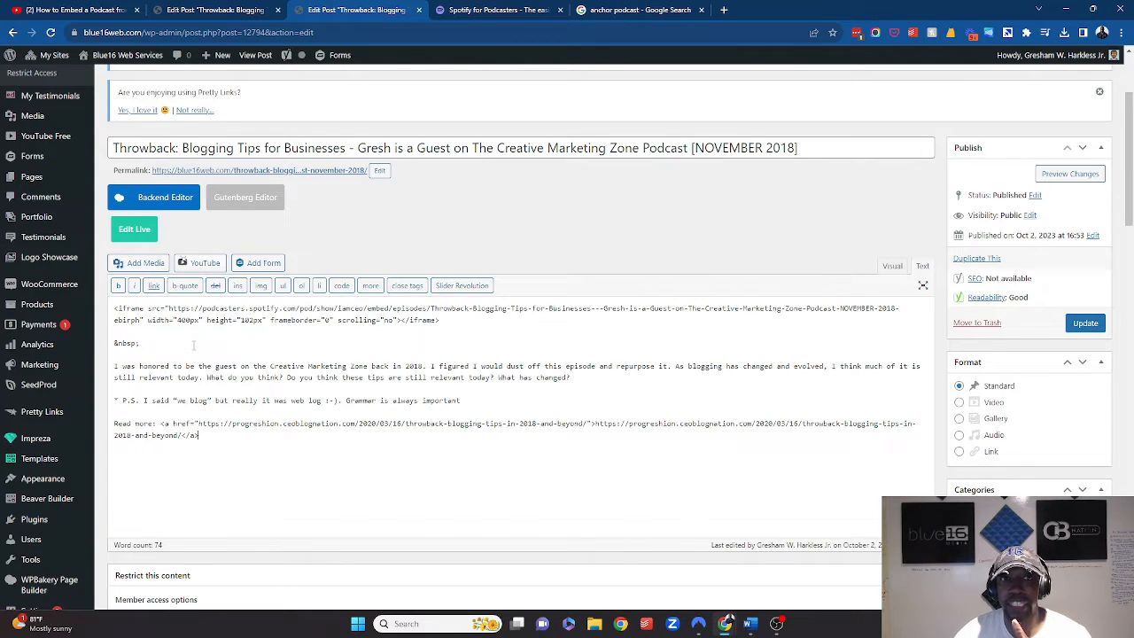
{"action": "double_click", "coordinate": [126, 342]}
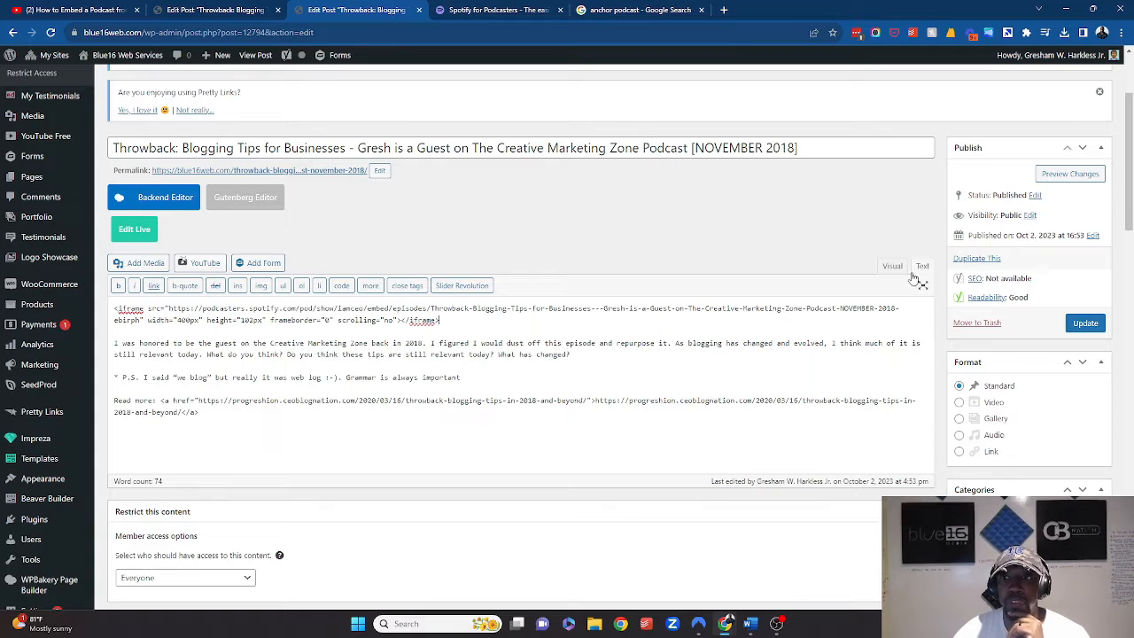
{"action": "left_click", "coordinate": [892, 266]}
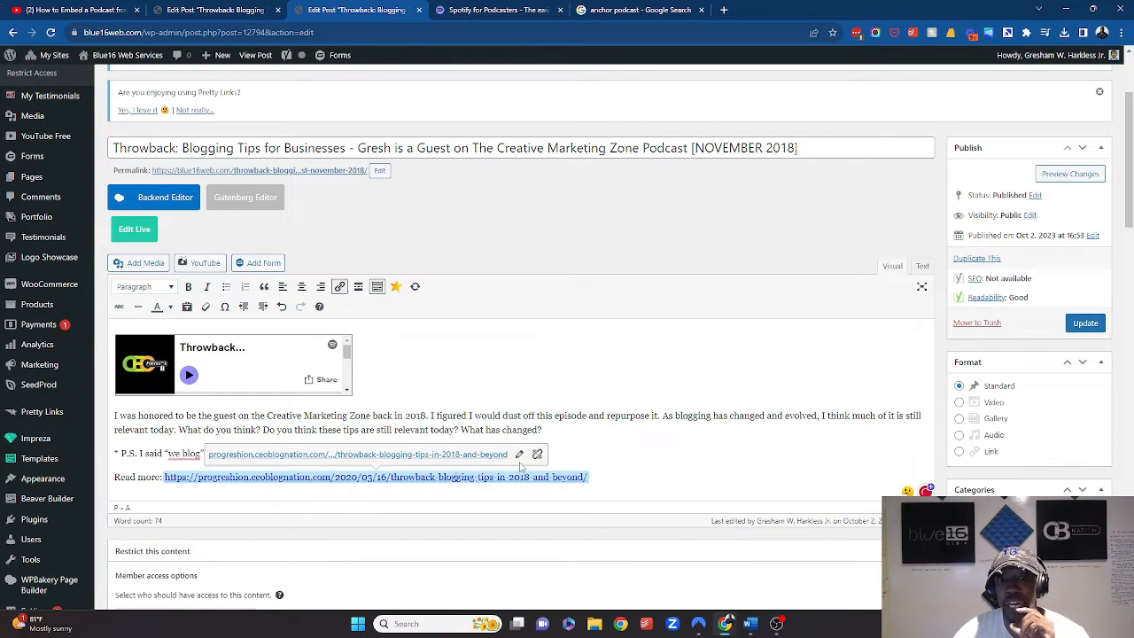
Apply the Read more link address and update the post
{"action": "left_click", "coordinate": [520, 453]}
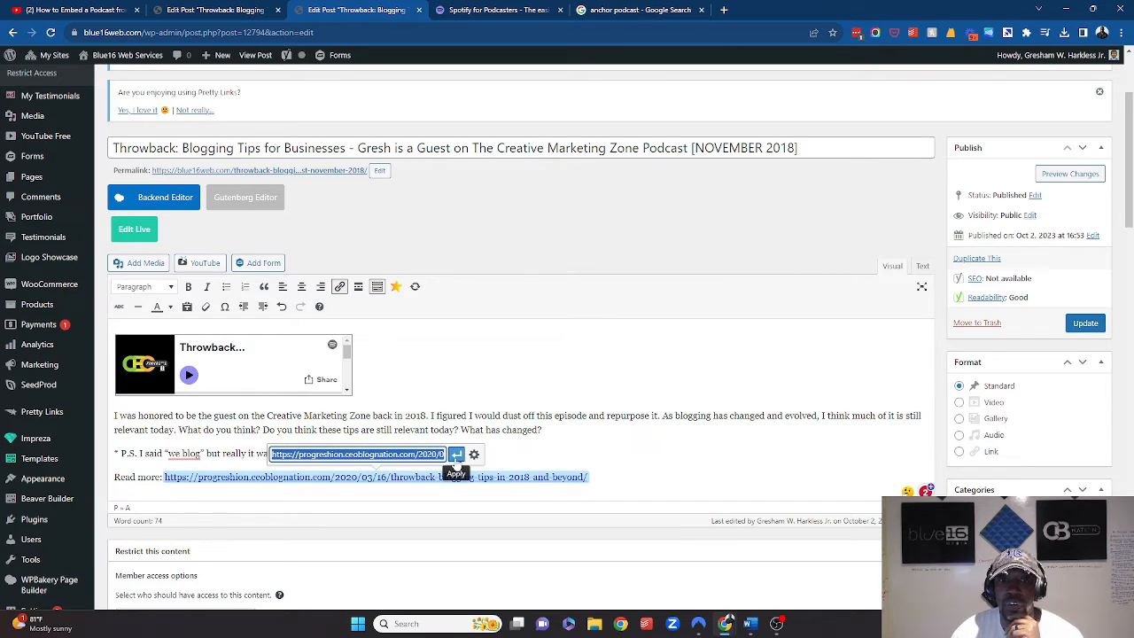
{"action": "left_click", "coordinate": [455, 453]}
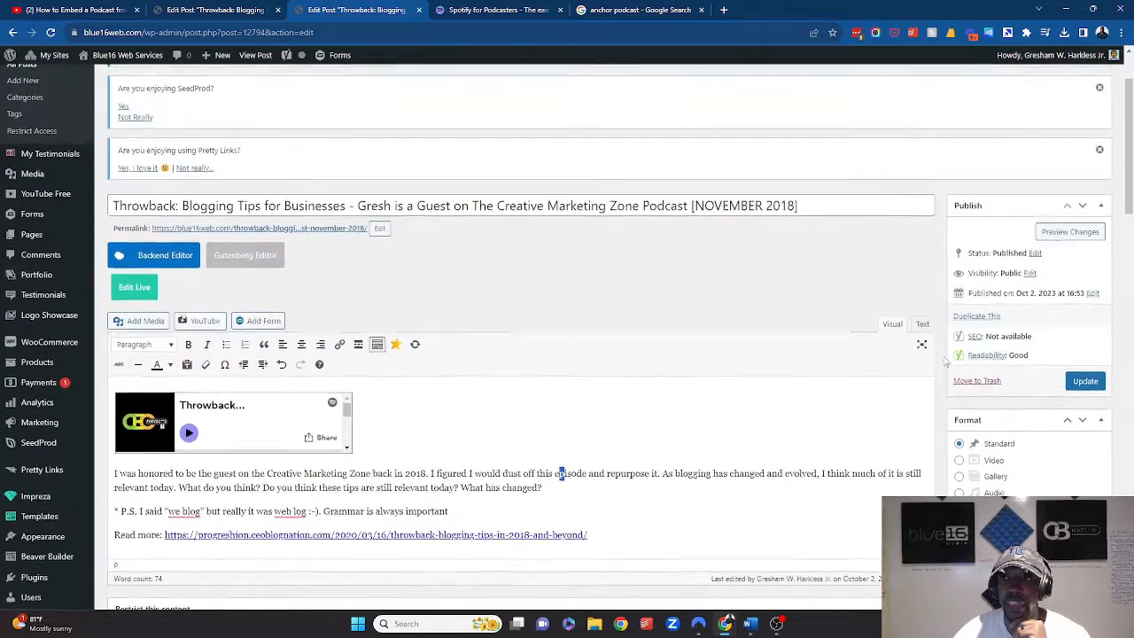
{"action": "left_click", "coordinate": [1085, 381]}
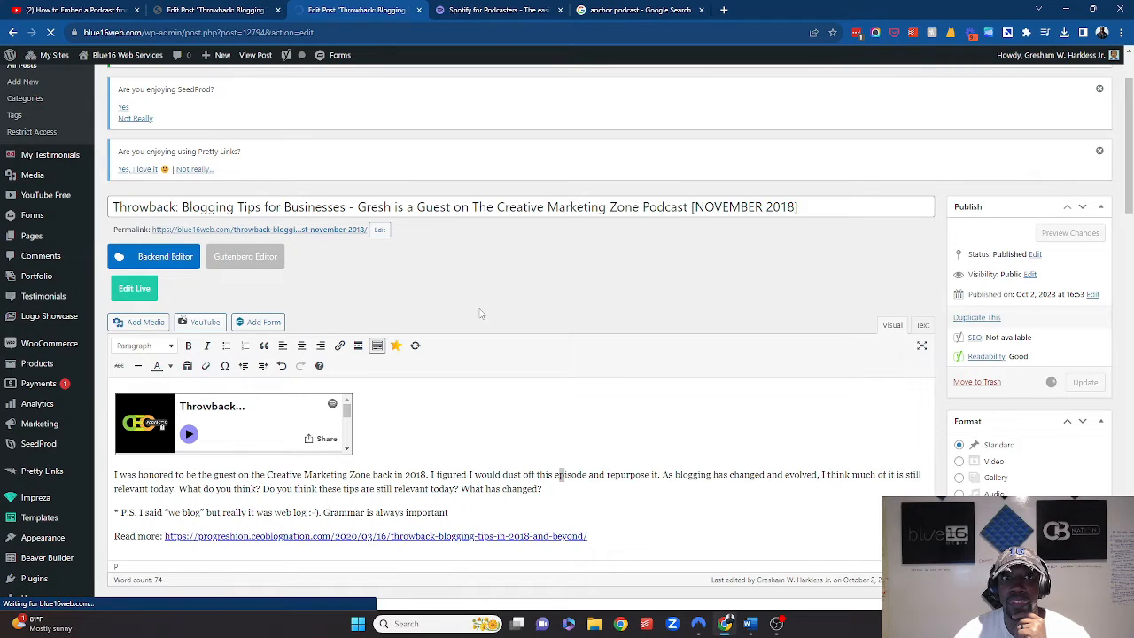
View the updated live post and check the Spotify player, description and read-more link
{"action": "left_click", "coordinate": [1084, 382]}
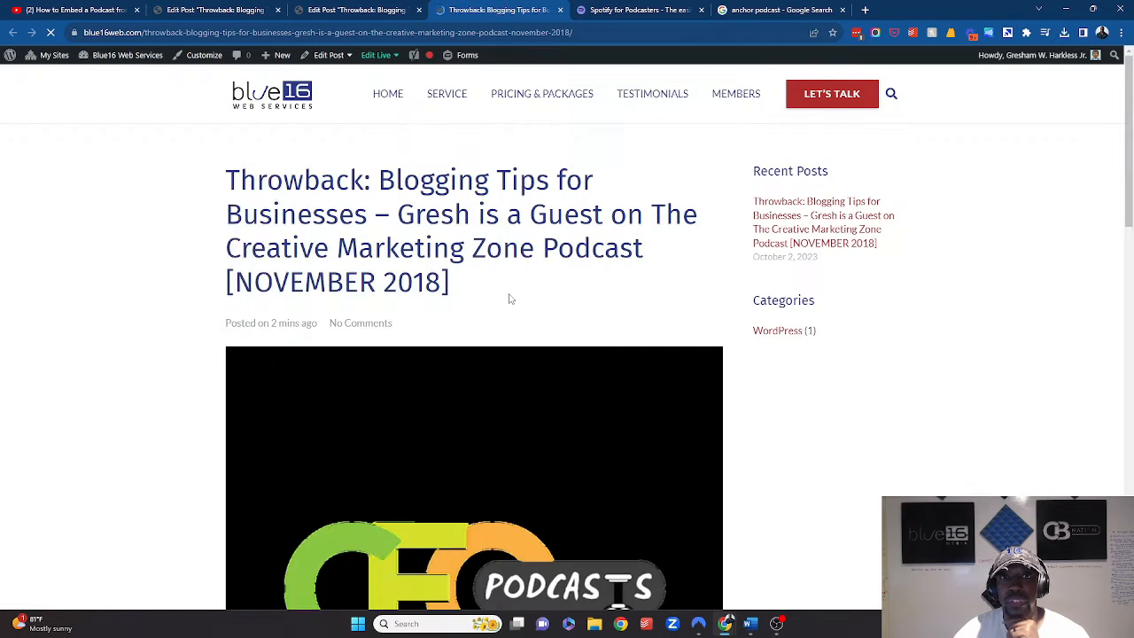
{"action": "scroll", "scroll_direction": "down", "scroll_amount": 3}
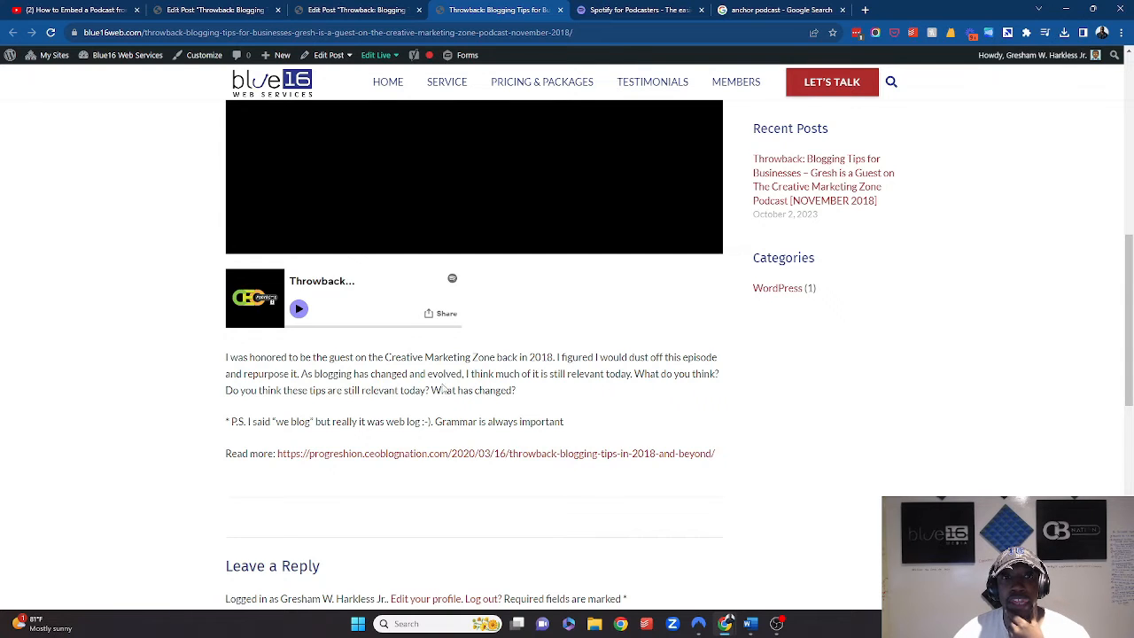
{"action": "scroll", "scroll_direction": "up", "scroll_amount": 3}
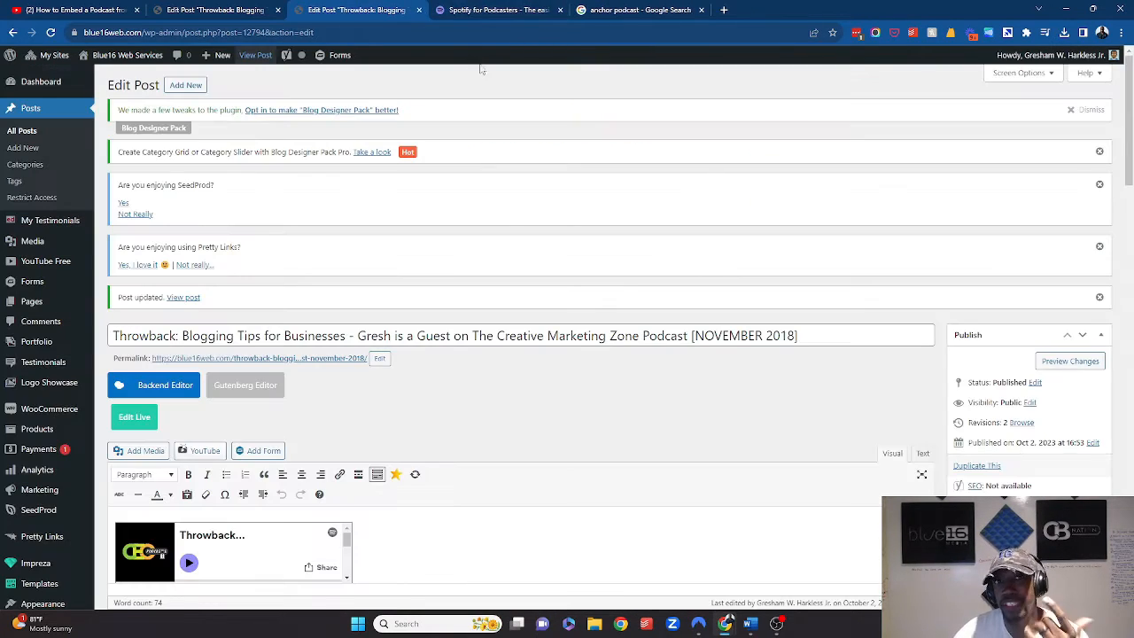
Return to the Spotify for Podcasters episode page and scroll through to the episodes list
{"action": "scroll", "scroll_direction": "down", "scroll_amount": 3}
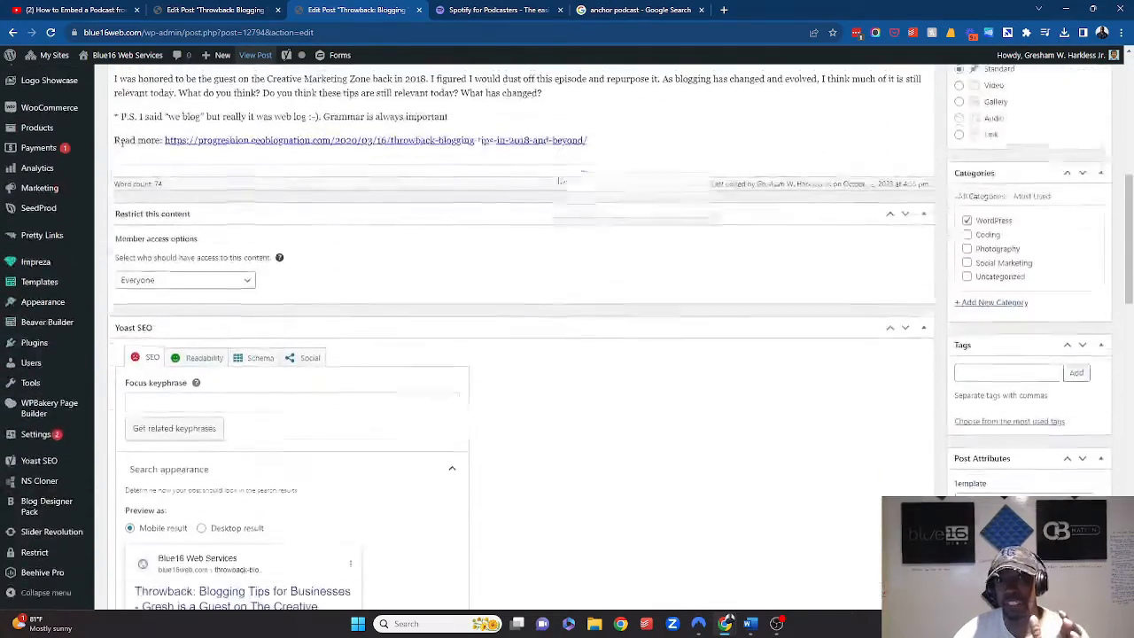
{"action": "scroll", "scroll_direction": "up", "scroll_amount": 3}
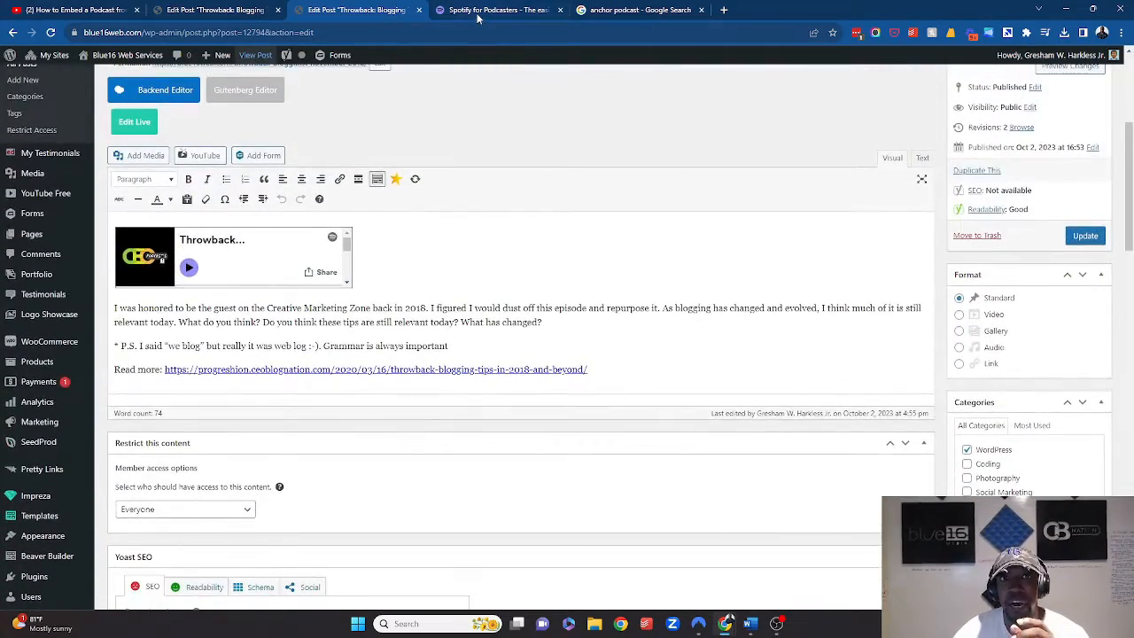
{"action": "left_click", "coordinate": [496, 9]}
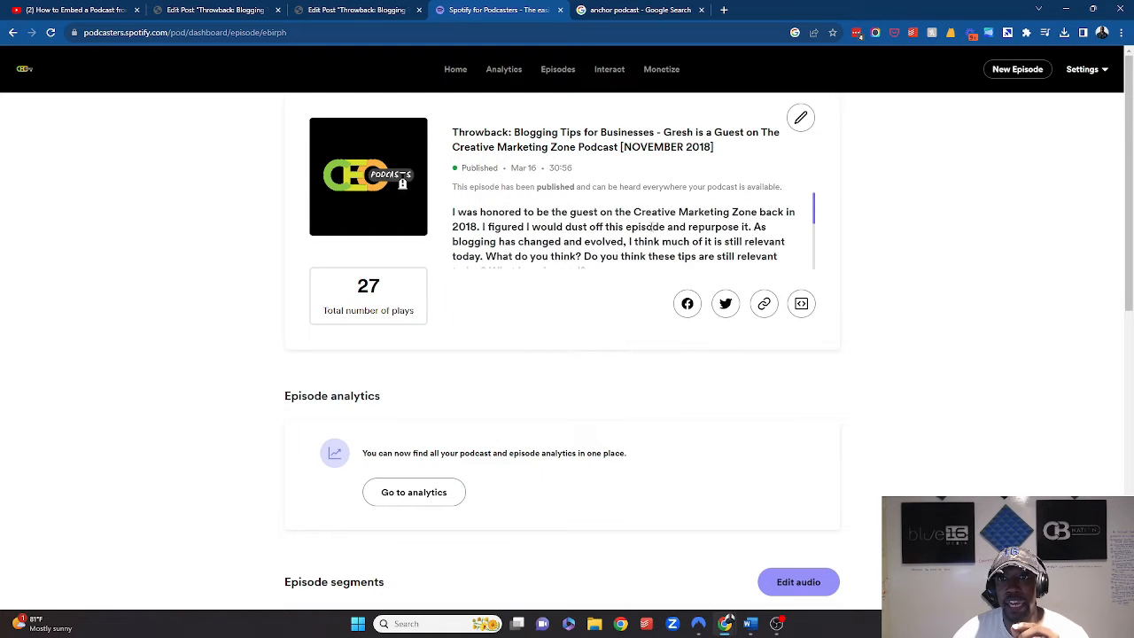
{"action": "scroll", "scroll_direction": "down", "scroll_amount": 3}
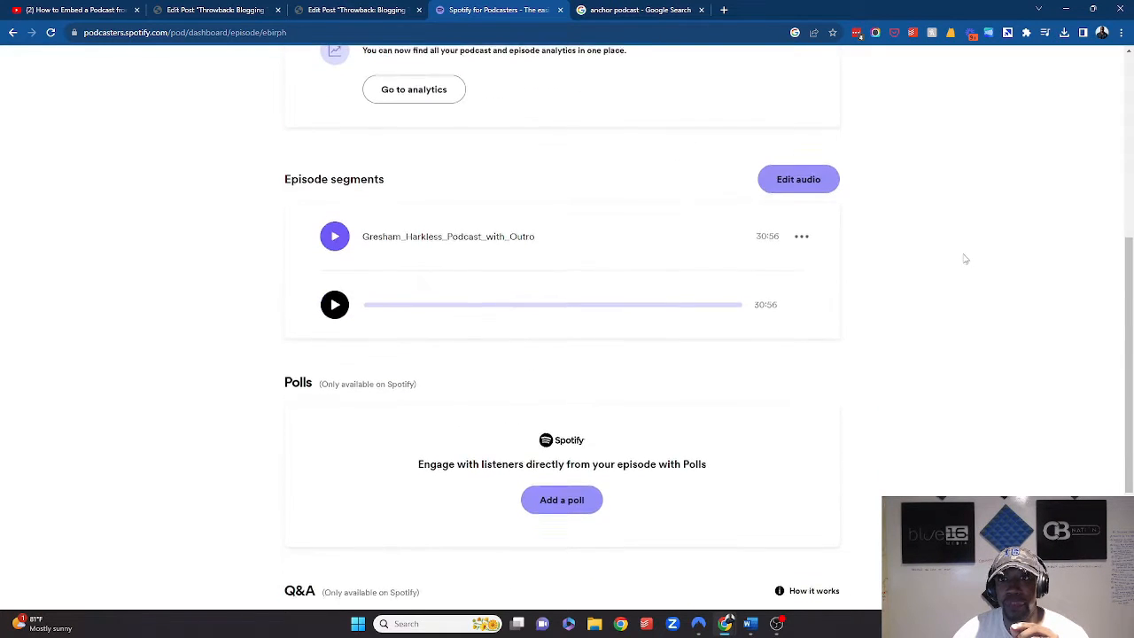
{"action": "scroll", "scroll_direction": "down", "scroll_amount": 3}
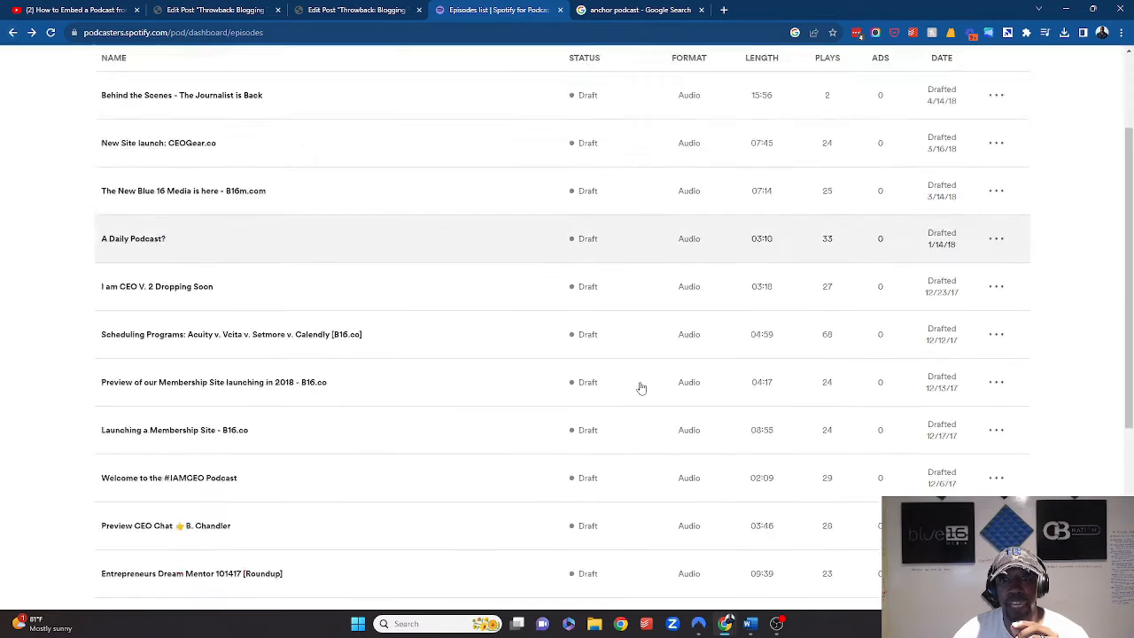
{"action": "scroll", "scroll_direction": "down", "scroll_amount": 3}
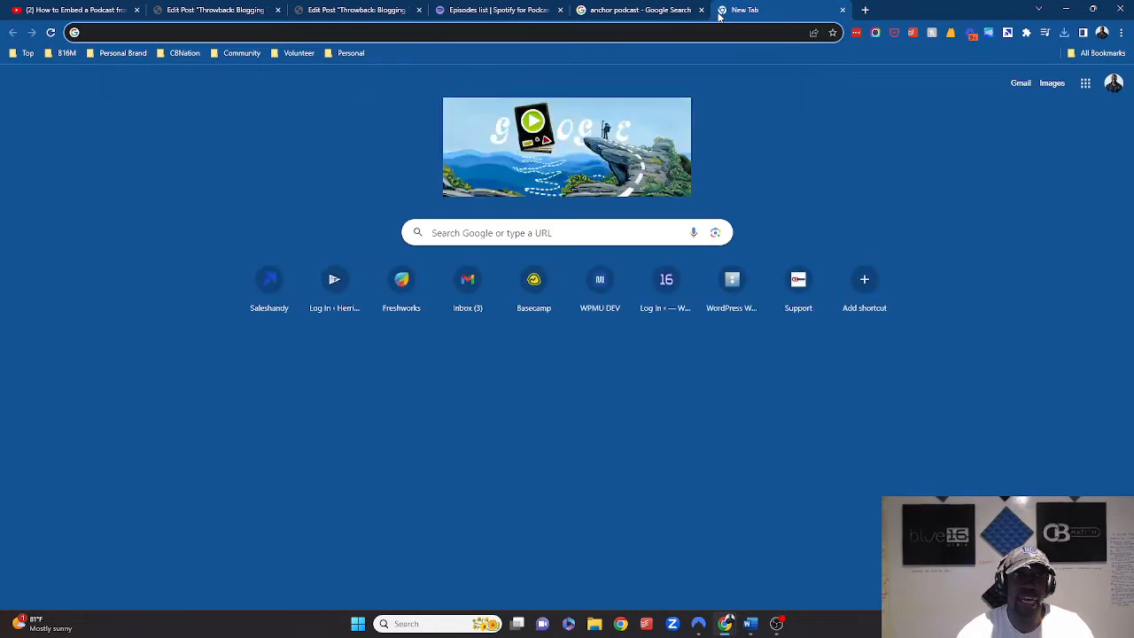
Open otter.ai and import the episode audio file to create a new transcription
{"action": "type", "text": "otter.ai/home"}
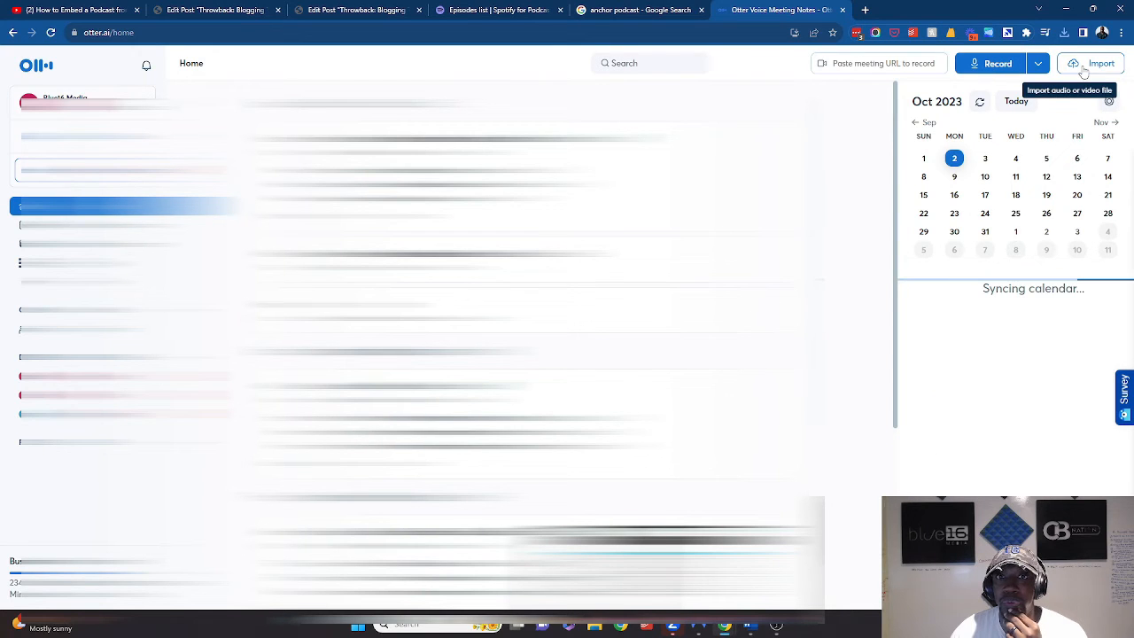
{"action": "left_click", "coordinate": [1094, 63]}
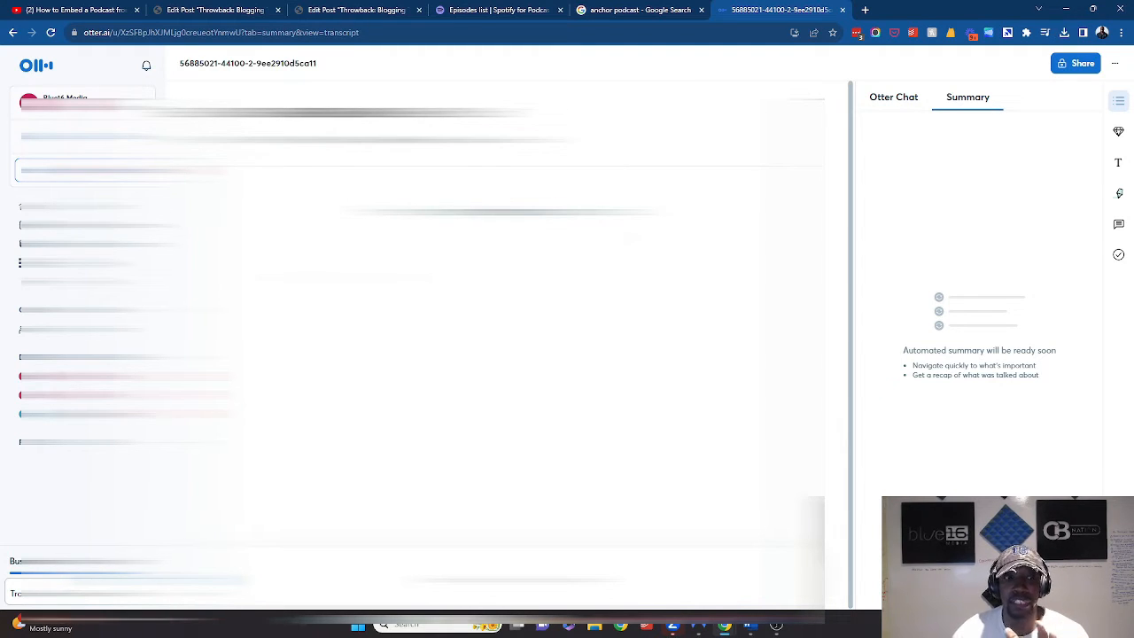
{"action": "mouse_move", "coordinate": [1074, 63]}
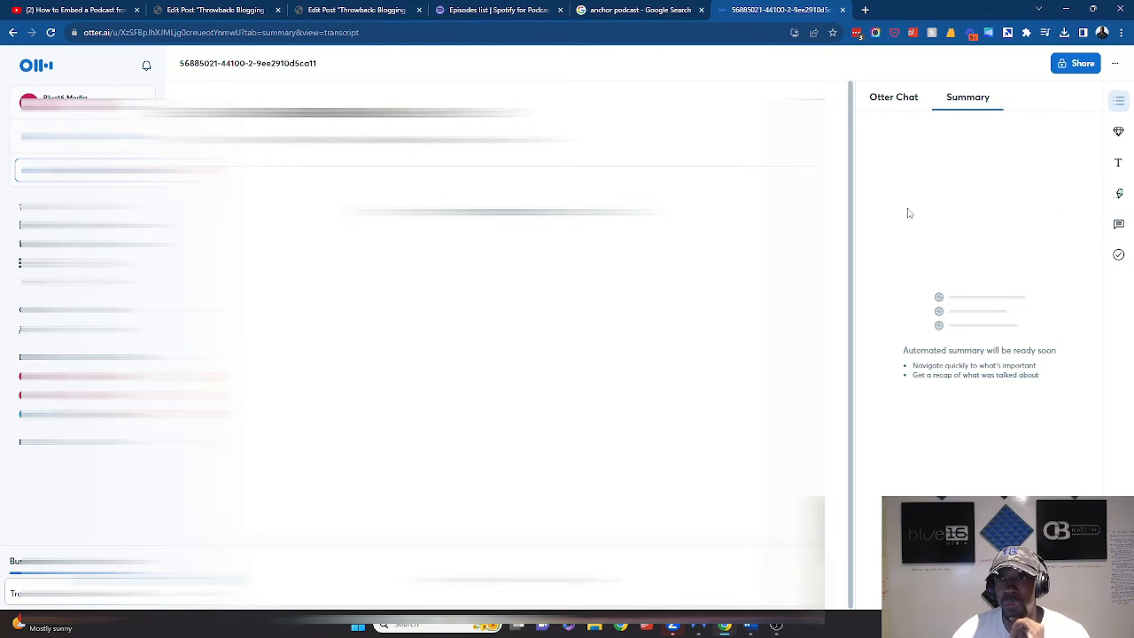
{"action": "mouse_move", "coordinate": [839, 120]}
{"action": "type", "text": "ceohack"}
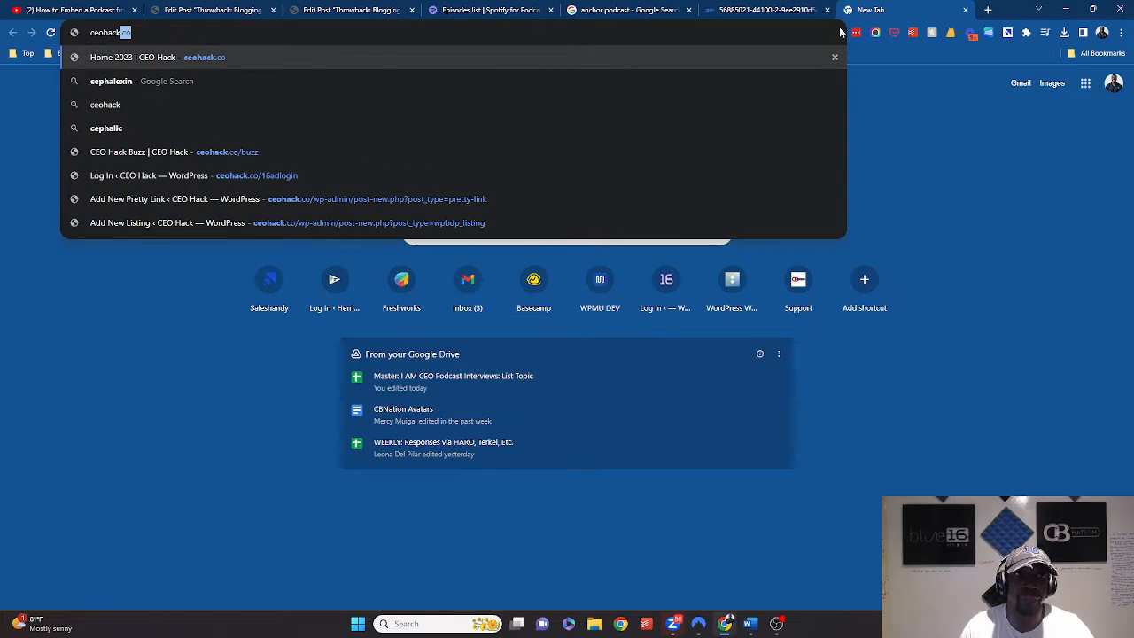
Browse CEO Hack's podcasting tools directory to page 2 and open Headliner's listing link
{"action": "left_click", "coordinate": [157, 57]}
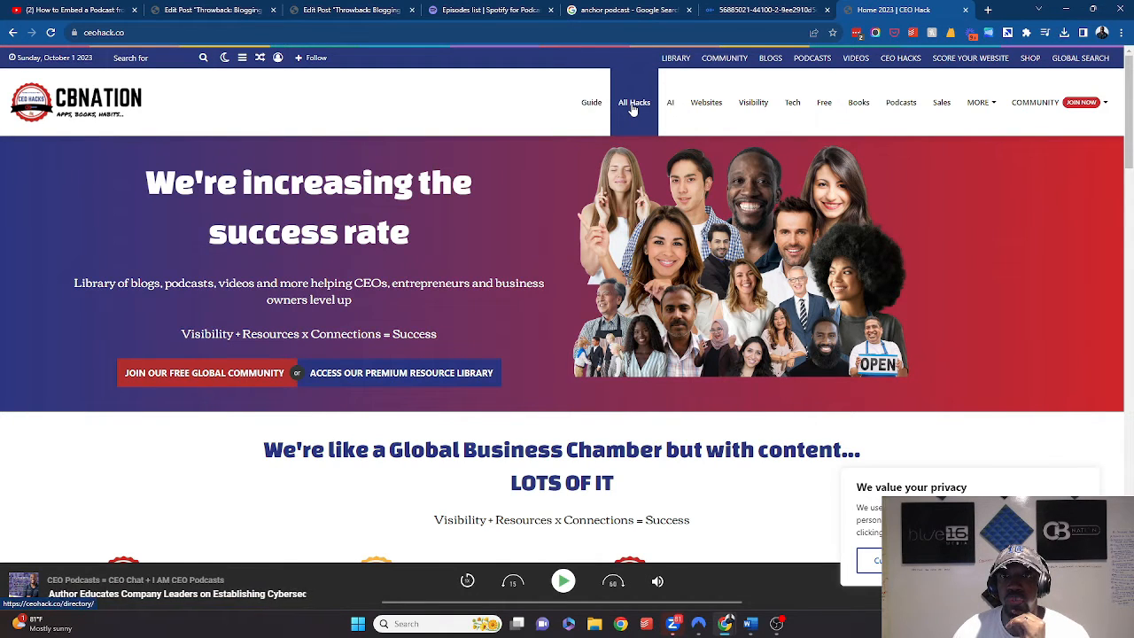
{"action": "mouse_move", "coordinate": [901, 102]}
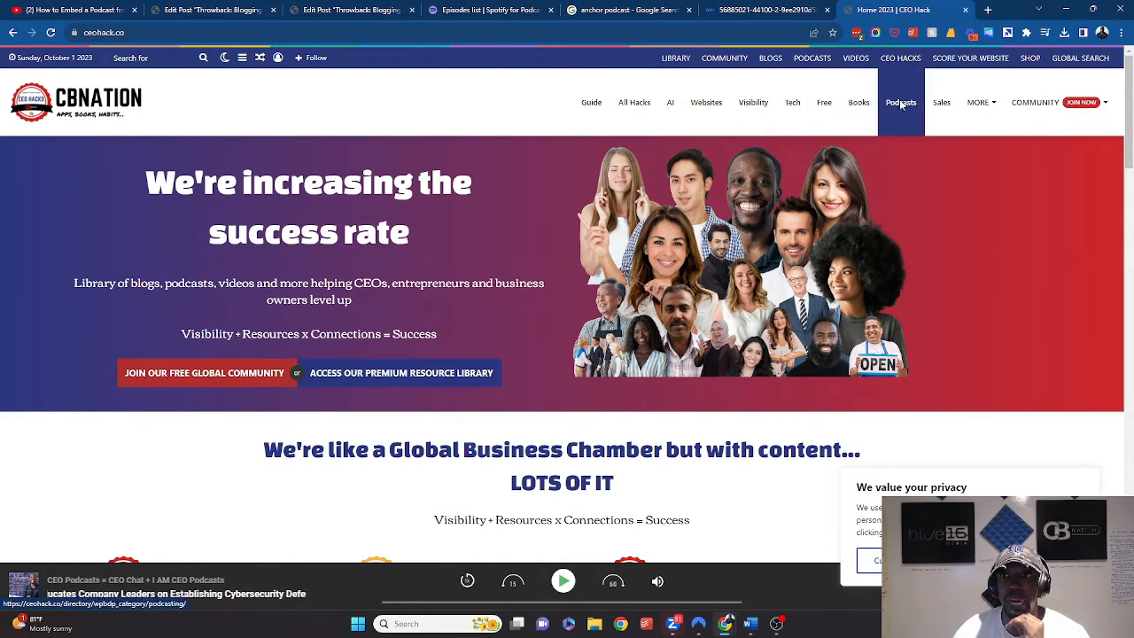
{"action": "left_click", "coordinate": [900, 102]}
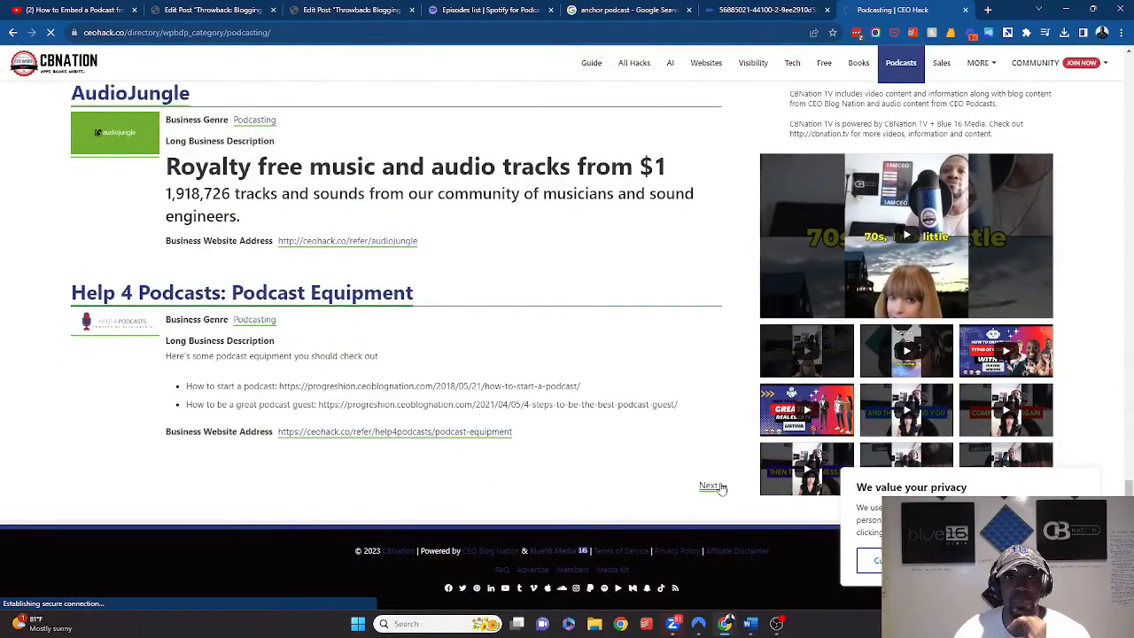
{"action": "left_click", "coordinate": [710, 484]}
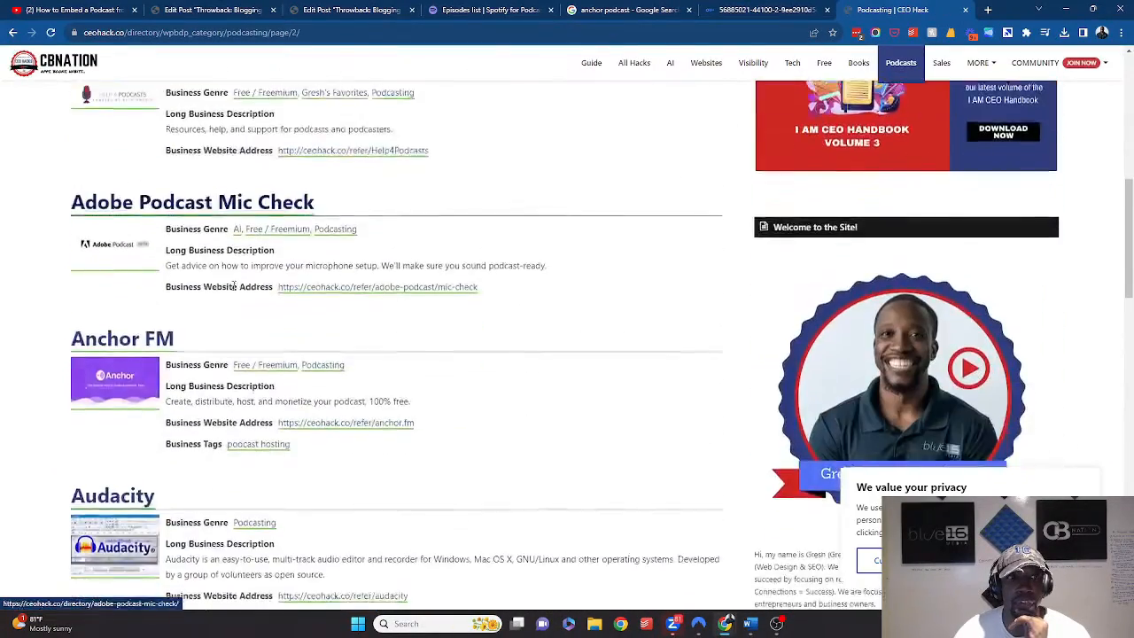
{"action": "scroll", "scroll_direction": "down", "scroll_amount": 3}
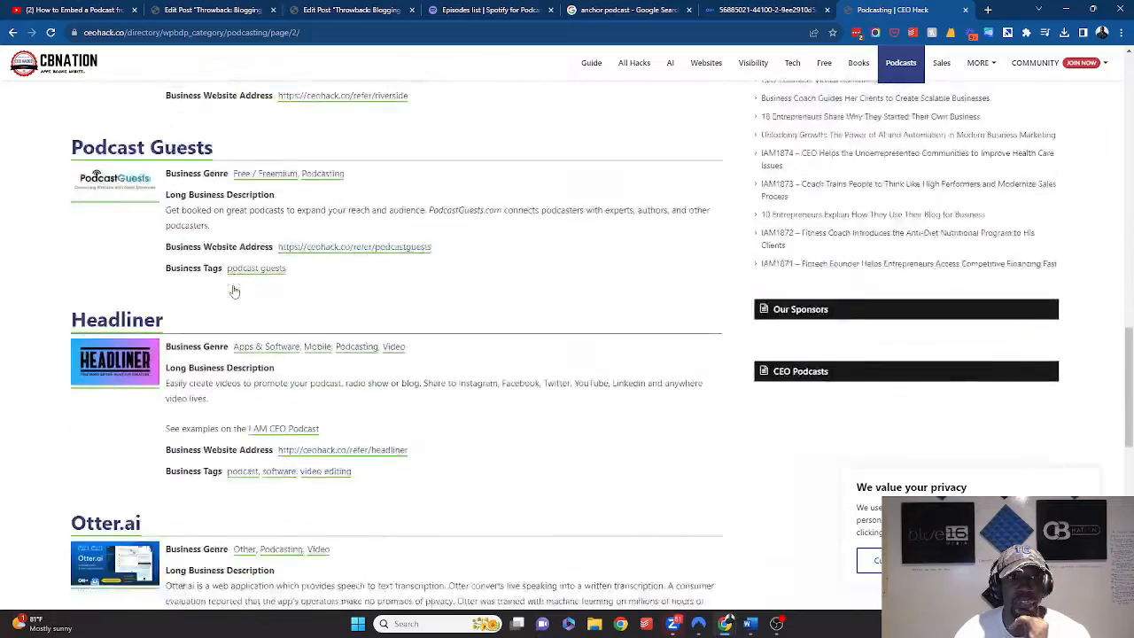
{"action": "scroll", "scroll_direction": "down", "scroll_amount": 3}
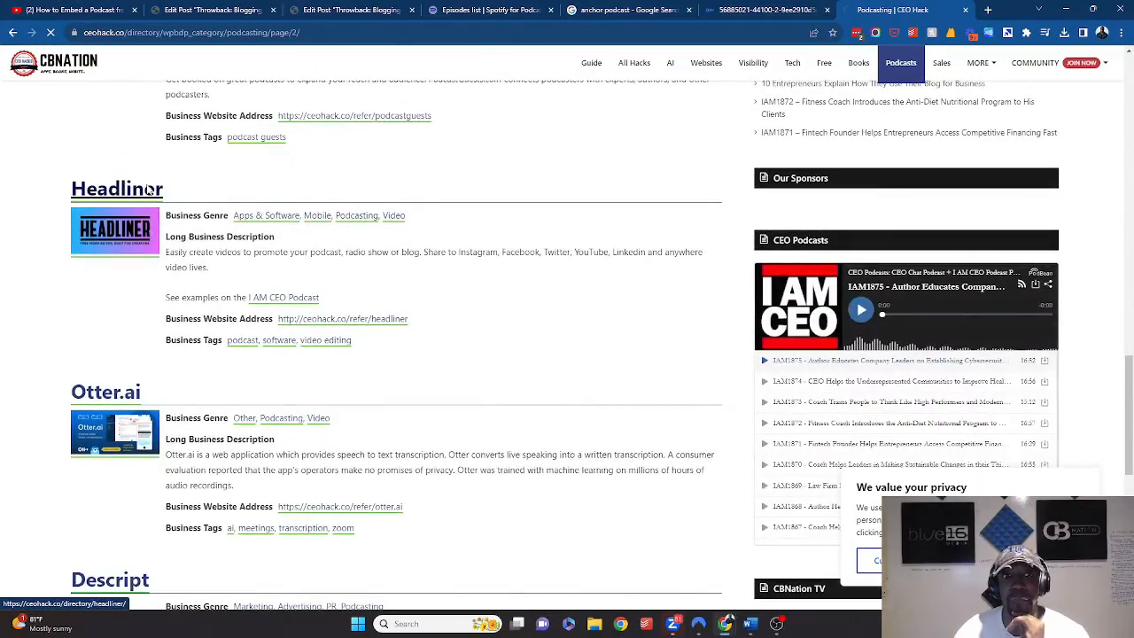
{"action": "left_click", "coordinate": [117, 188]}
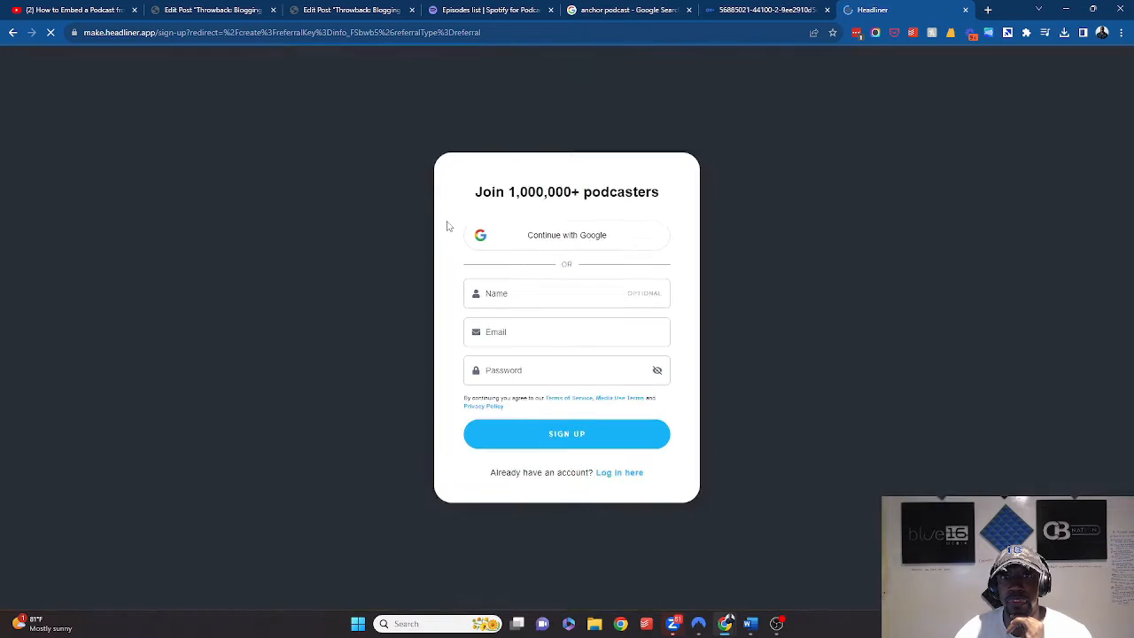
Log in to Headliner and dismiss the product announcement and destination picker
{"action": "left_click", "coordinate": [566, 234]}
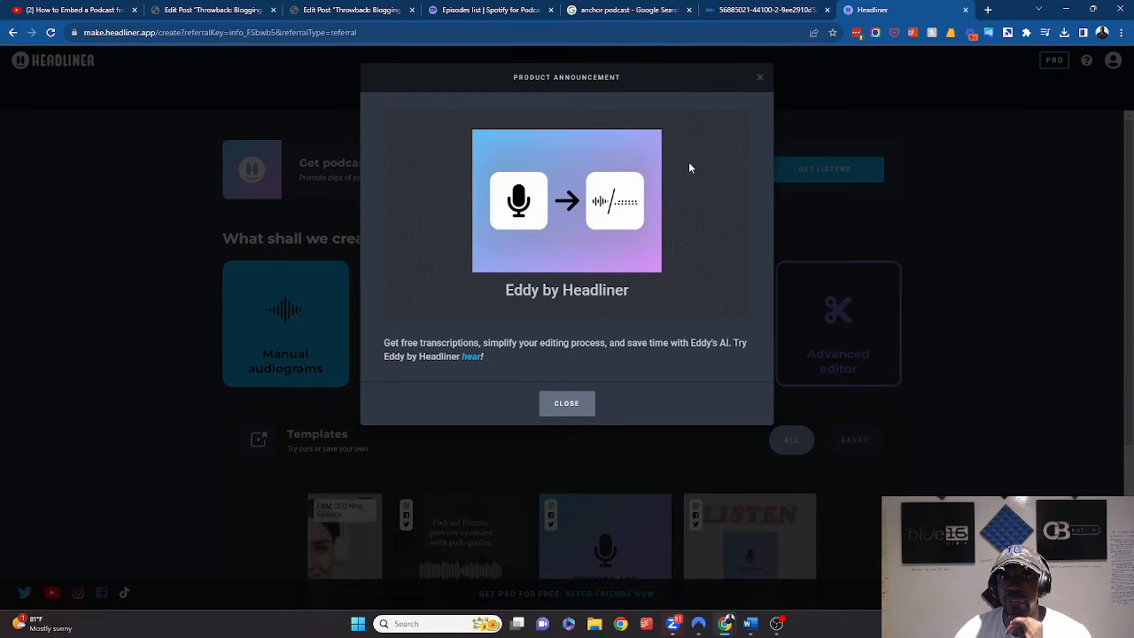
{"action": "mouse_move", "coordinate": [567, 403]}
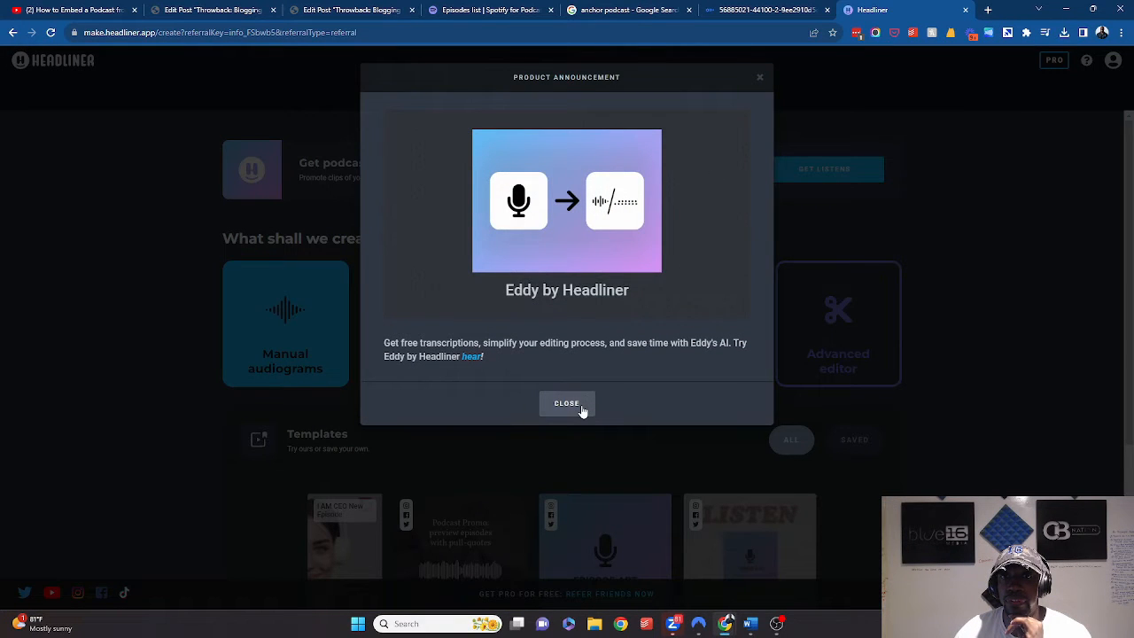
{"action": "left_click", "coordinate": [566, 403]}
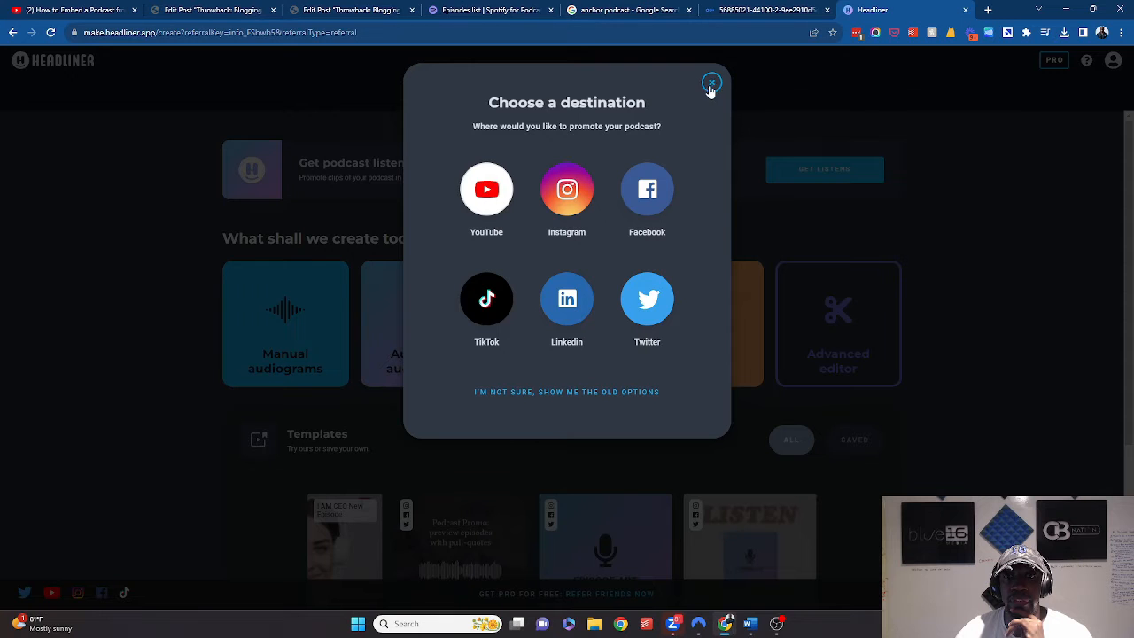
{"action": "left_click", "coordinate": [711, 82]}
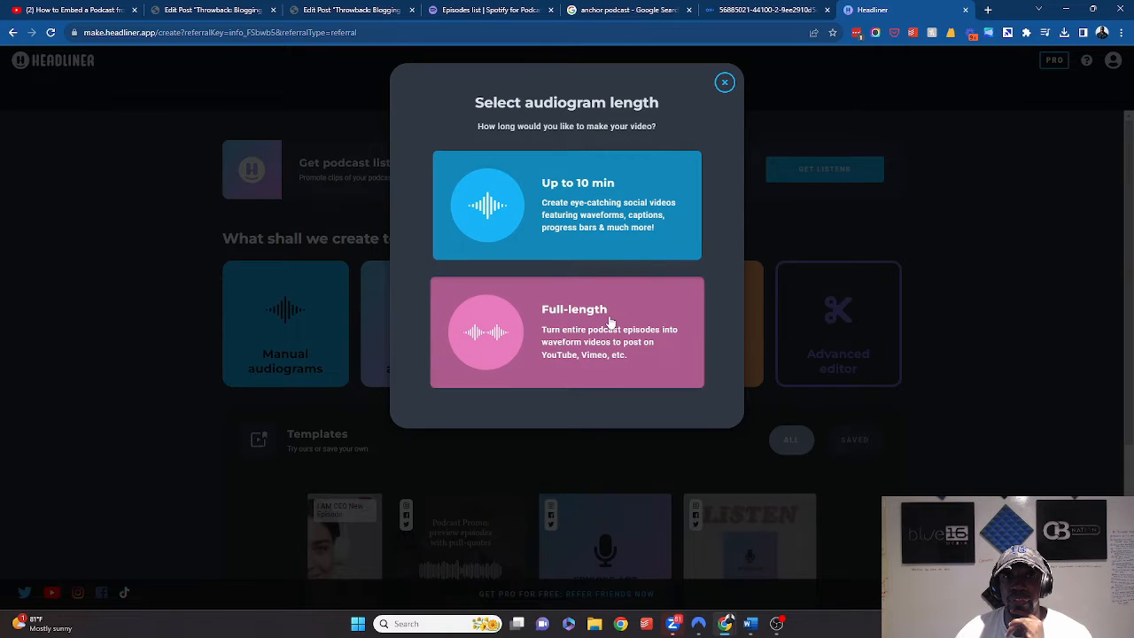
Start a full-length audiogram from the uploaded episode audio using the Minimal 16:9 template
{"action": "left_click", "coordinate": [566, 331]}
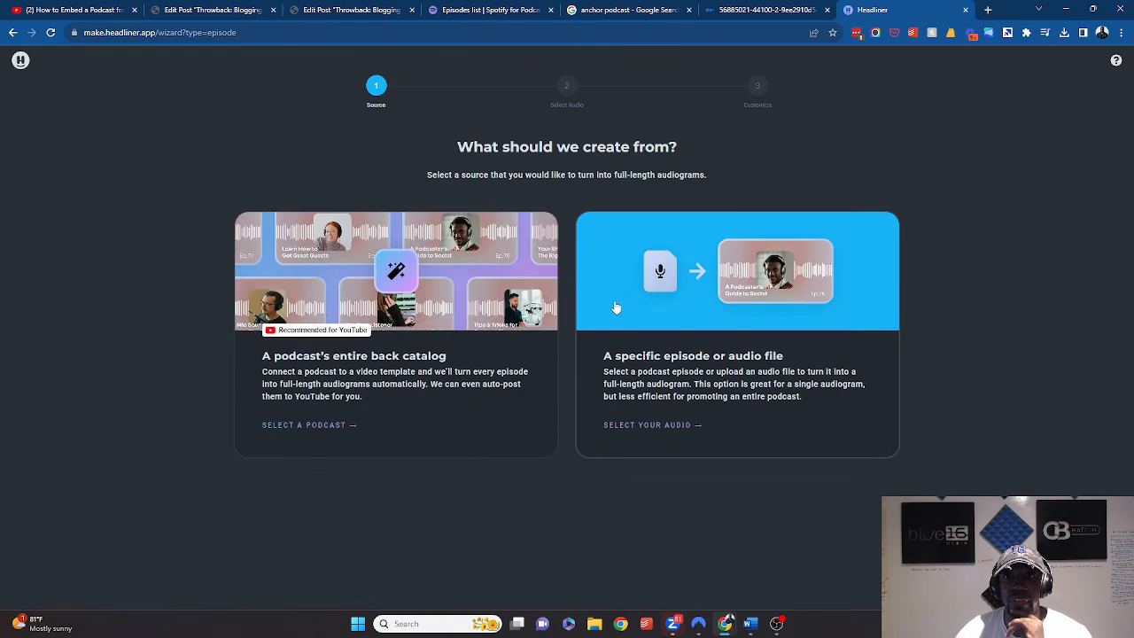
{"action": "mouse_move", "coordinate": [682, 372]}
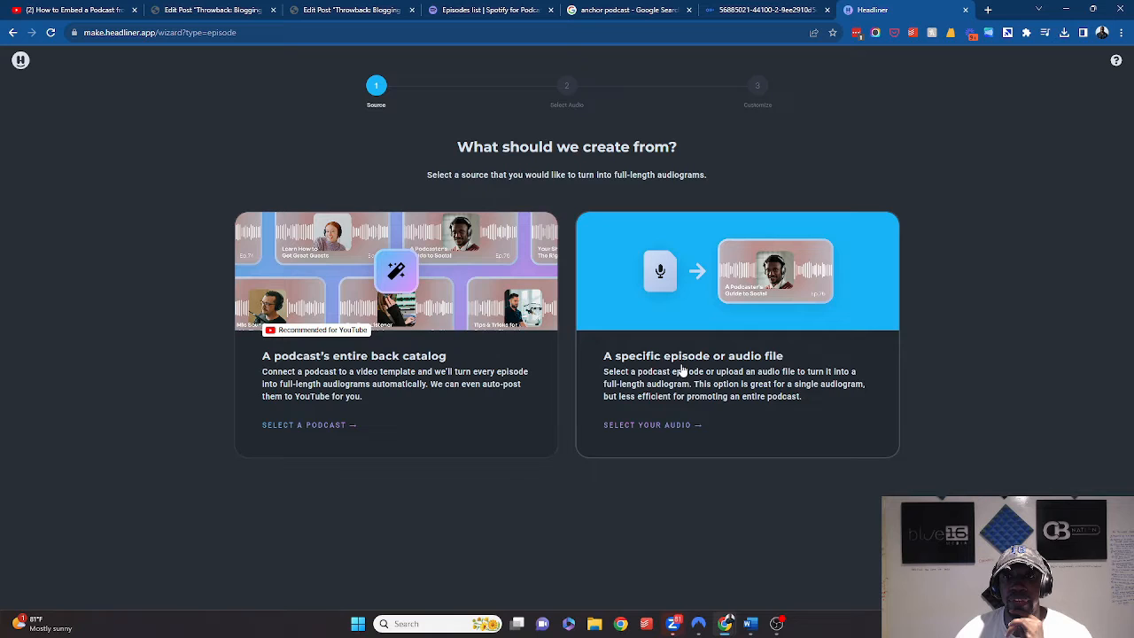
{"action": "left_click", "coordinate": [652, 424]}
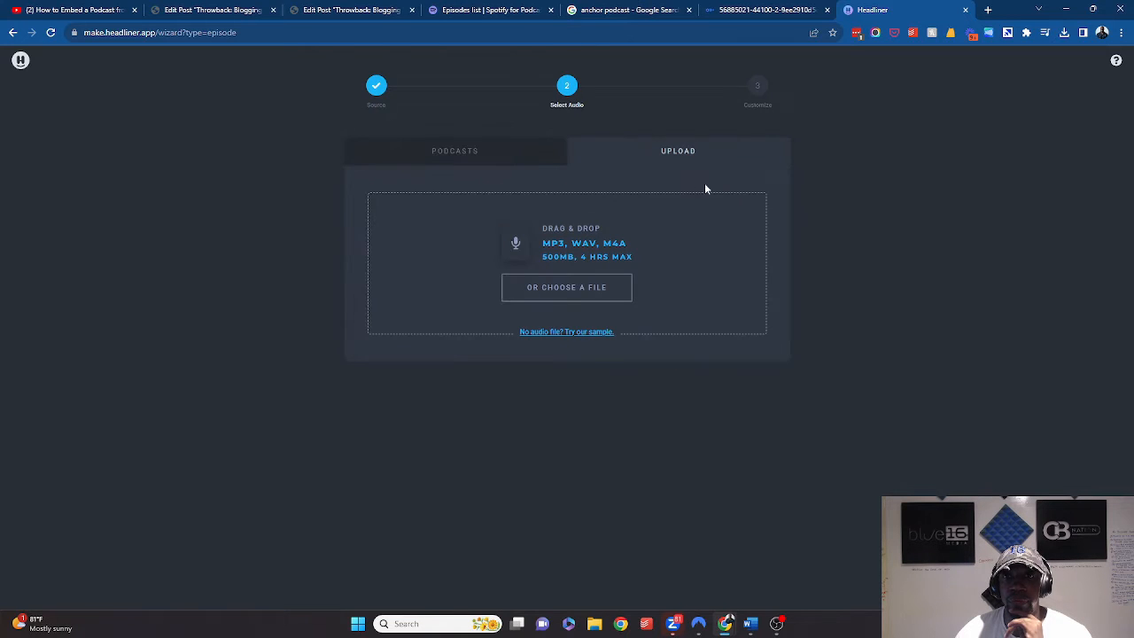
{"action": "left_click", "coordinate": [1058, 33]}
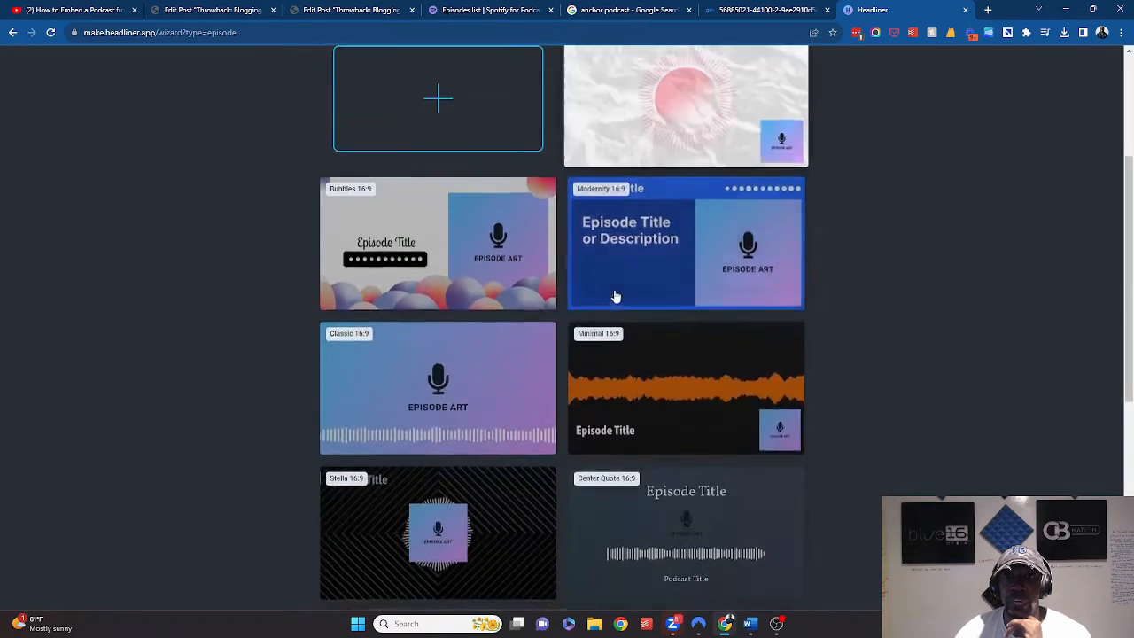
{"action": "scroll", "scroll_direction": "down", "scroll_amount": 3}
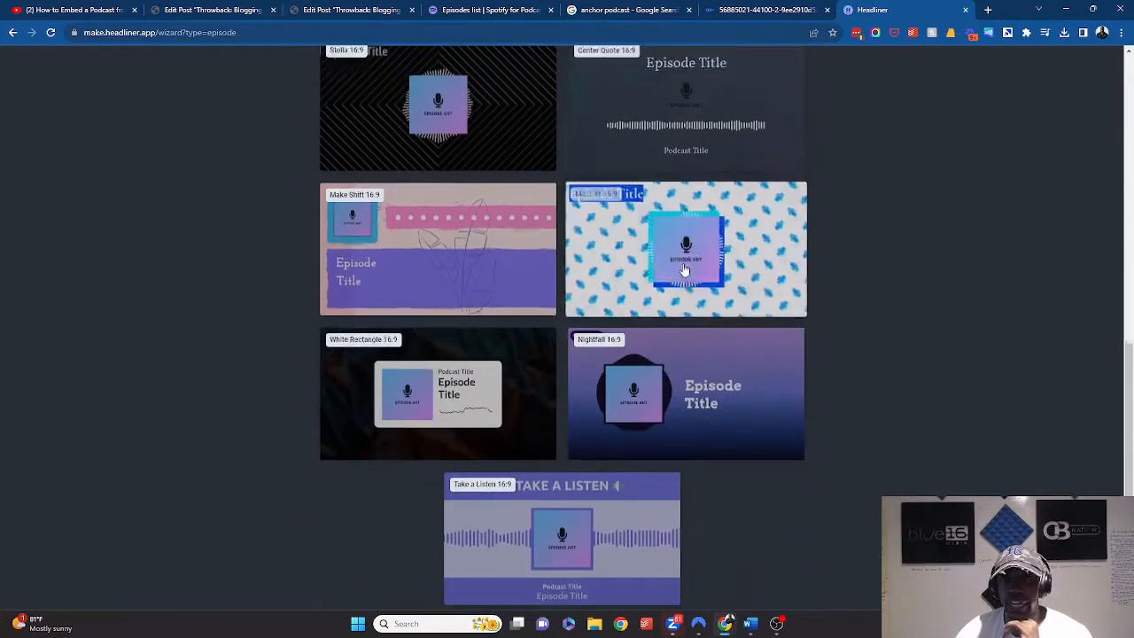
{"action": "scroll", "scroll_direction": "up", "scroll_amount": 3}
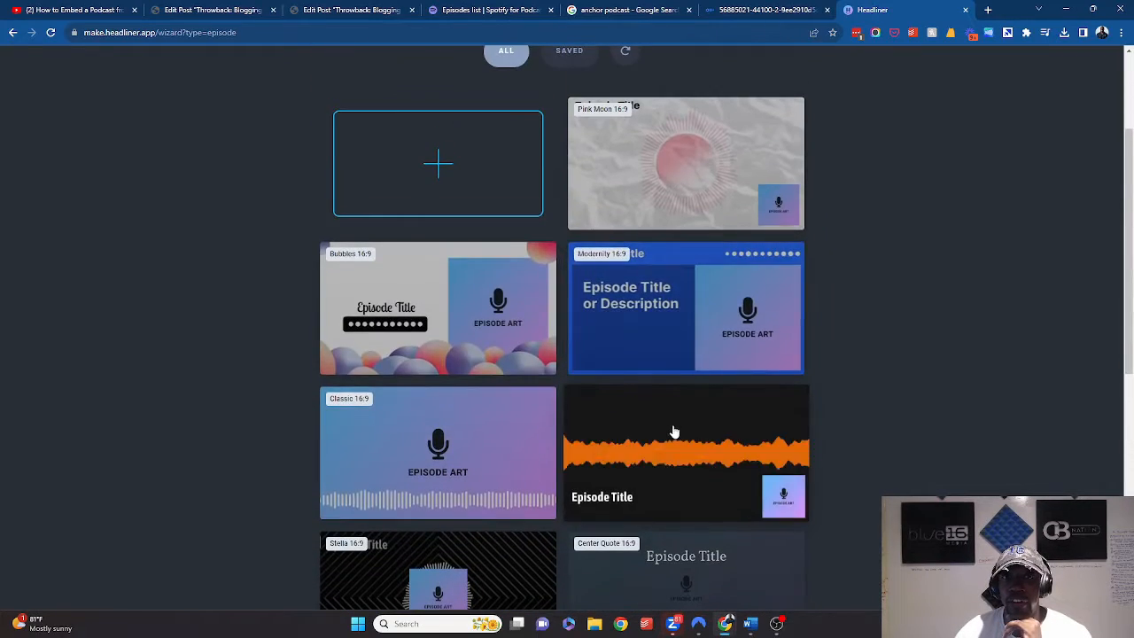
{"action": "left_click", "coordinate": [687, 451]}
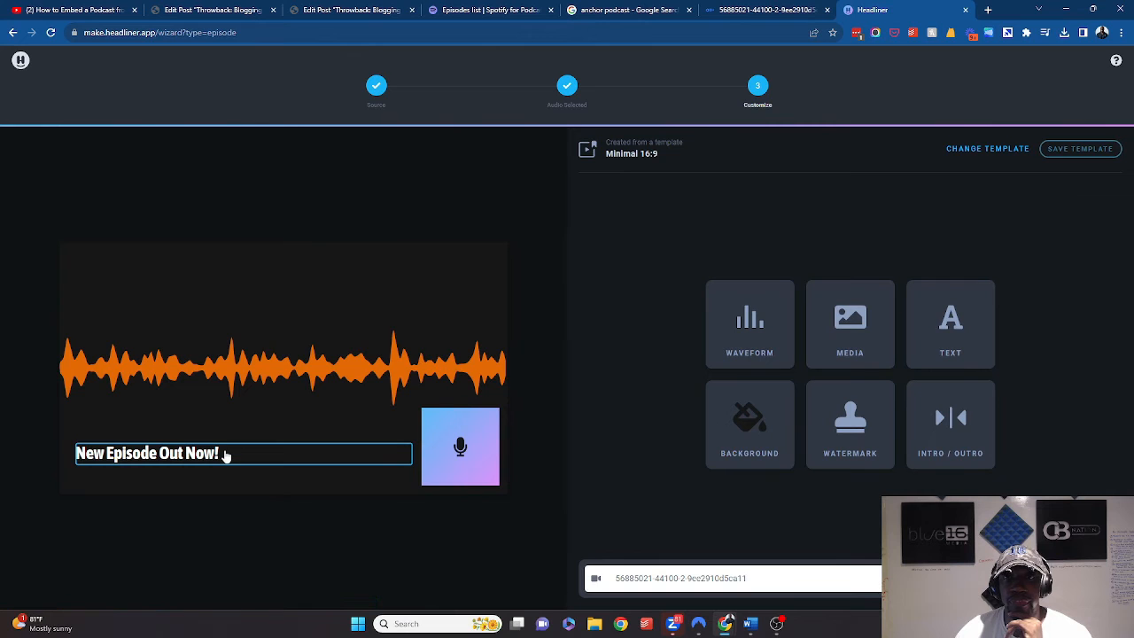
Select the 'New Episode Out Now!' headline, briefly checking Spotify's episode list
{"action": "left_click", "coordinate": [949, 323]}
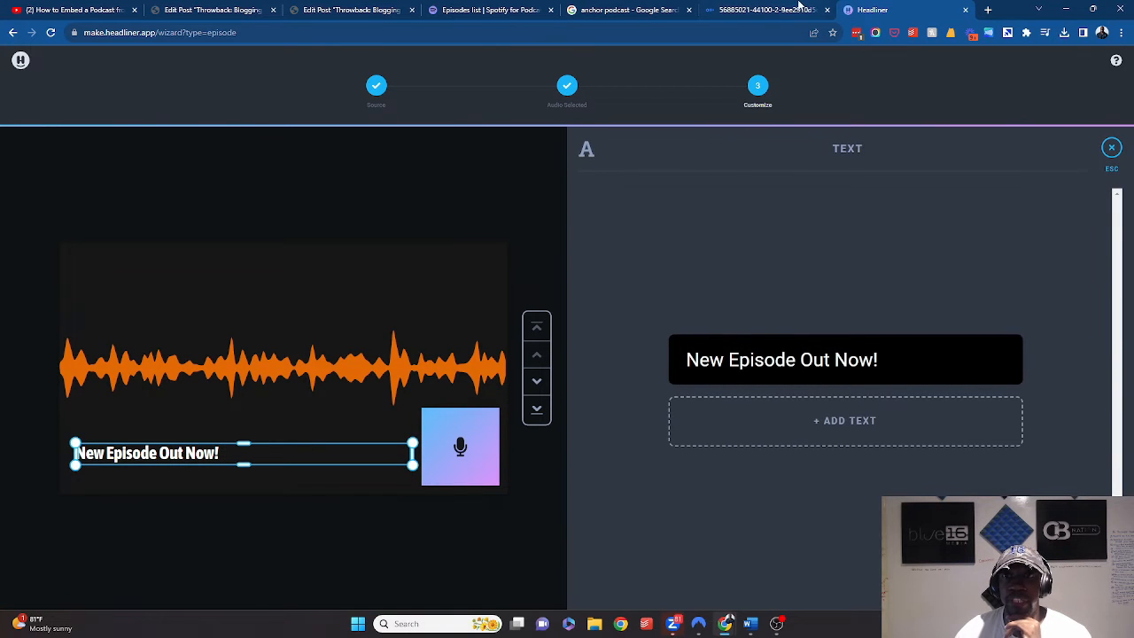
{"action": "left_click", "coordinate": [489, 10]}
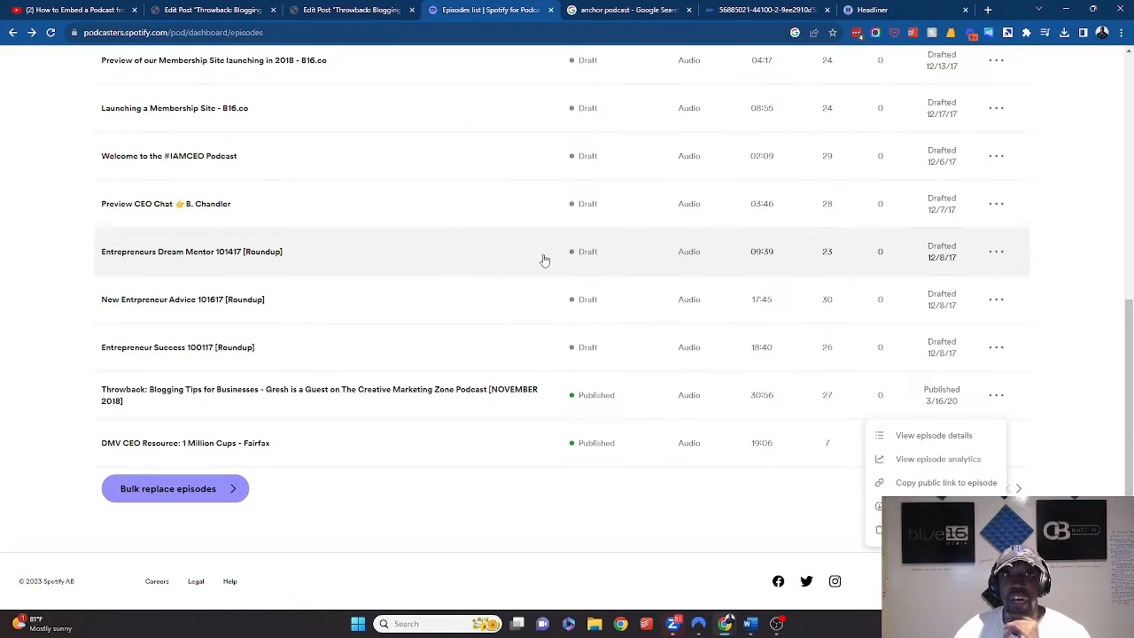
{"action": "mouse_move", "coordinate": [361, 416]}
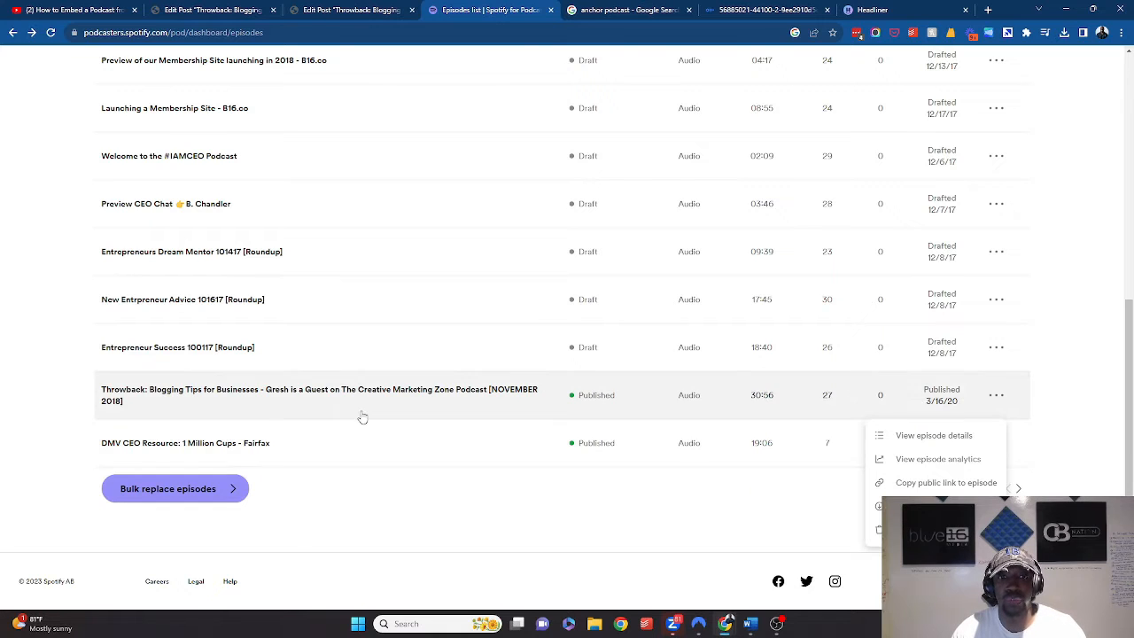
{"action": "left_click", "coordinate": [933, 435]}
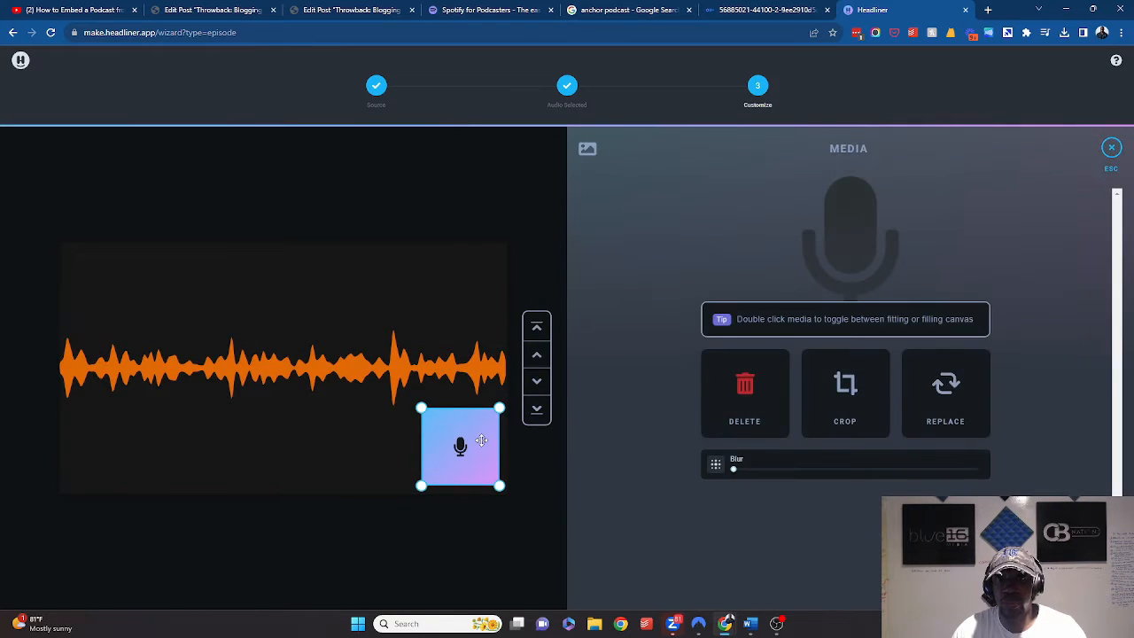
{"action": "mouse_move", "coordinate": [945, 403]}
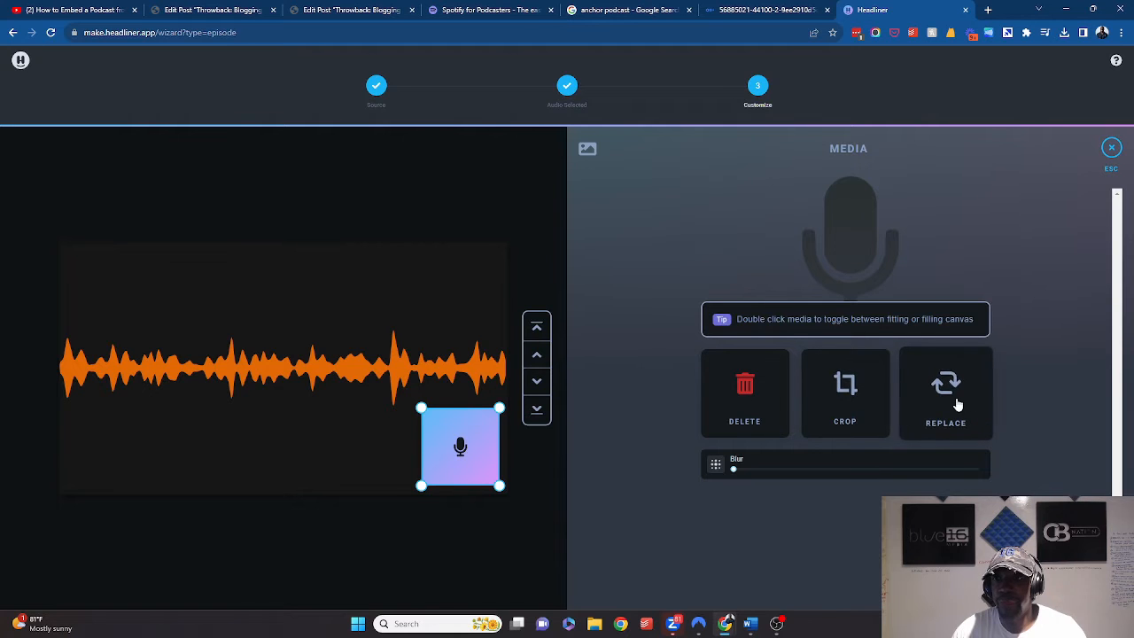
Replace the placeholder episode art with the uploaded podcast logo and make the waveform green
{"action": "left_click", "coordinate": [945, 392]}
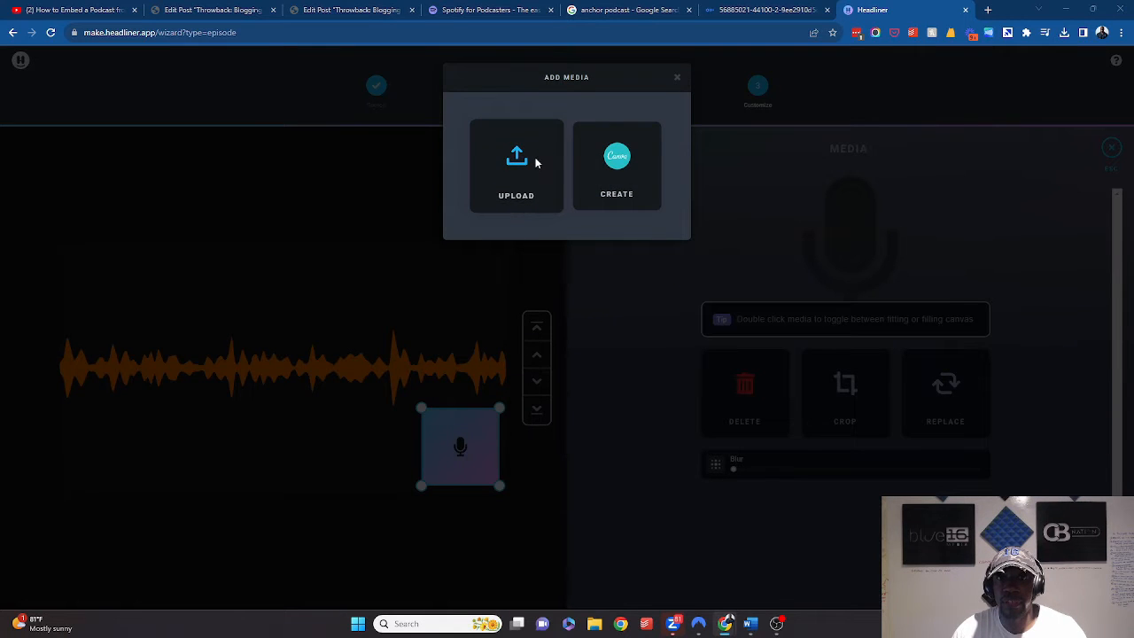
{"action": "left_click", "coordinate": [517, 165]}
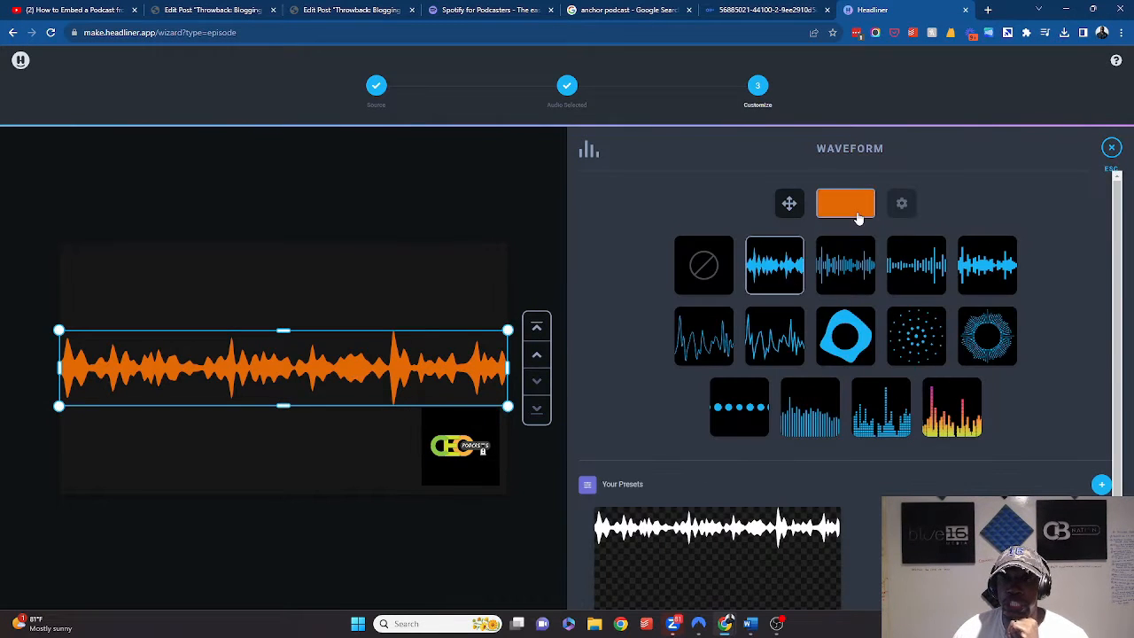
{"action": "left_click", "coordinate": [845, 202]}
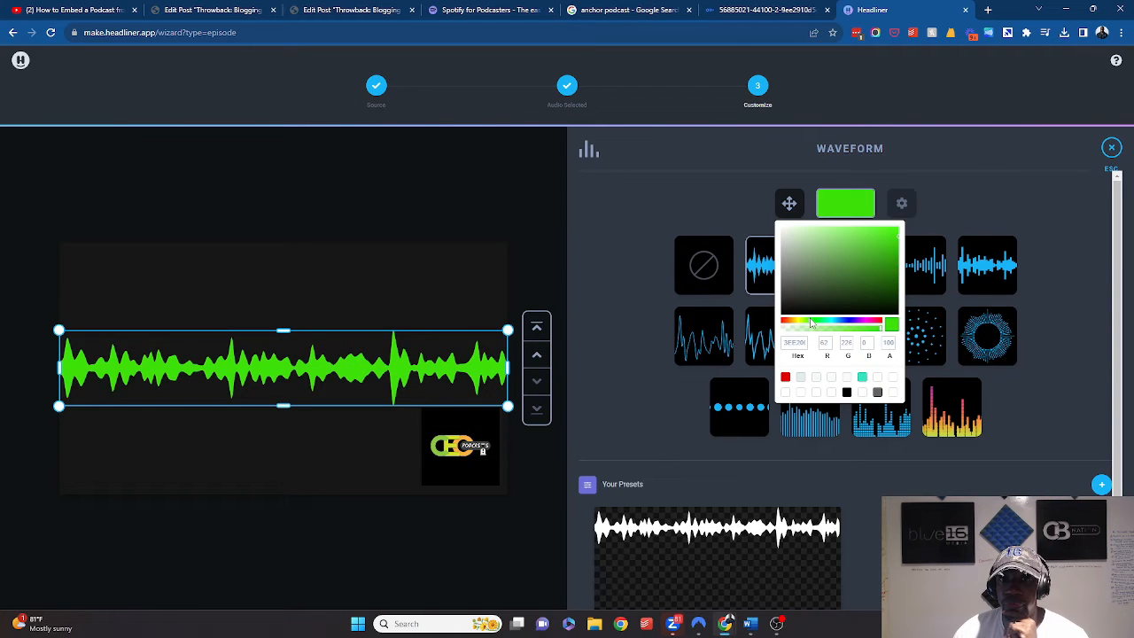
{"action": "left_click", "coordinate": [970, 227]}
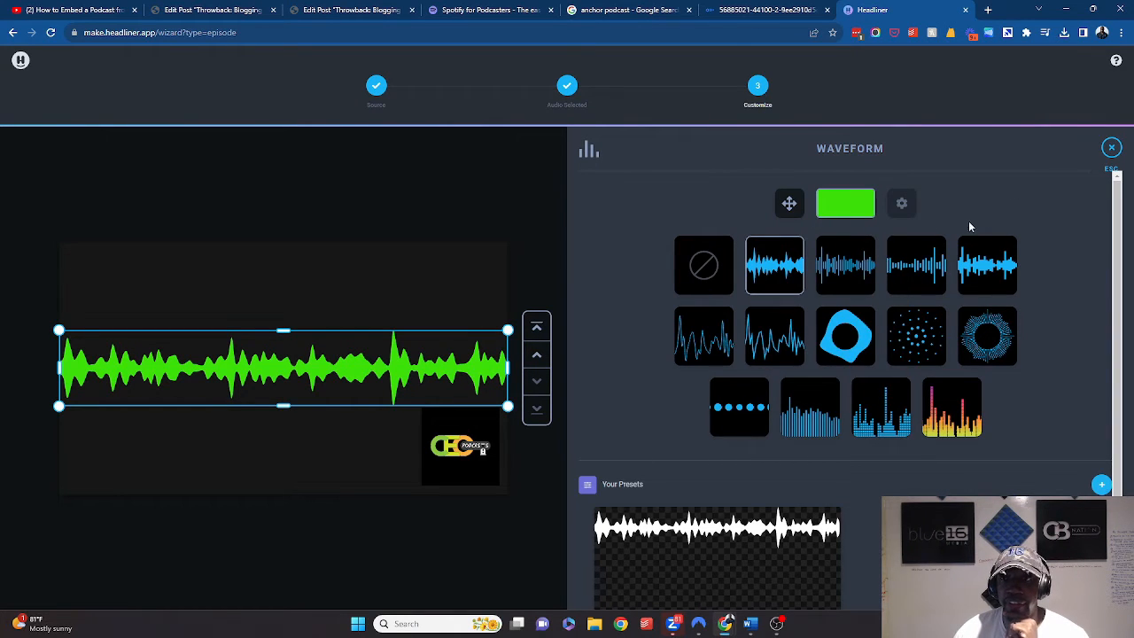
Generate the Headliner audiogram project, check its progress, then switch to the Otter.ai transcript
{"action": "left_click", "coordinate": [1110, 147]}
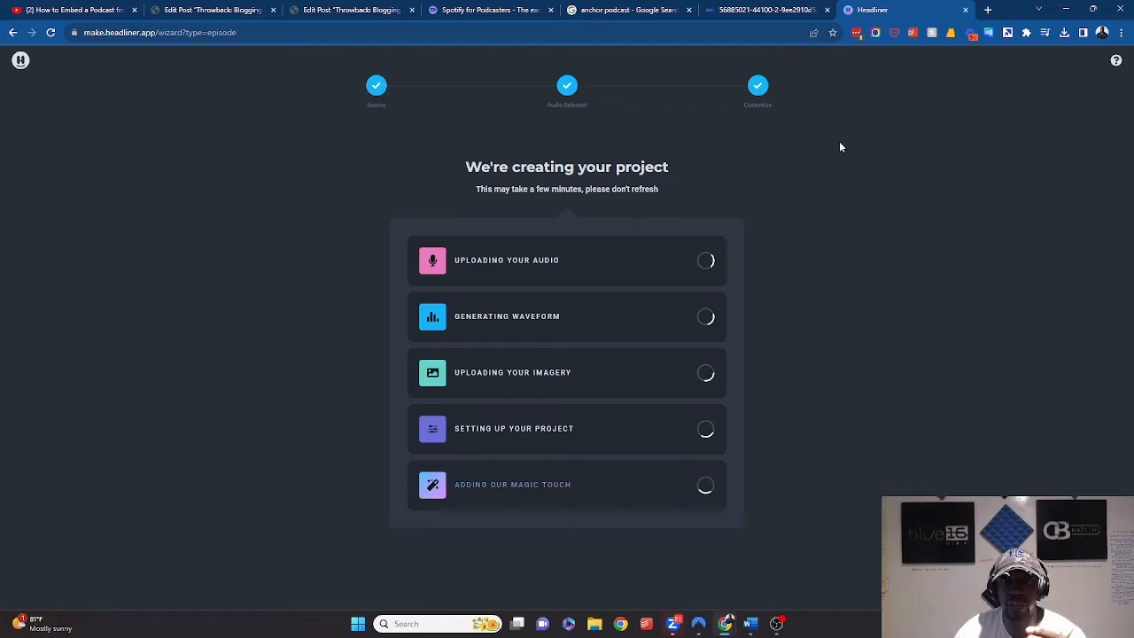
{"action": "mouse_move", "coordinate": [768, 10]}
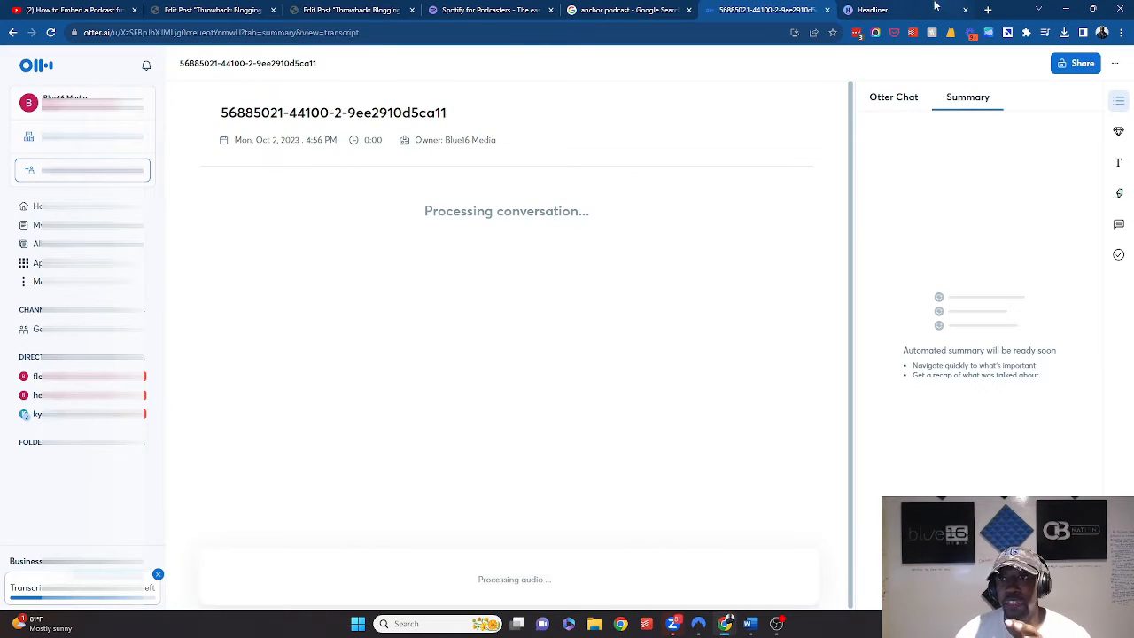
{"action": "left_click", "coordinate": [903, 9]}
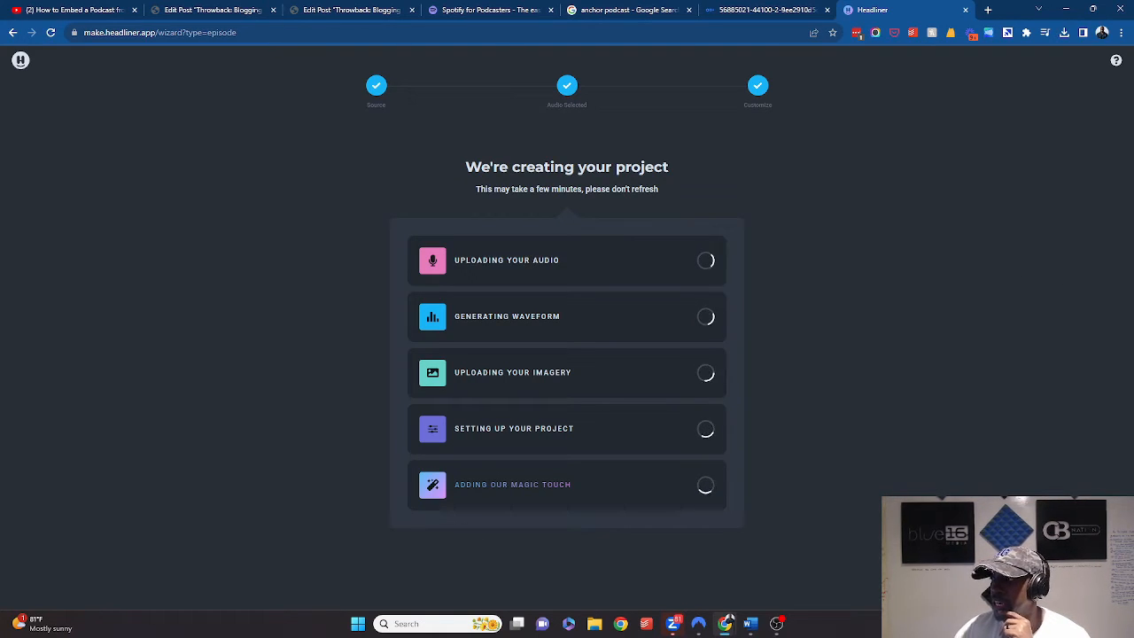
{"action": "left_click", "coordinate": [762, 10]}
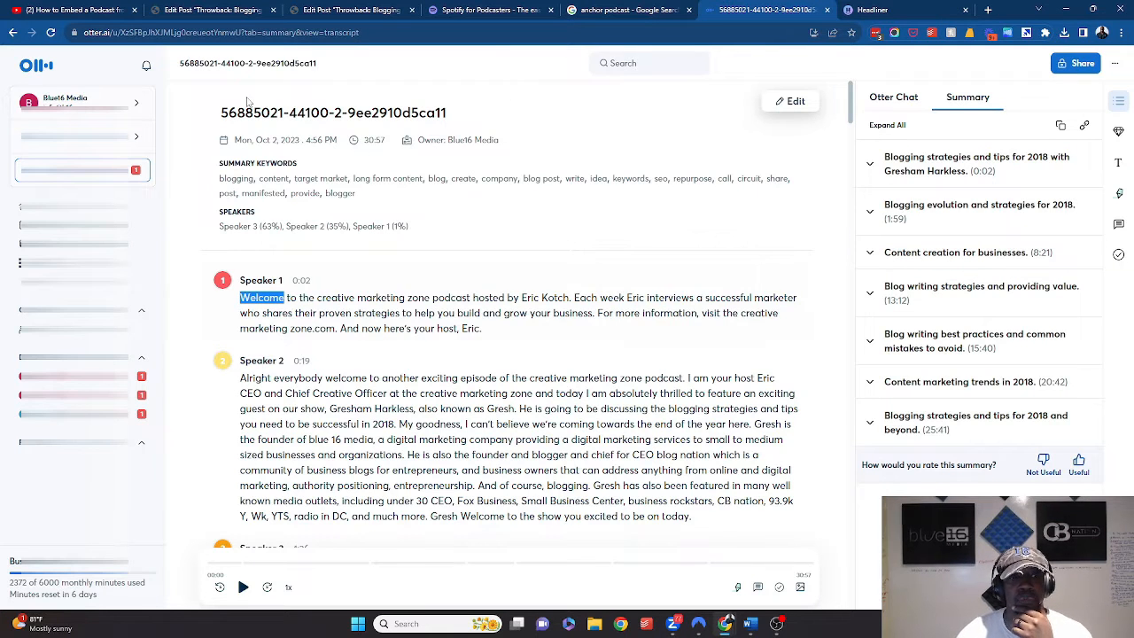
Export the Otter.ai episode transcript as a txt file
{"action": "scroll", "scroll_direction": "down", "scroll_amount": 3}
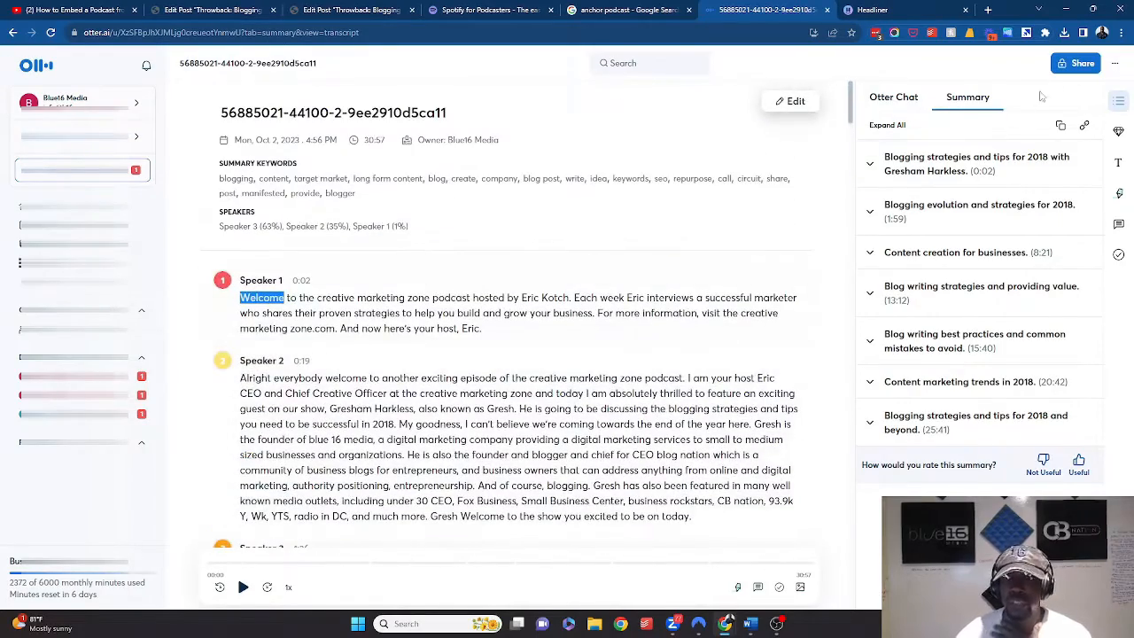
{"action": "left_click", "coordinate": [1075, 63]}
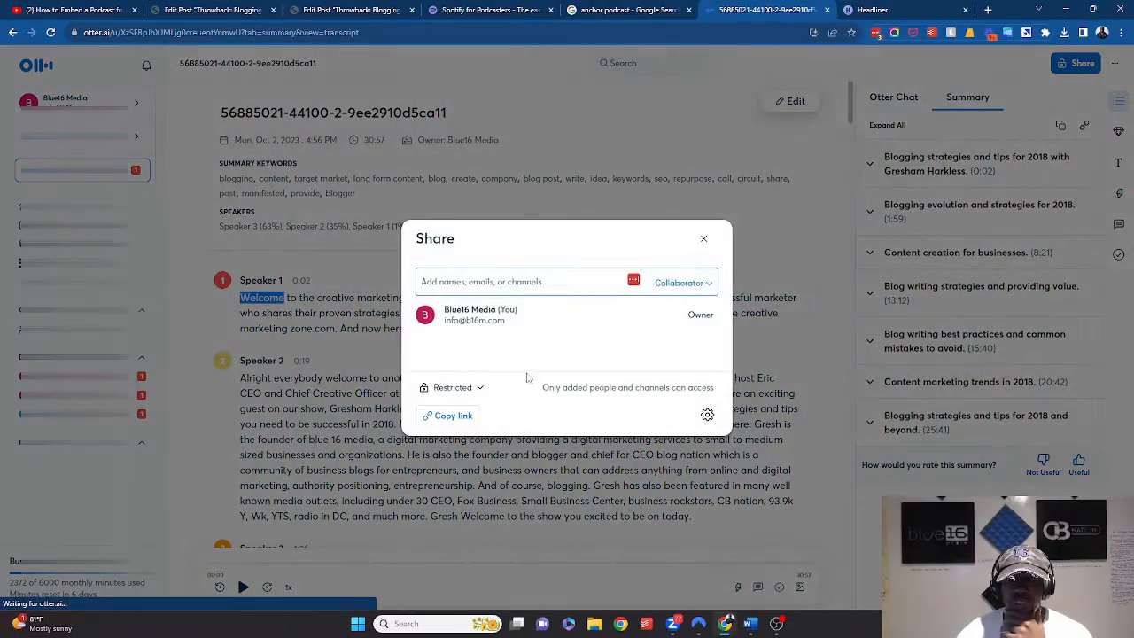
{"action": "left_click", "coordinate": [703, 238]}
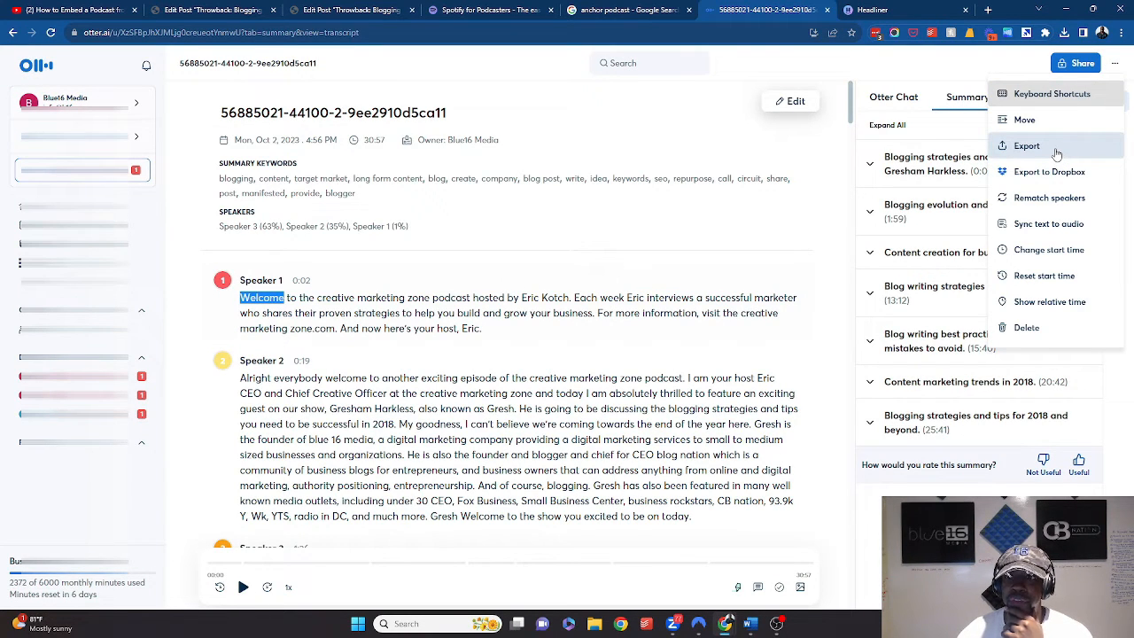
{"action": "left_click", "coordinate": [1025, 145]}
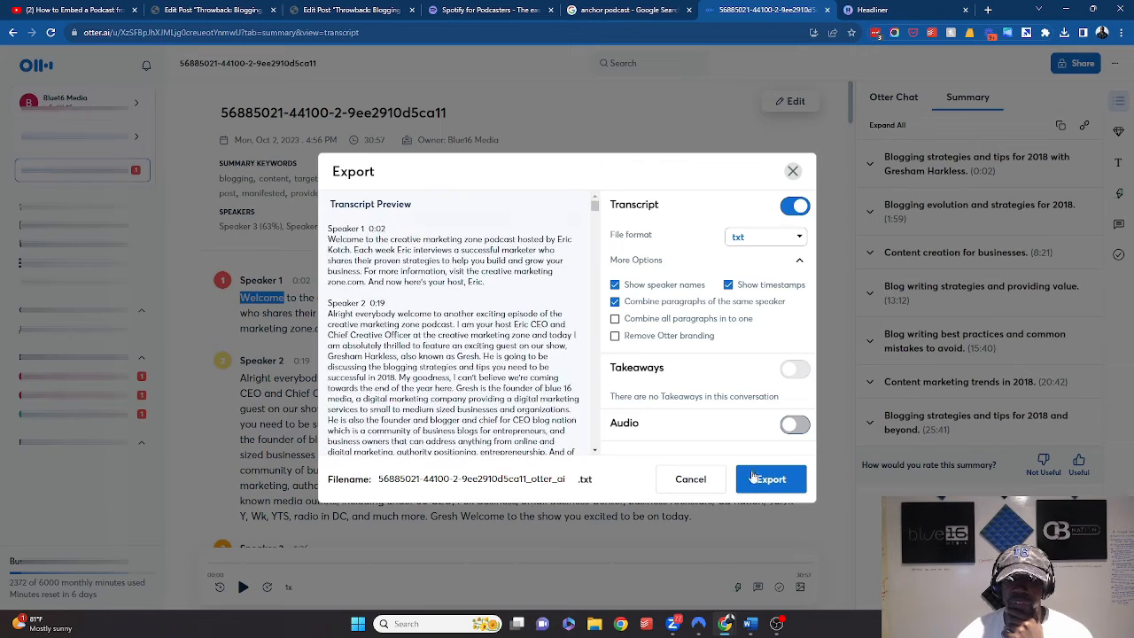
{"action": "mouse_move", "coordinate": [764, 457]}
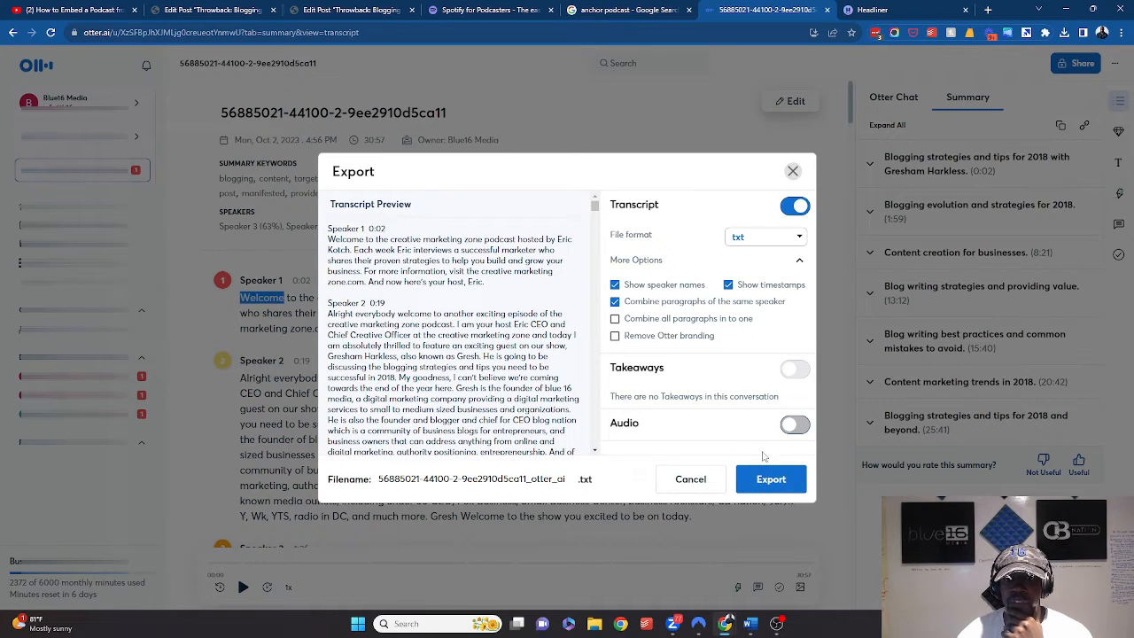
{"action": "left_click", "coordinate": [769, 479]}
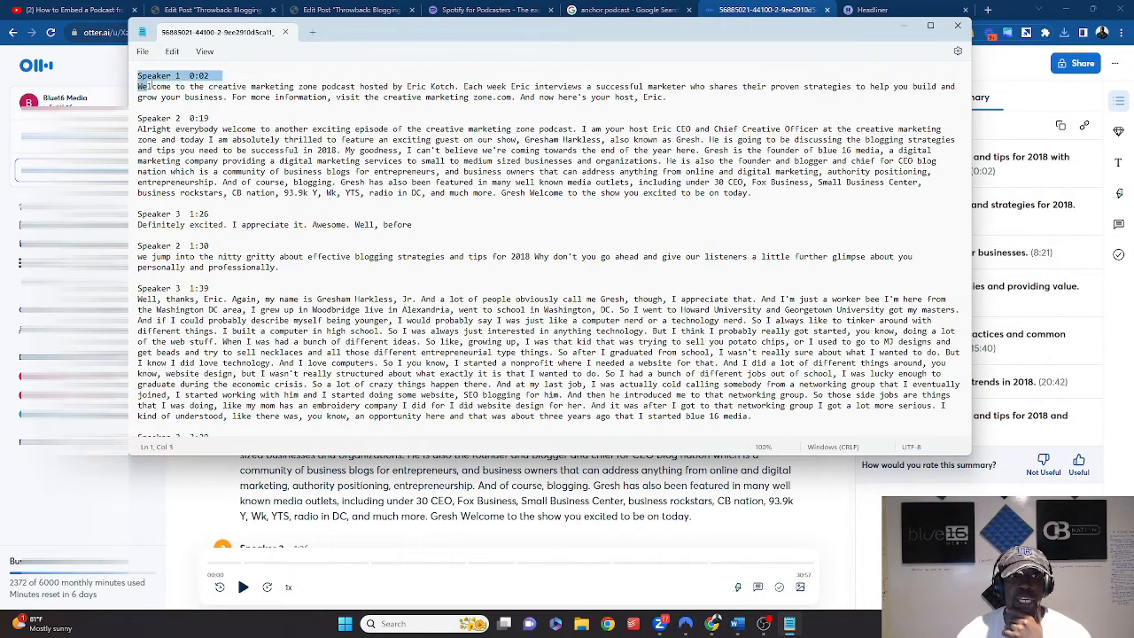
Select and copy all the transcript text in Notepad, then return to WordPress
{"action": "left_click", "coordinate": [172, 51]}
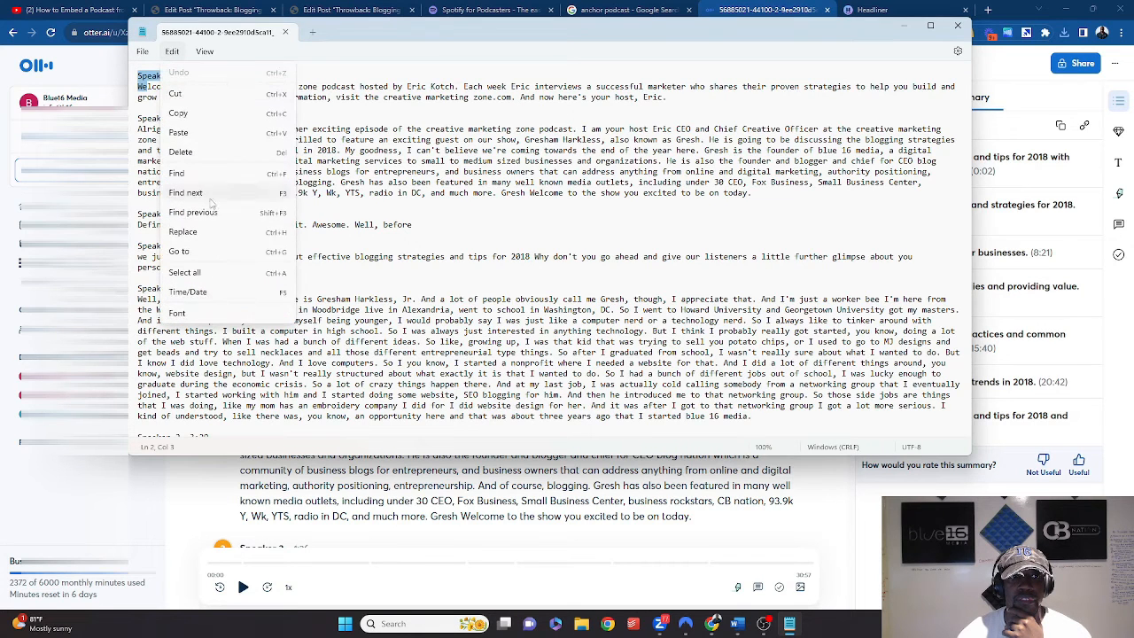
{"action": "left_click", "coordinate": [185, 272]}
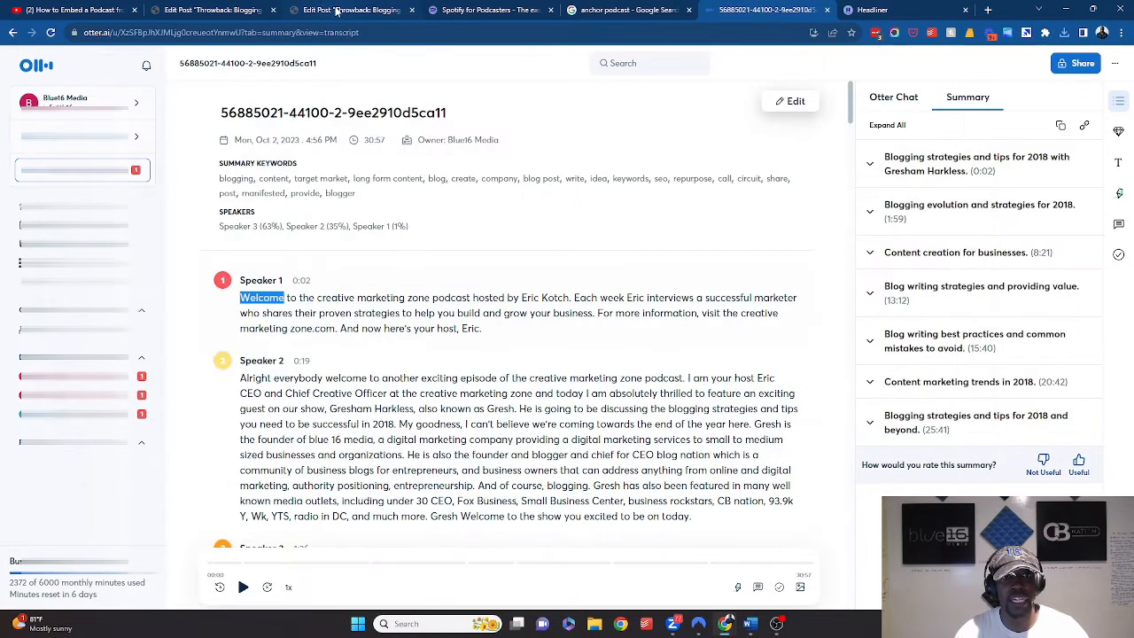
{"action": "mouse_move", "coordinate": [213, 10]}
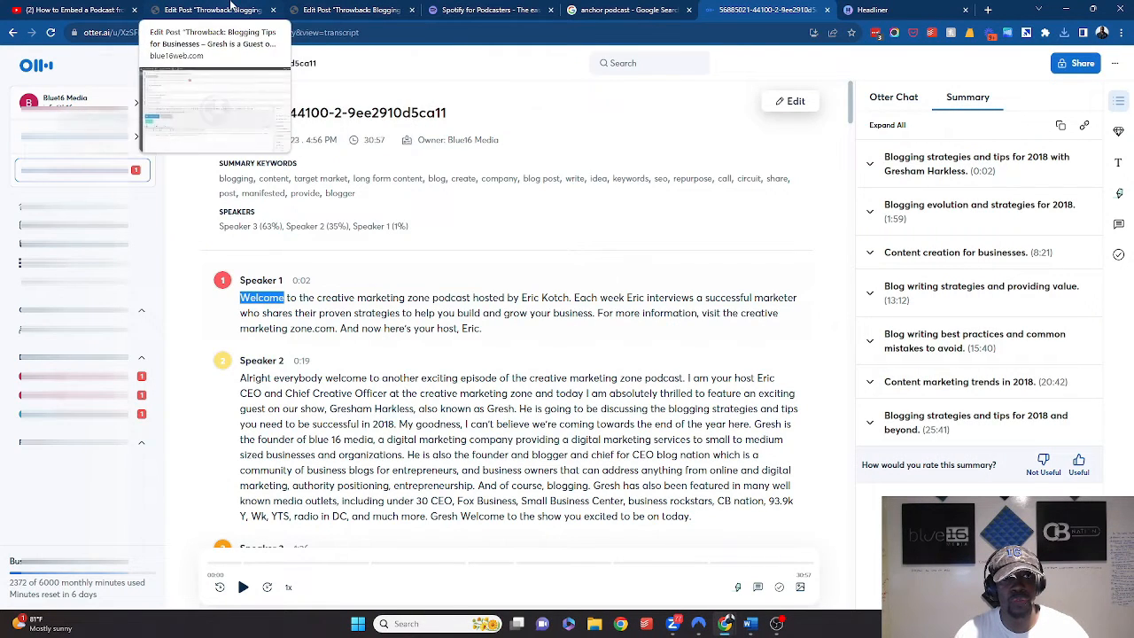
{"action": "left_click", "coordinate": [353, 10]}
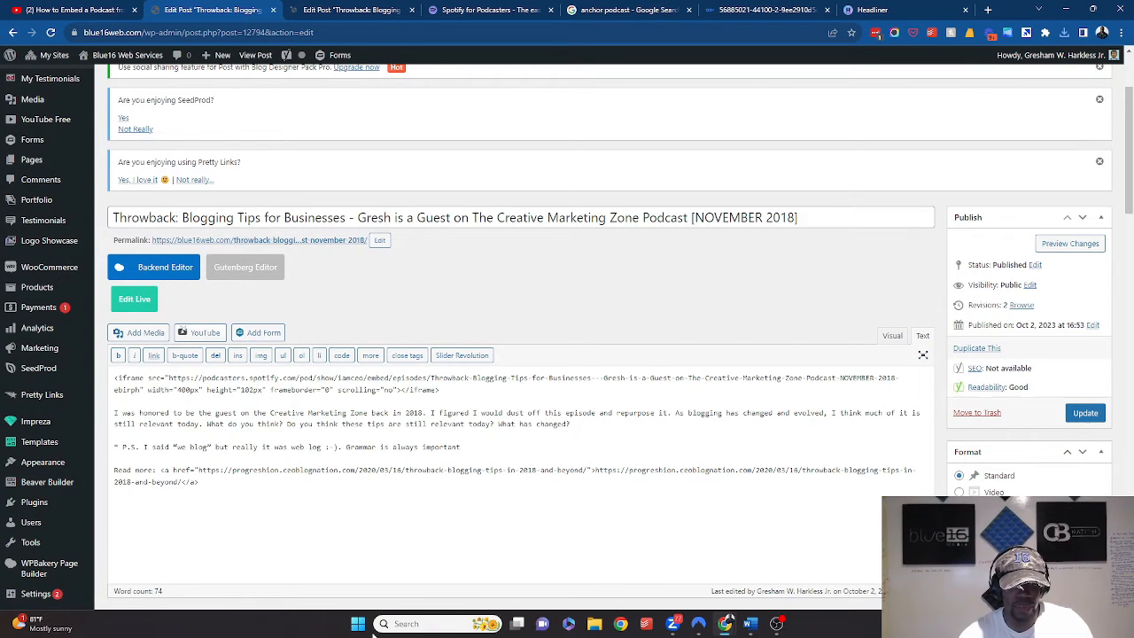
Type 'Transcript' below the Read more link and paste the full transcript beneath it
{"action": "left_click", "coordinate": [280, 514]}
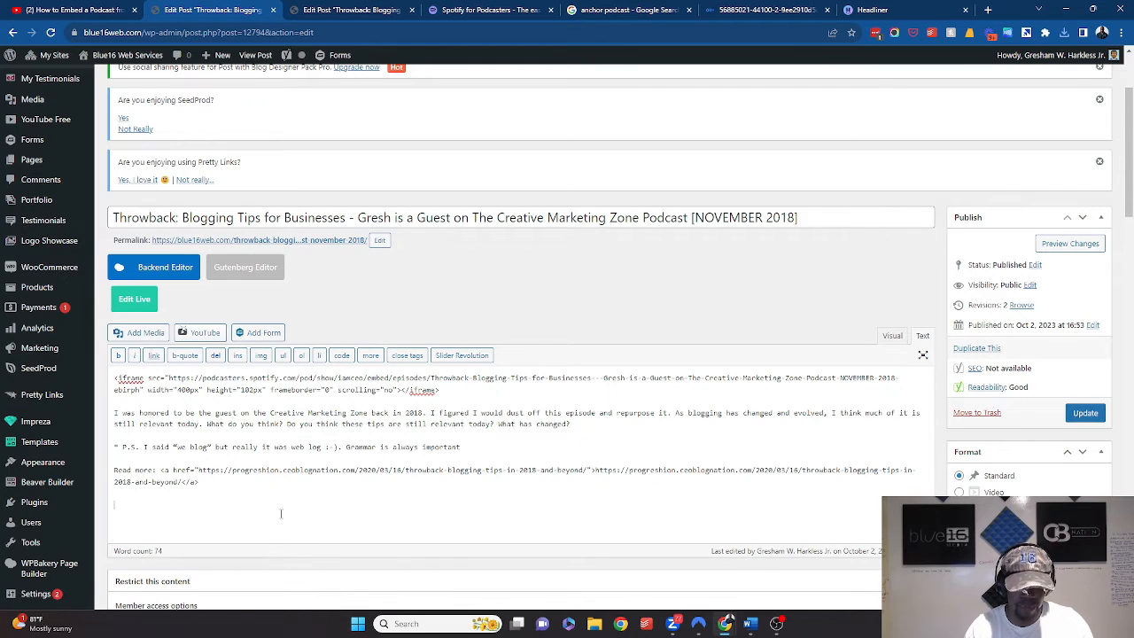
{"action": "type", "text": "Trancr"}
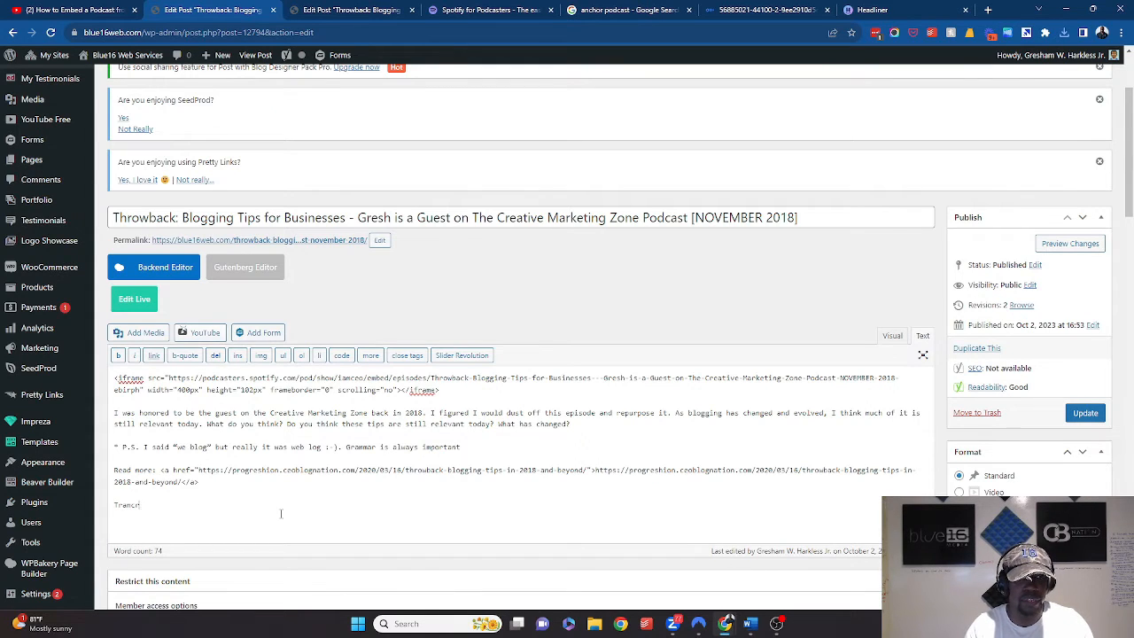
{"action": "type", "text": "pt"}
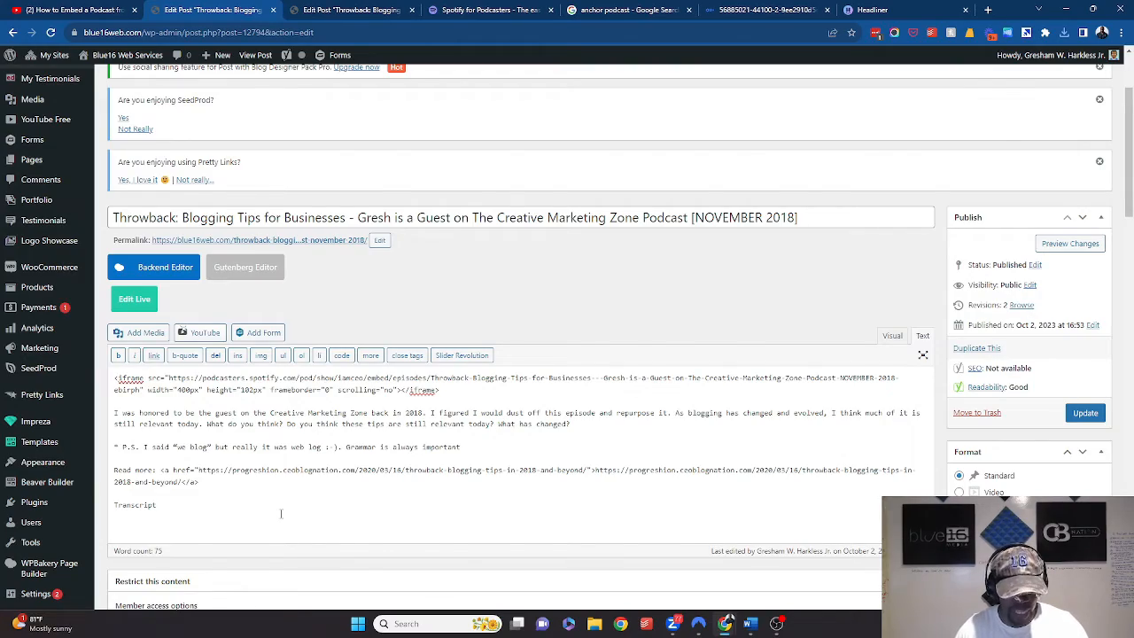
{"action": "scroll", "scroll_direction": "down", "scroll_amount": 3}
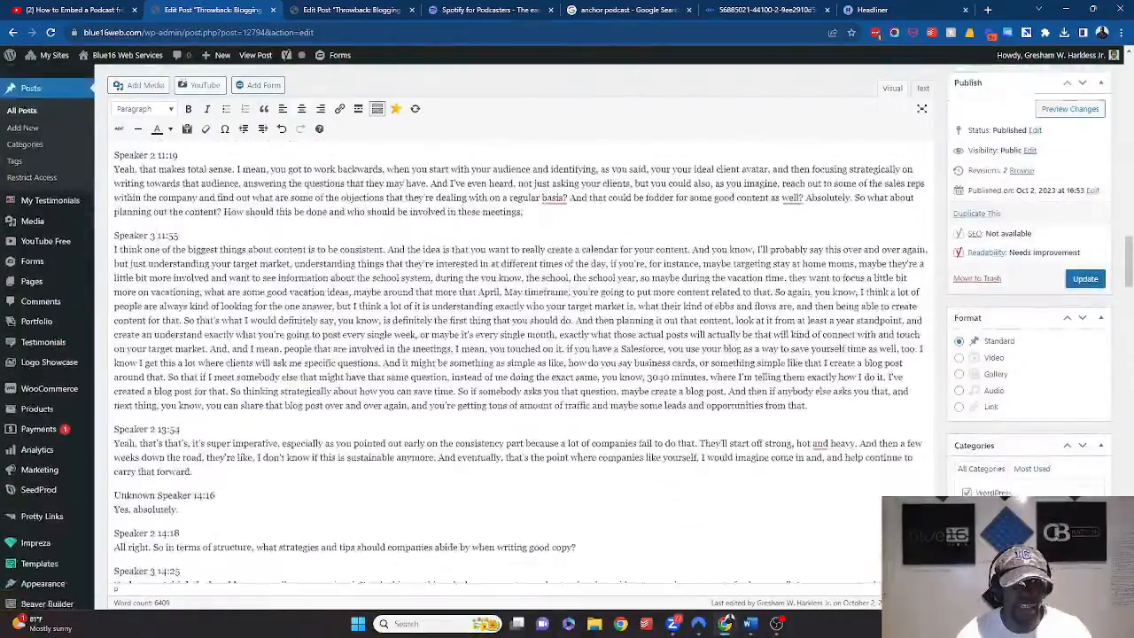
{"action": "scroll", "scroll_direction": "up", "scroll_amount": 3}
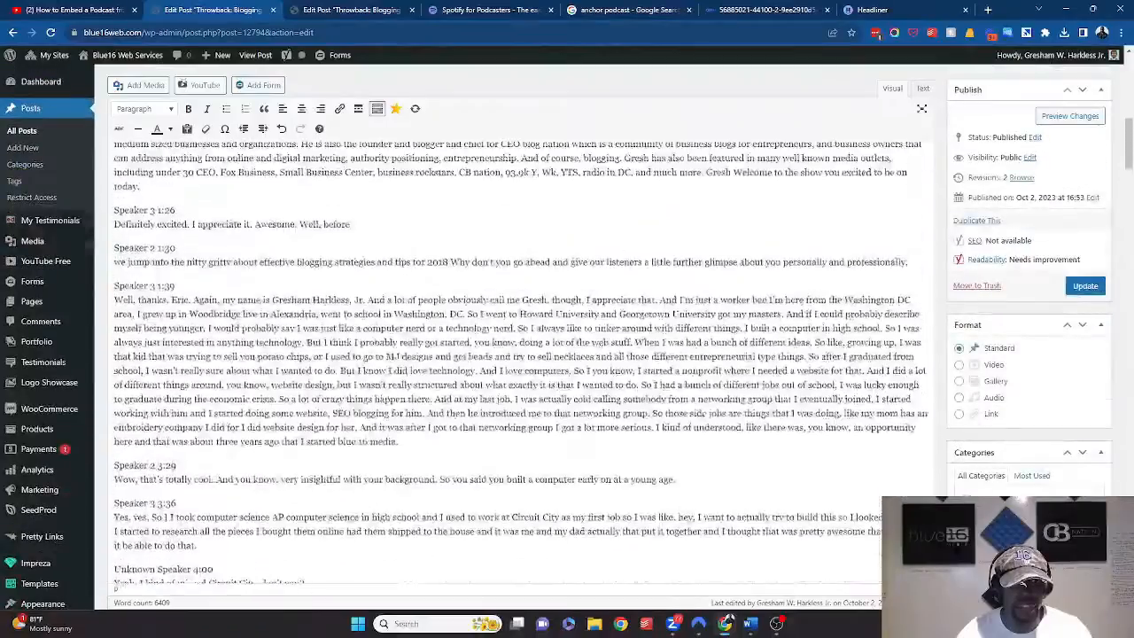
{"action": "scroll", "scroll_direction": "up", "scroll_amount": 3}
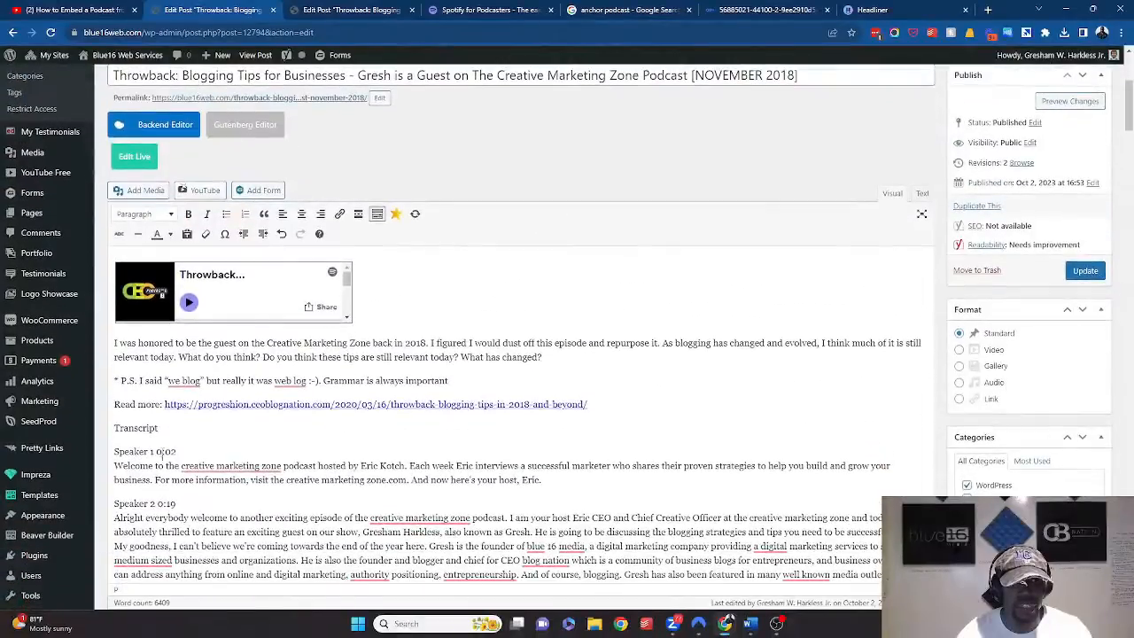
Turn the word 'Transcript' into a Heading 2
{"action": "double_click", "coordinate": [136, 428]}
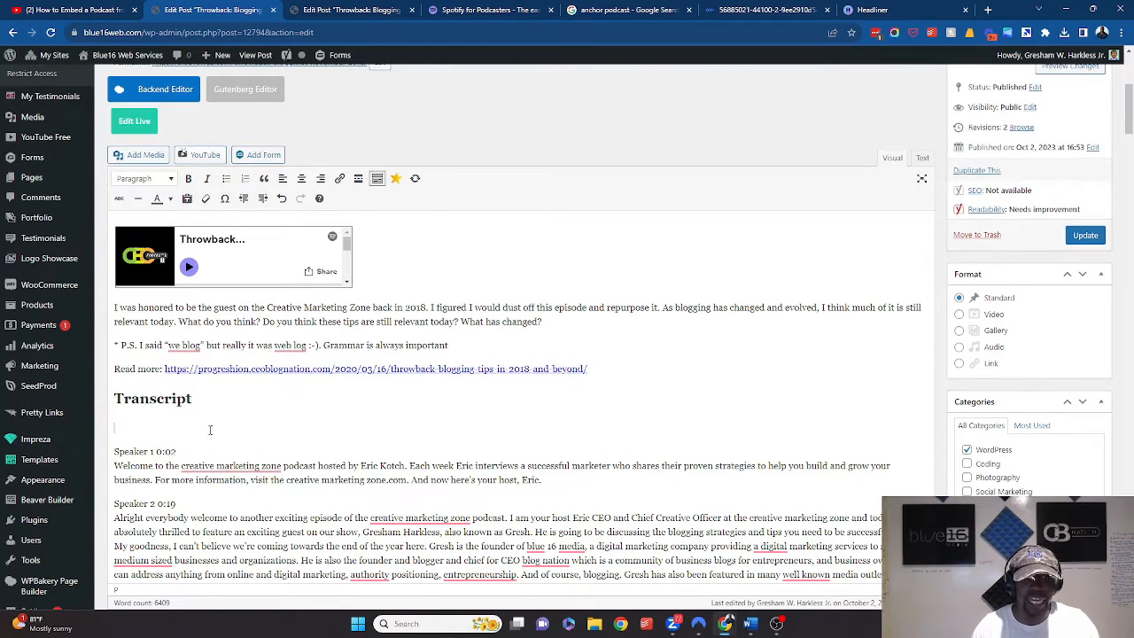
{"action": "type", "text": "Transcri"}
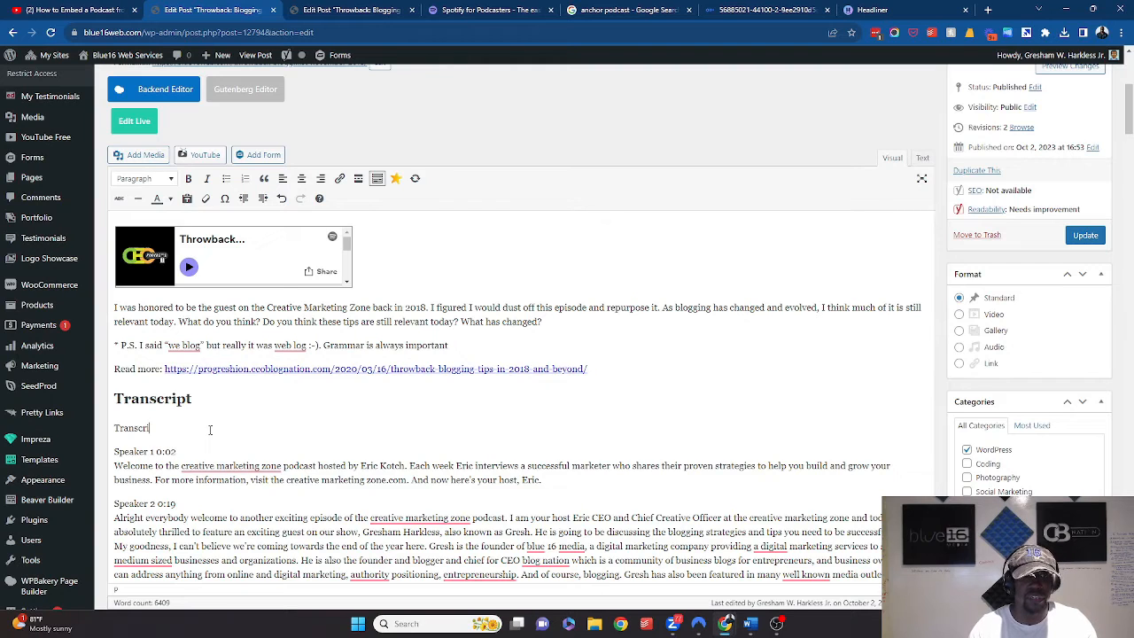
{"action": "key", "text": "Backspace"}
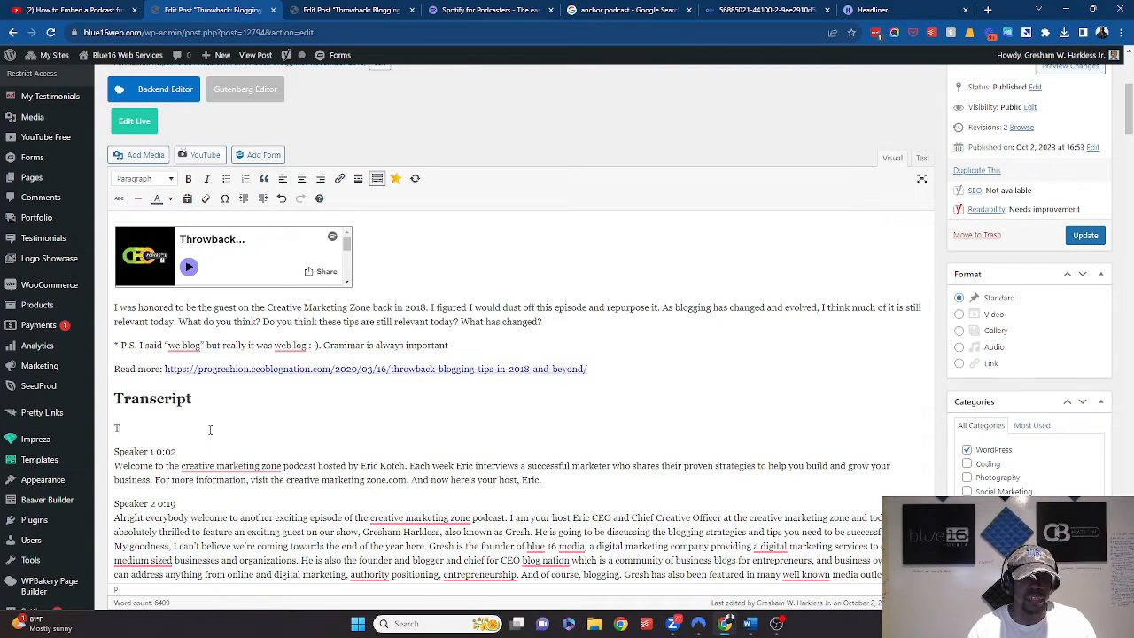
Type 'This has been transcribed by our CEO Hack Otter.ai' below the heading
{"action": "type", "text": "his has been"}
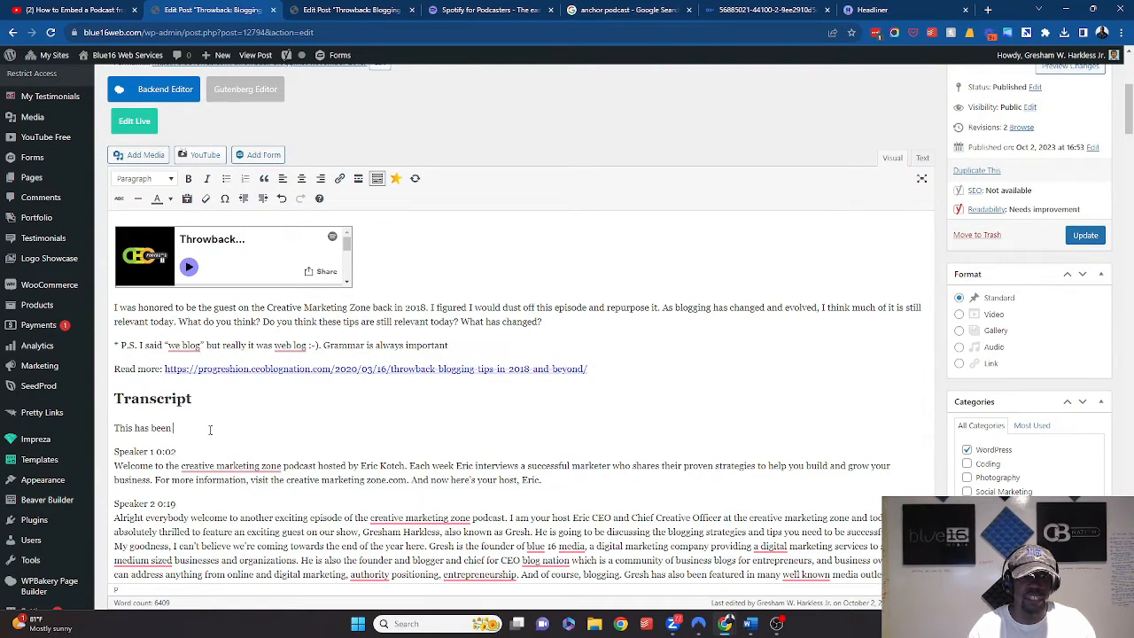
{"action": "type", "text": "trancribed by"}
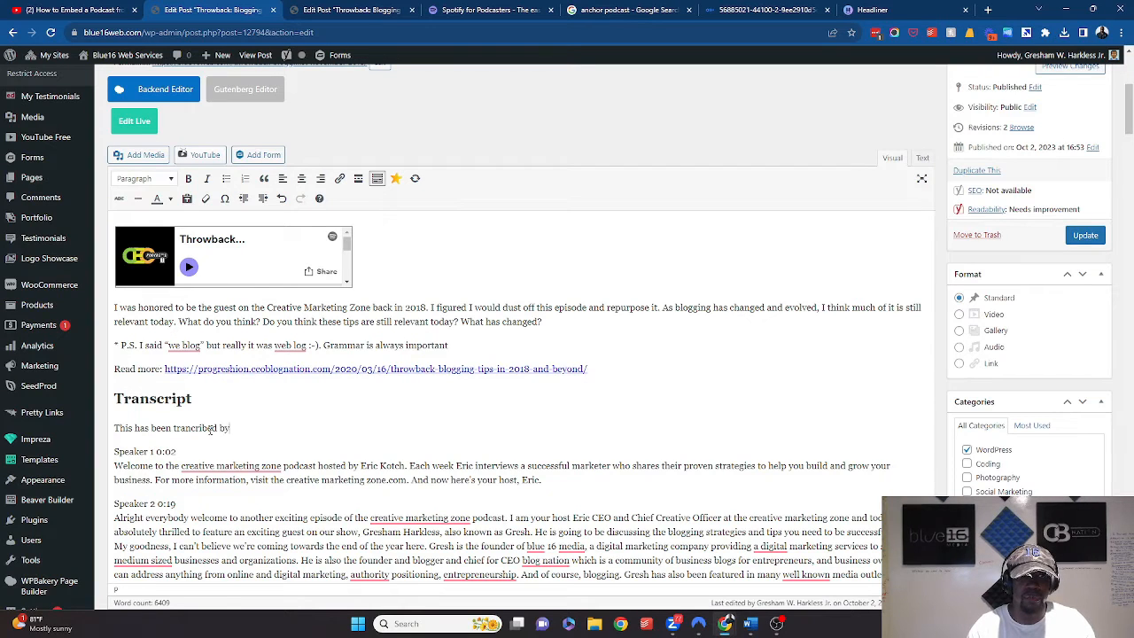
{"action": "type", "text": "Otter"}
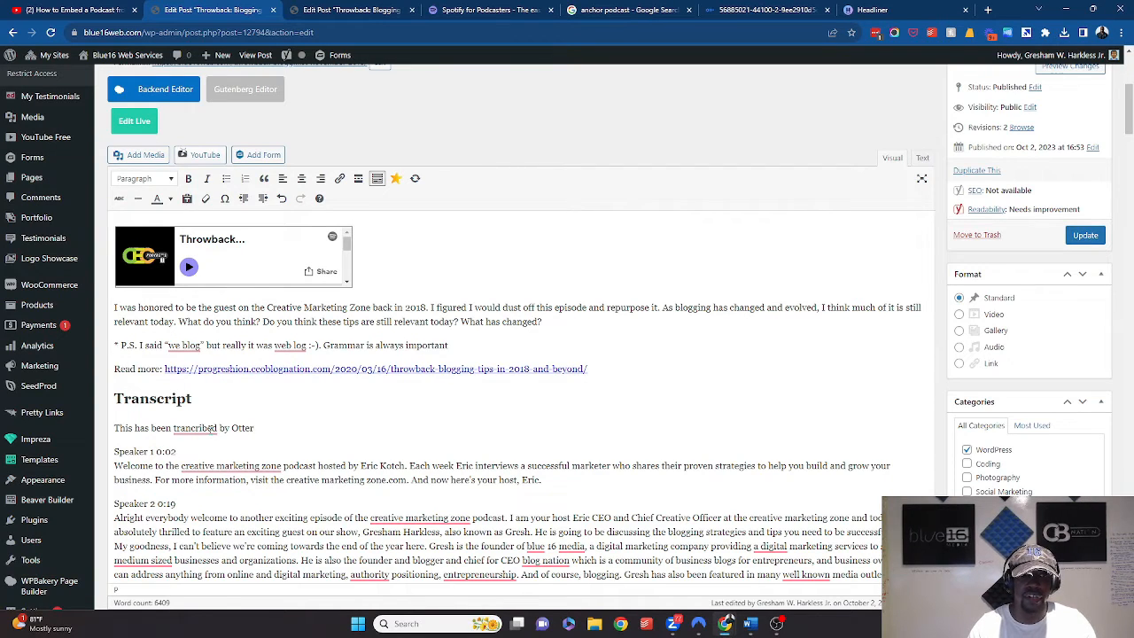
{"action": "type", "text": "our"}
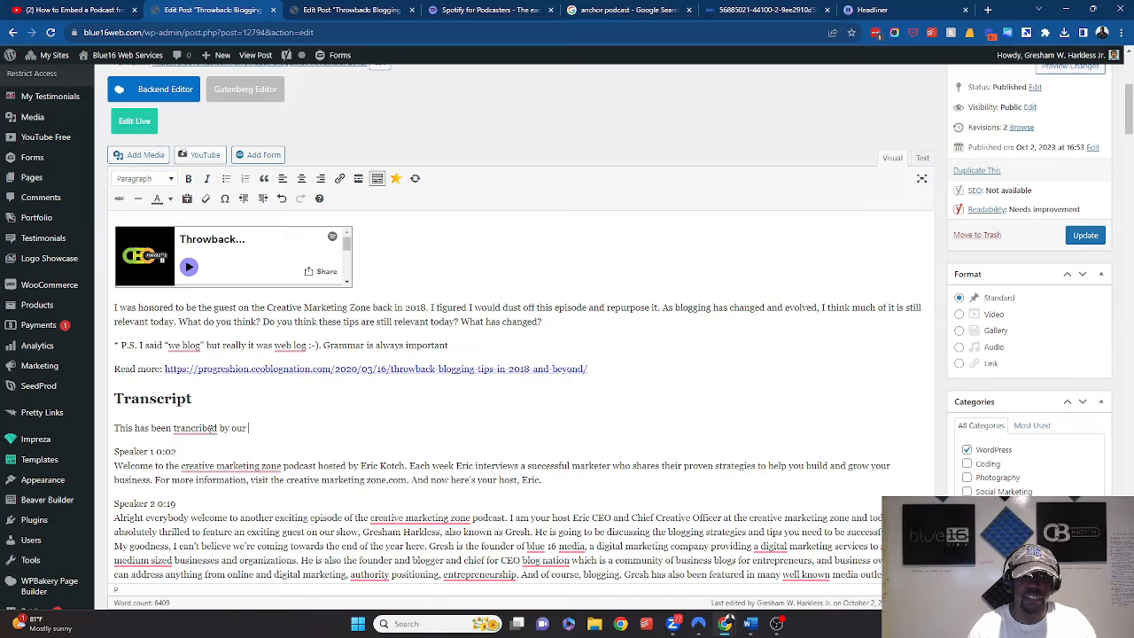
{"action": "type", "text": "CEO Hack o"}
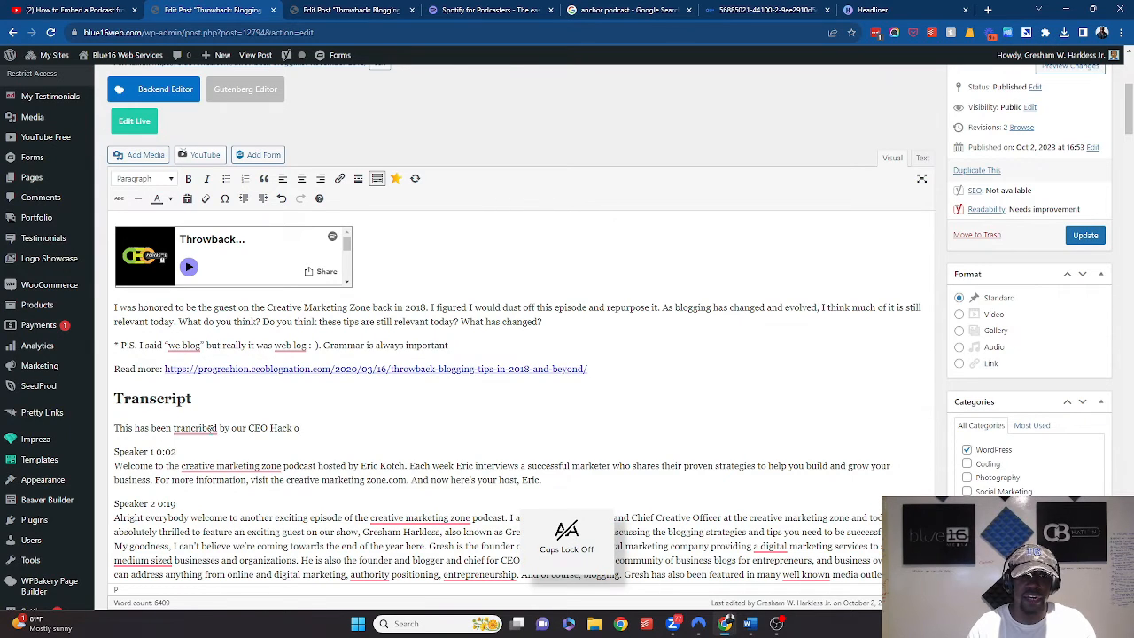
{"action": "type", "text": "tter.ai"}
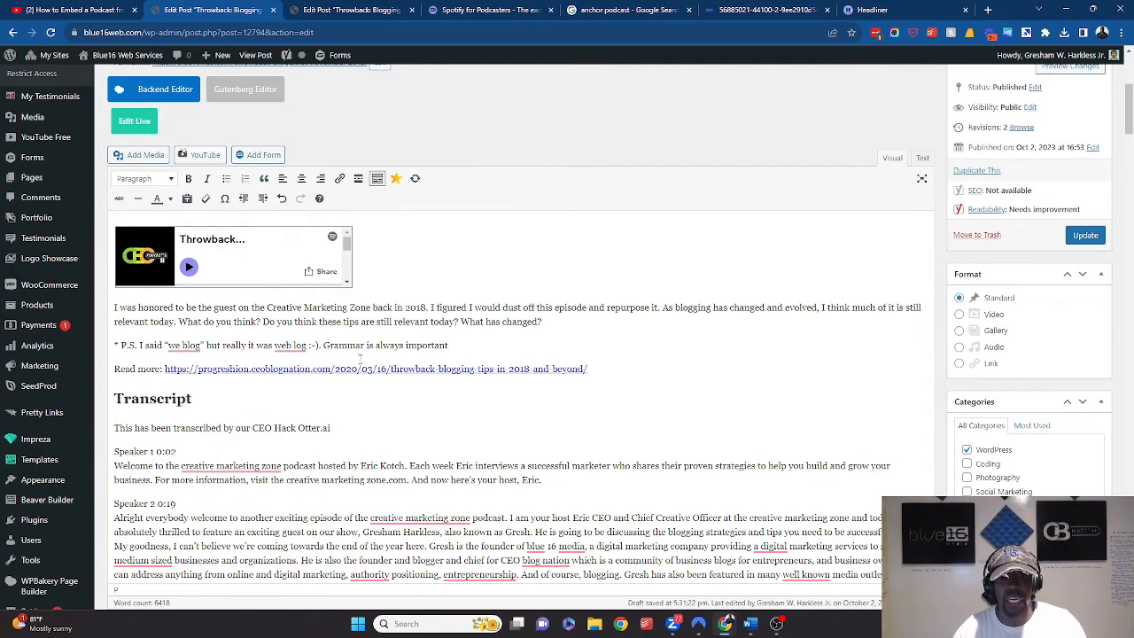
{"action": "mouse_move", "coordinate": [872, 10]}
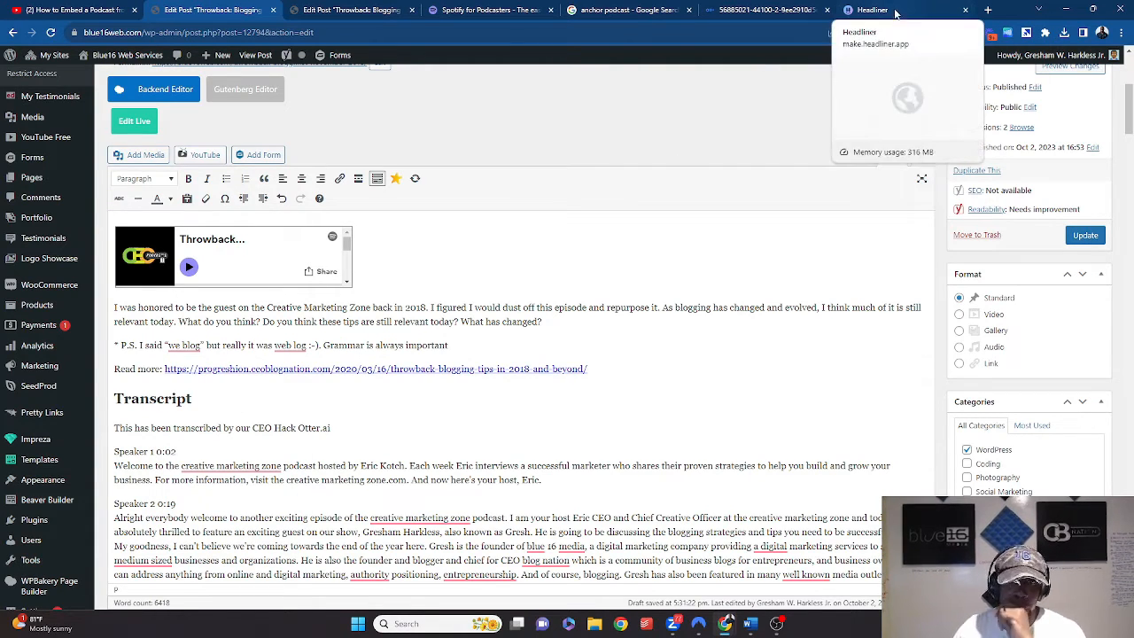
Download the finished Headliner audiogram as an MP4 video
{"action": "left_click", "coordinate": [870, 10]}
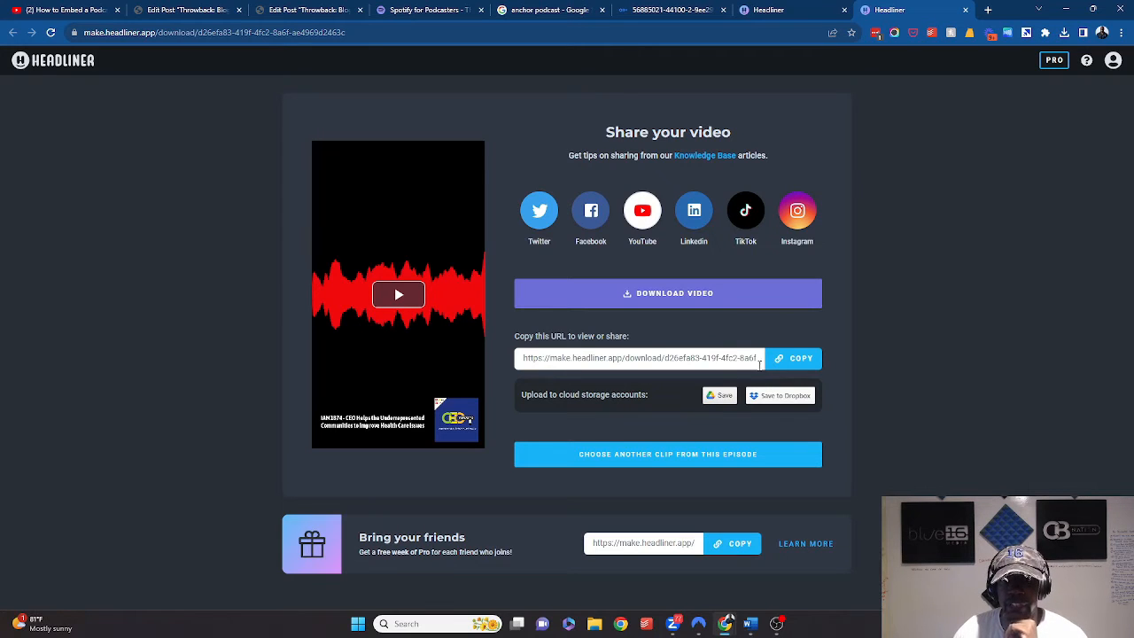
{"action": "mouse_move", "coordinate": [692, 465]}
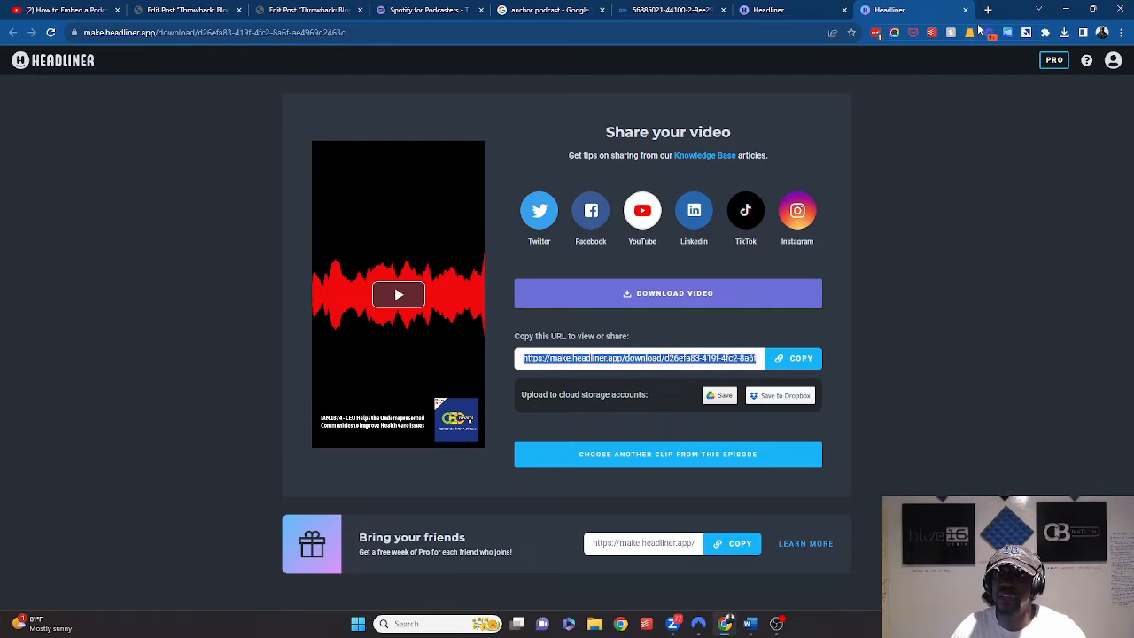
{"action": "left_click", "coordinate": [986, 10]}
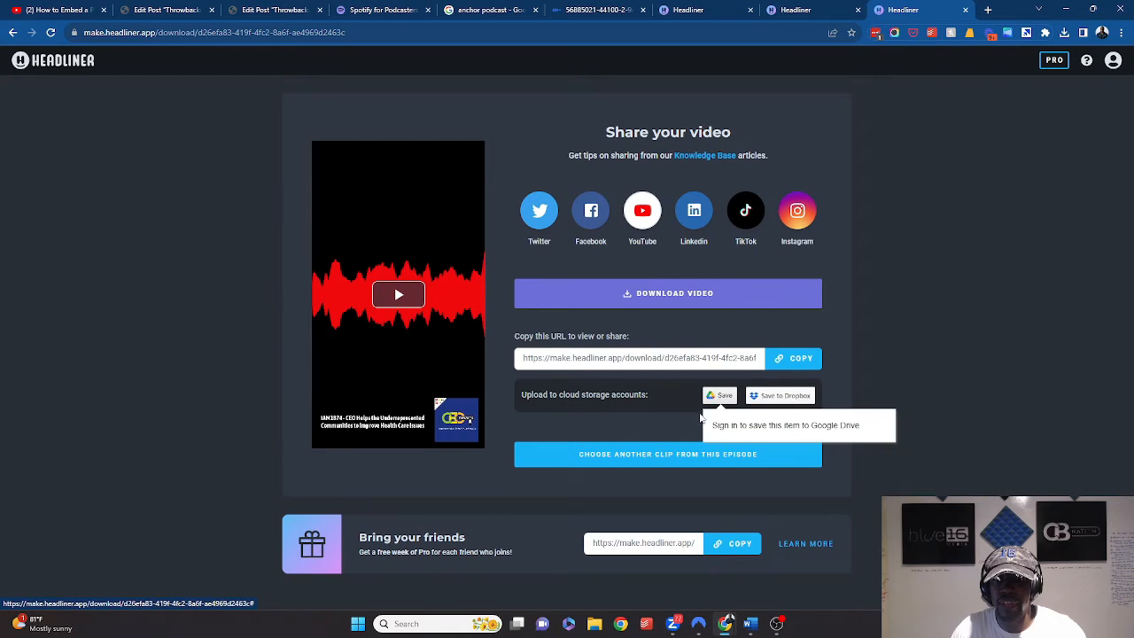
{"action": "mouse_move", "coordinate": [697, 542]}
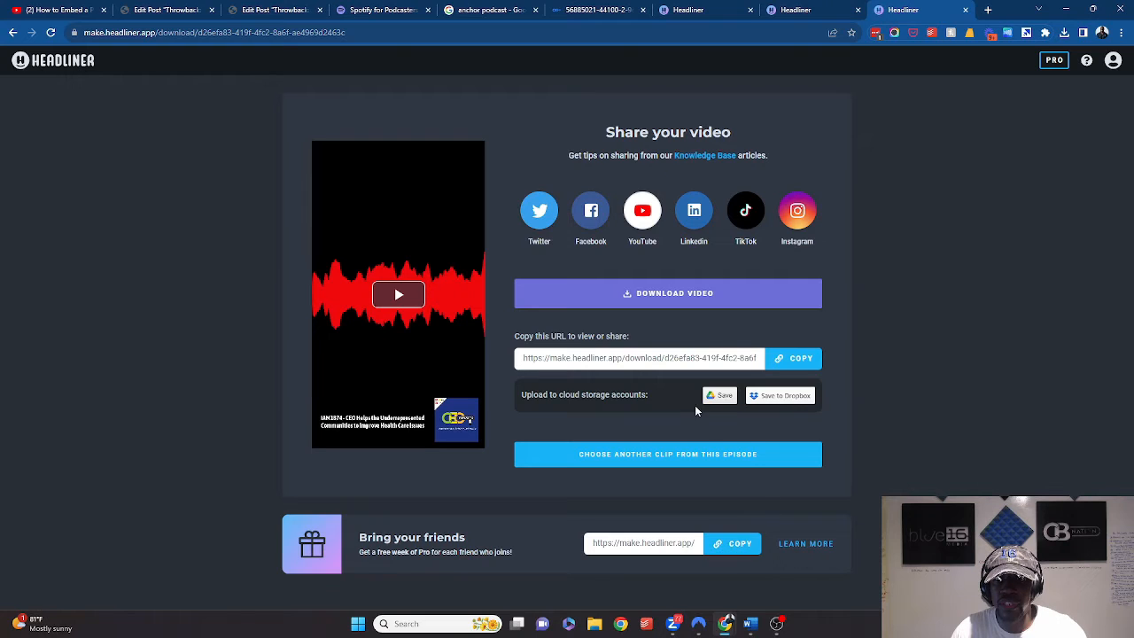
{"action": "mouse_move", "coordinate": [670, 414]}
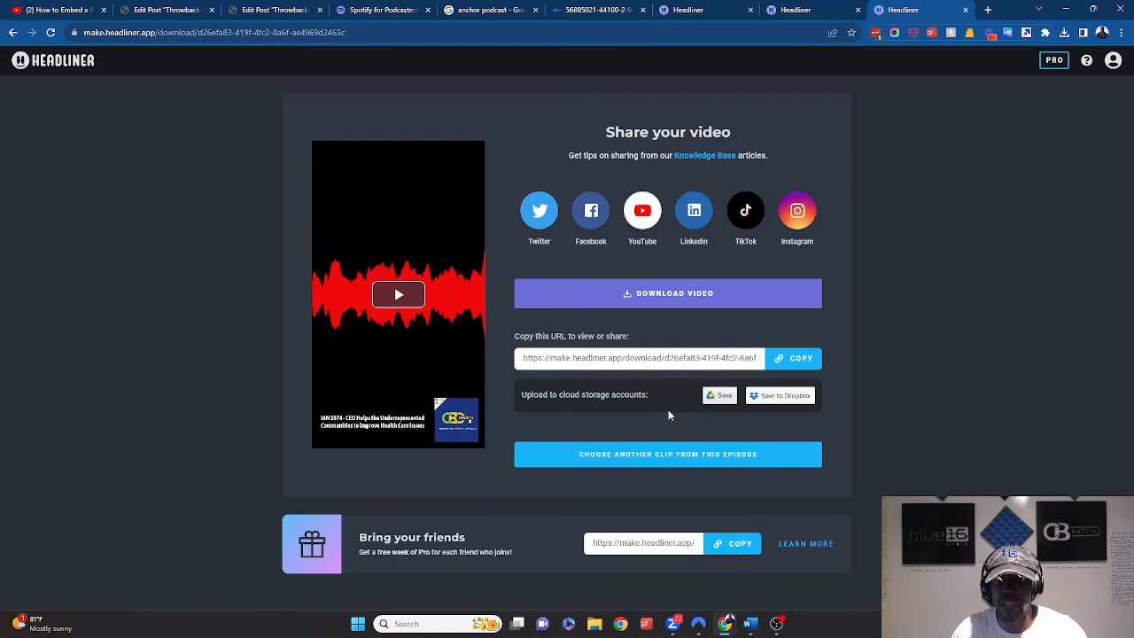
{"action": "mouse_move", "coordinate": [655, 426]}
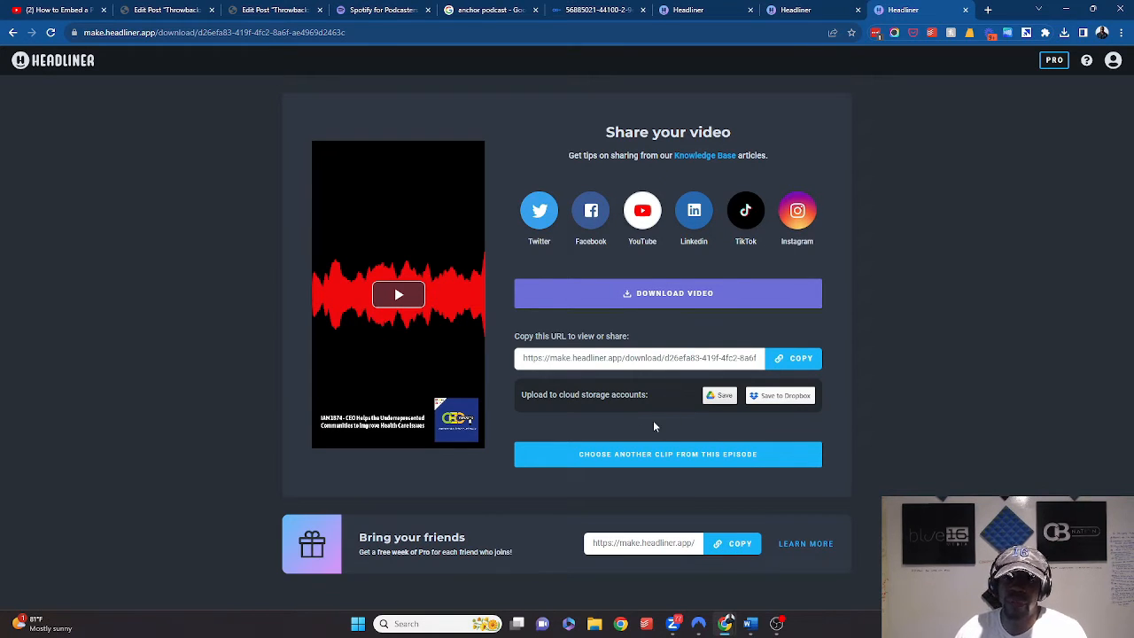
{"action": "left_click", "coordinate": [667, 293]}
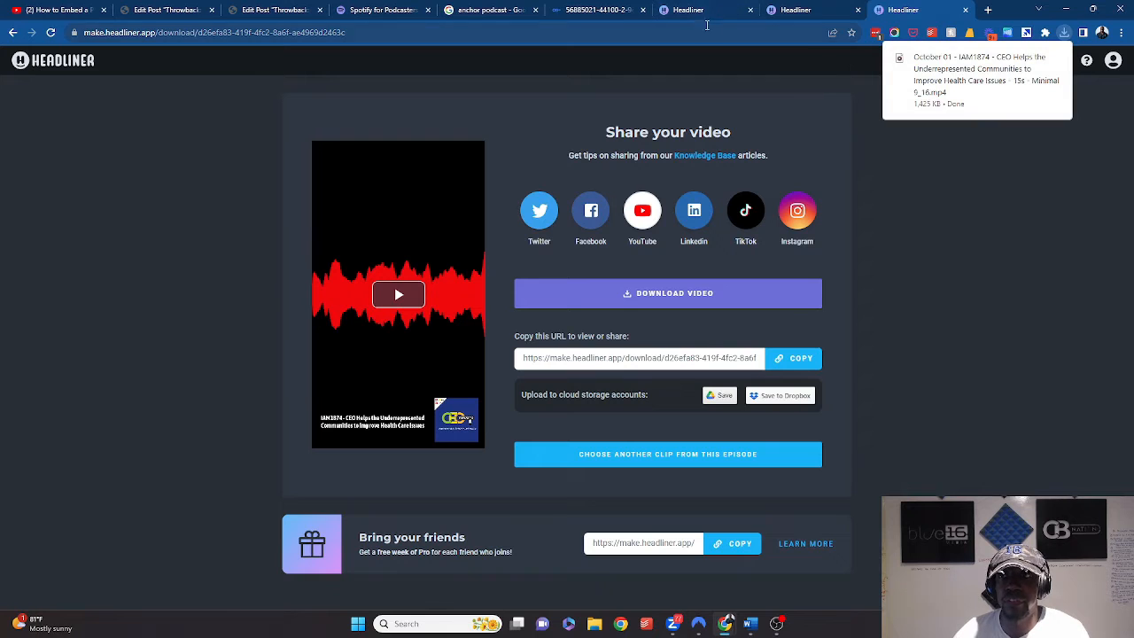
{"action": "left_click", "coordinate": [595, 10]}
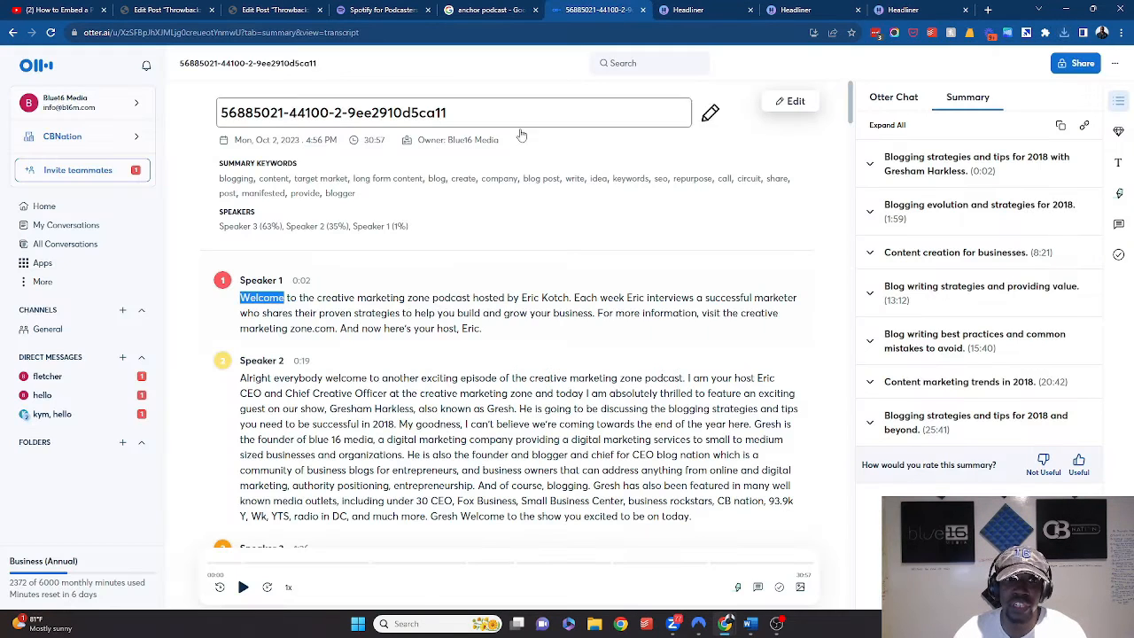
Back in the Throwback post, add an empty line between Read more and Transcript
{"action": "left_click", "coordinate": [274, 10]}
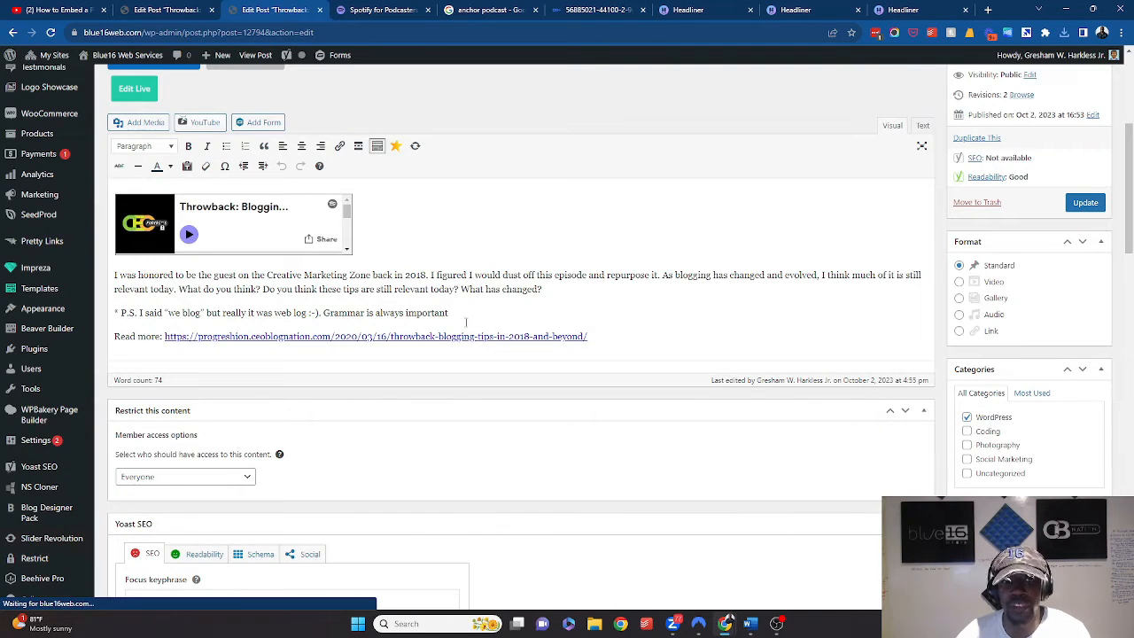
{"action": "scroll", "scroll_direction": "down", "scroll_amount": 3}
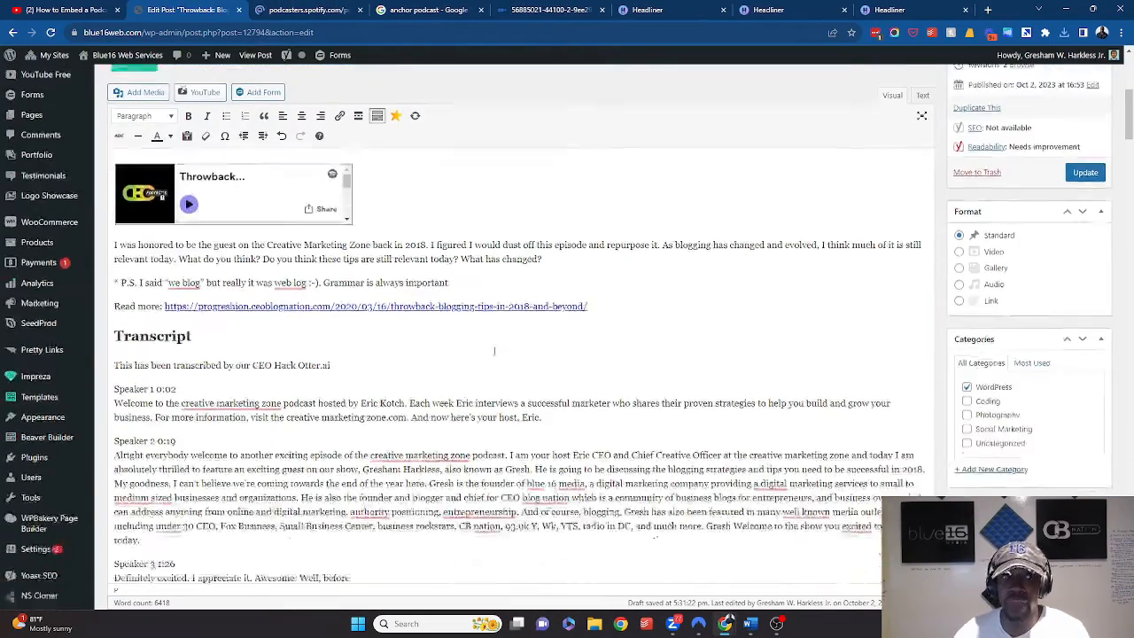
{"action": "scroll", "scroll_direction": "up", "scroll_amount": 3}
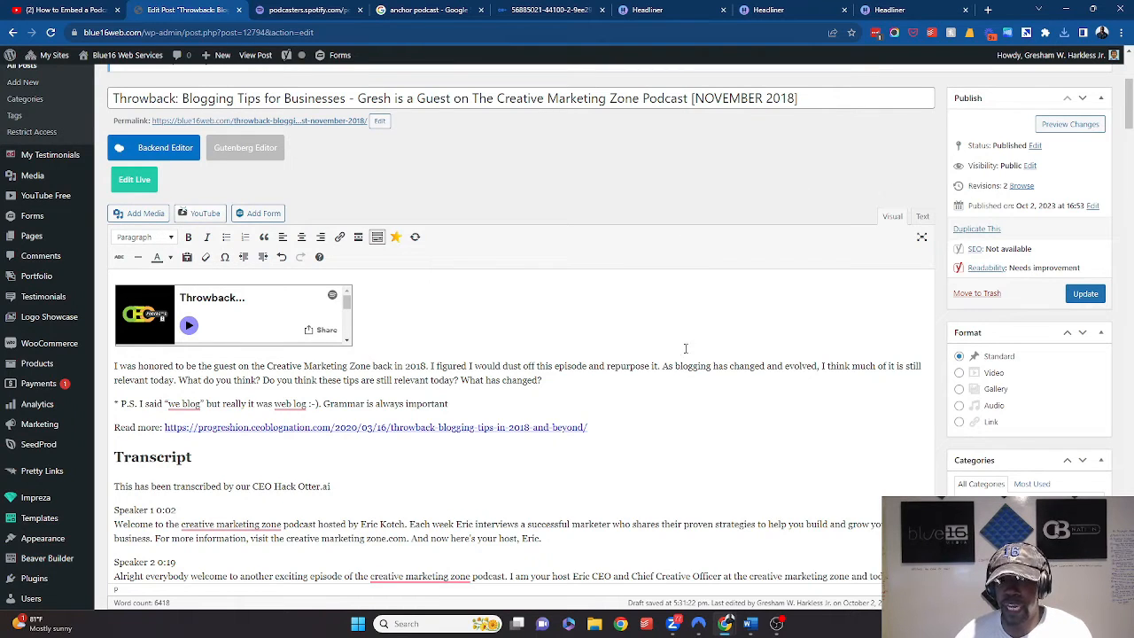
{"action": "mouse_move", "coordinate": [601, 432]}
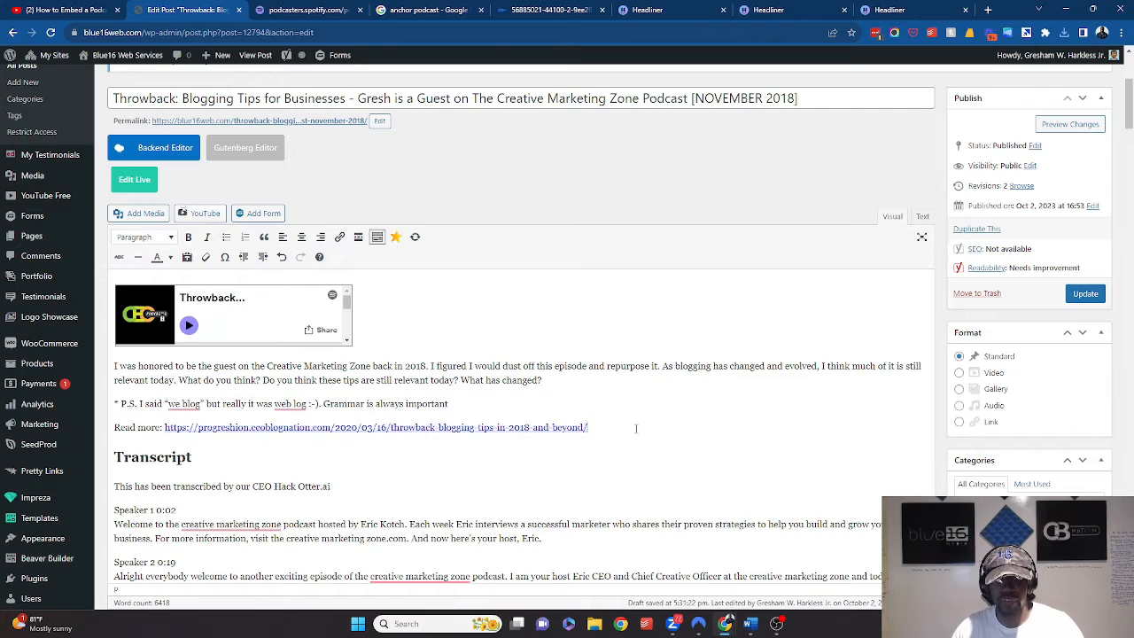
{"action": "scroll", "scroll_direction": "down", "scroll_amount": 3}
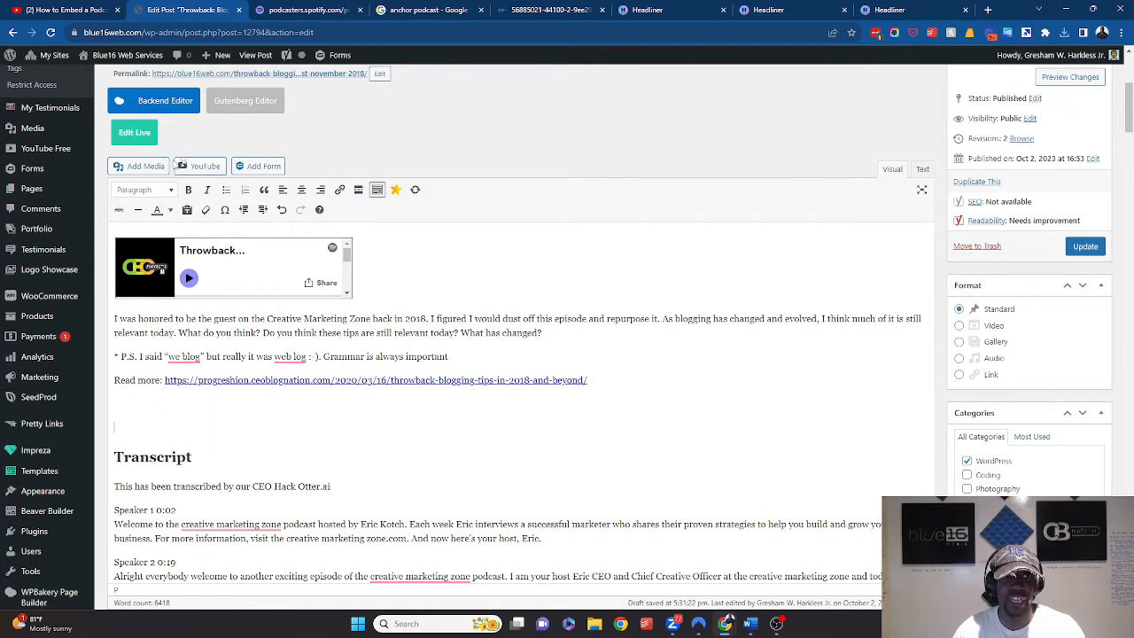
Insert the audiogram MP4 from the Media Library into the post and update it
{"action": "left_click", "coordinate": [138, 165]}
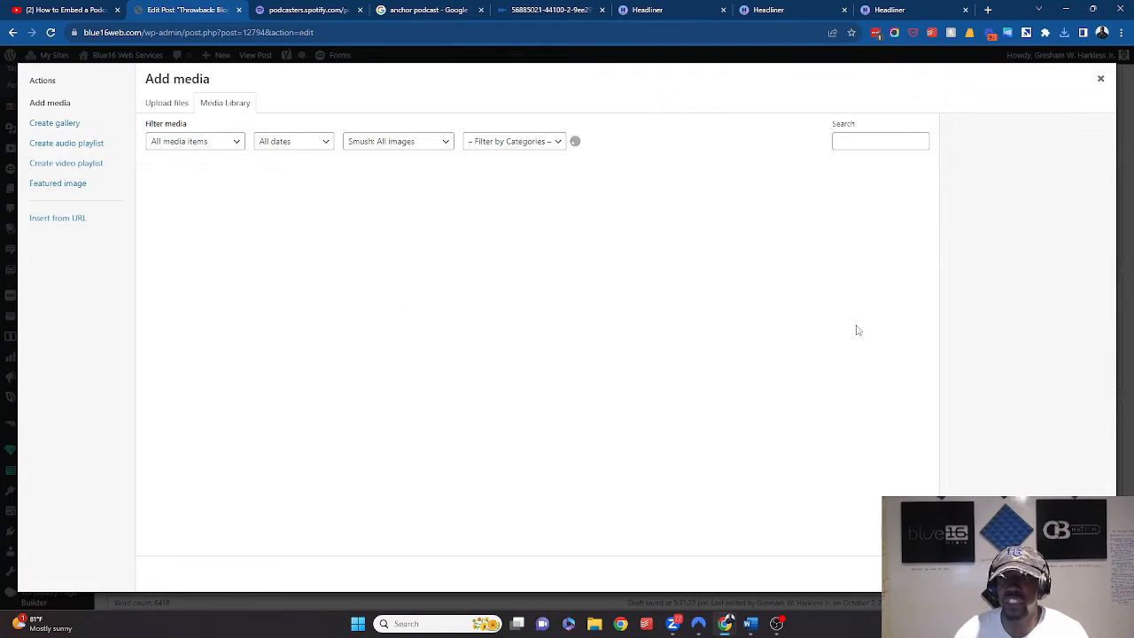
{"action": "left_click", "coordinate": [1062, 33]}
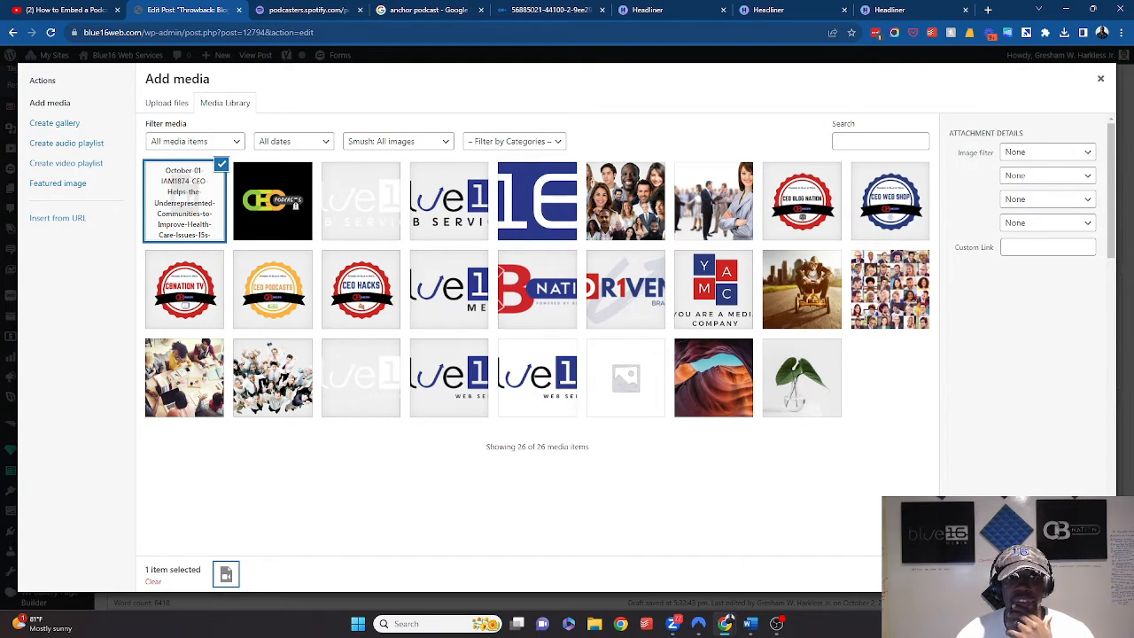
{"action": "left_click", "coordinate": [1100, 79]}
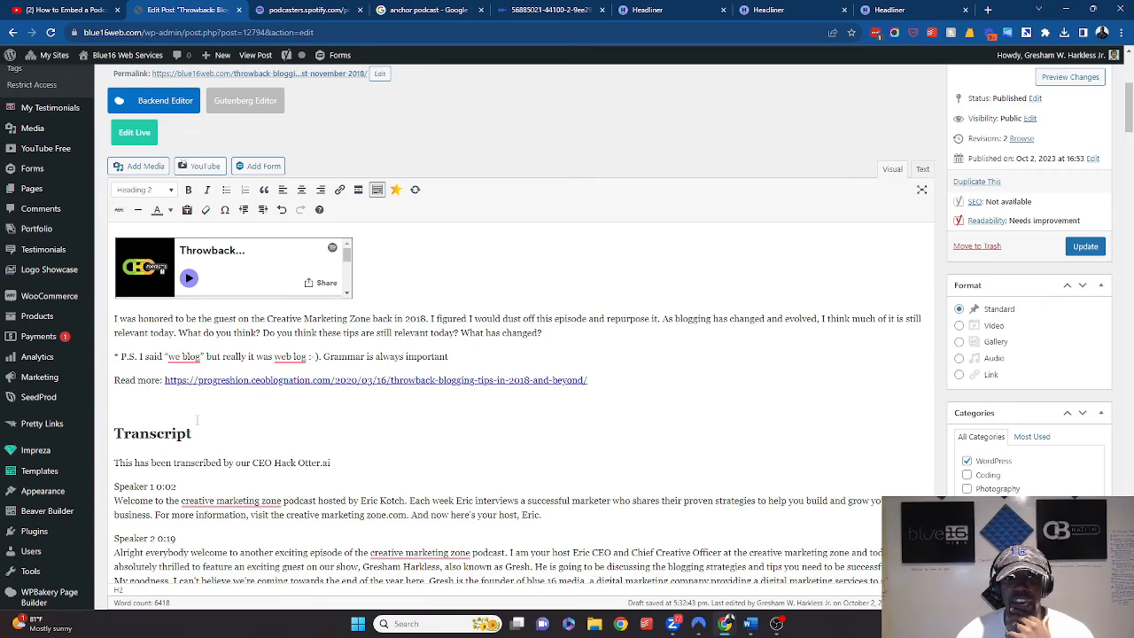
{"action": "scroll", "scroll_direction": "down", "scroll_amount": 3}
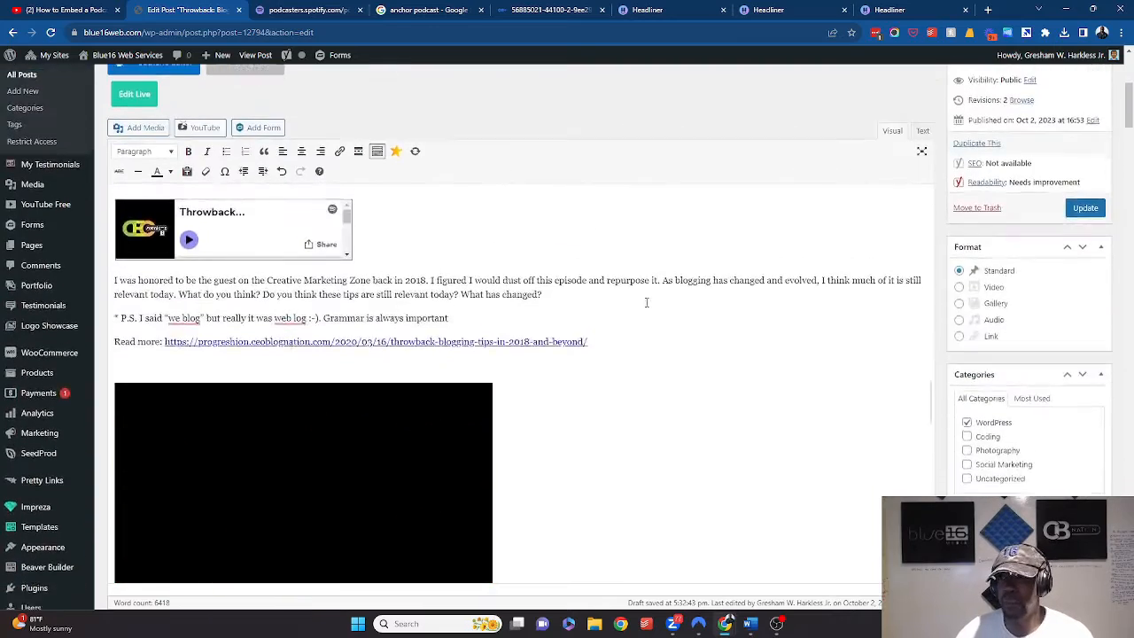
{"action": "left_click", "coordinate": [1084, 207]}
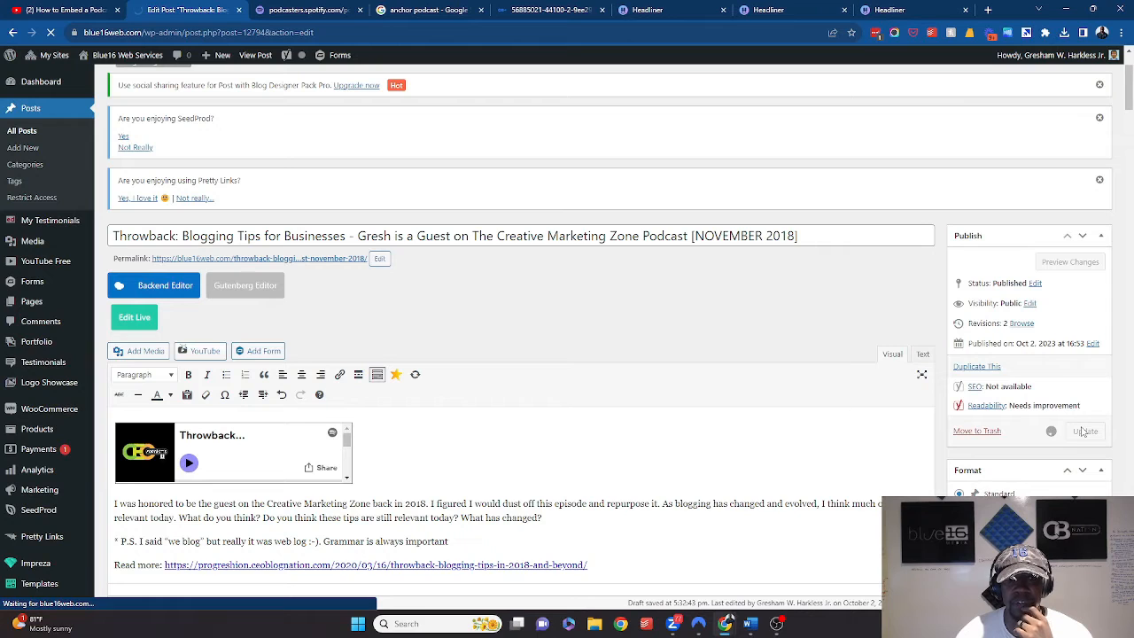
Open the live Throwback post in a new tab via the View post link
{"action": "left_click", "coordinate": [1085, 430]}
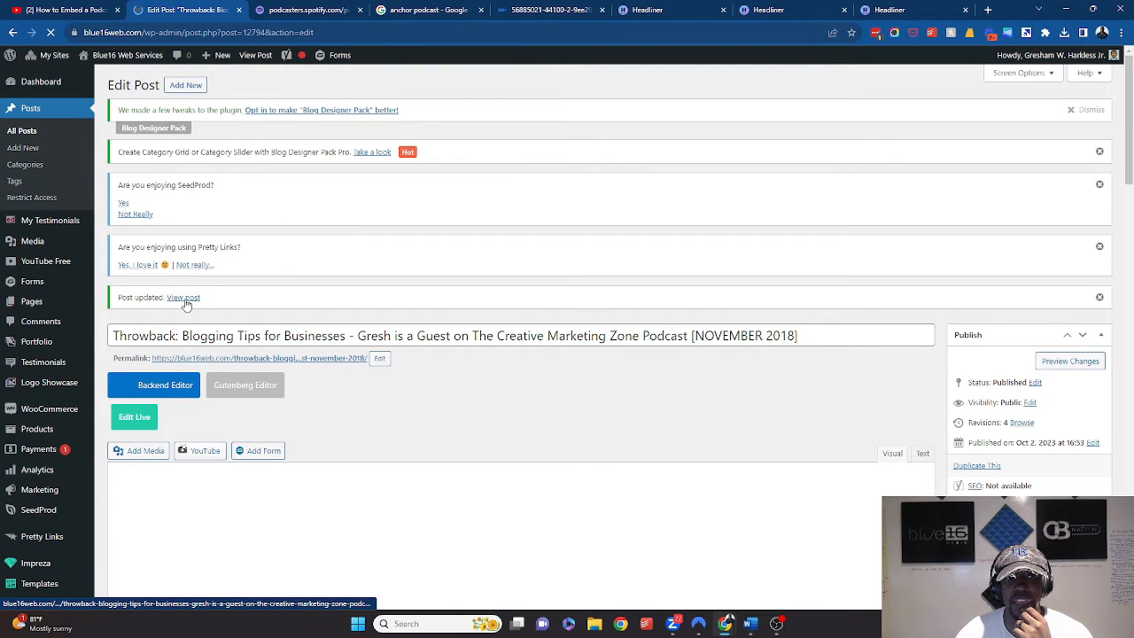
{"action": "right_click", "coordinate": [183, 297]}
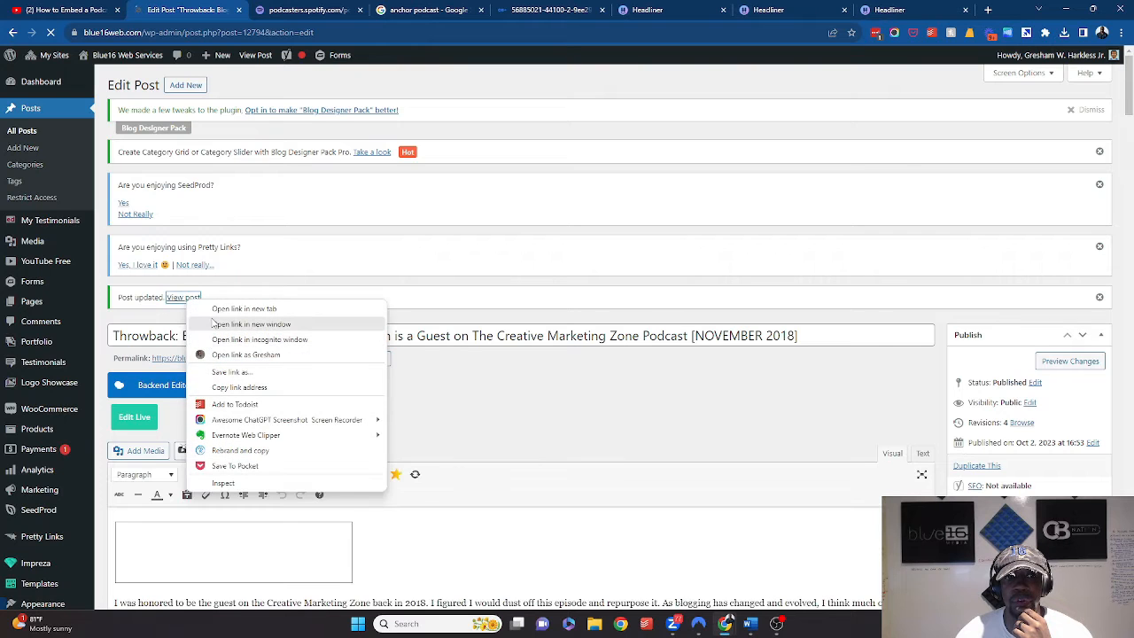
{"action": "left_click", "coordinate": [251, 323]}
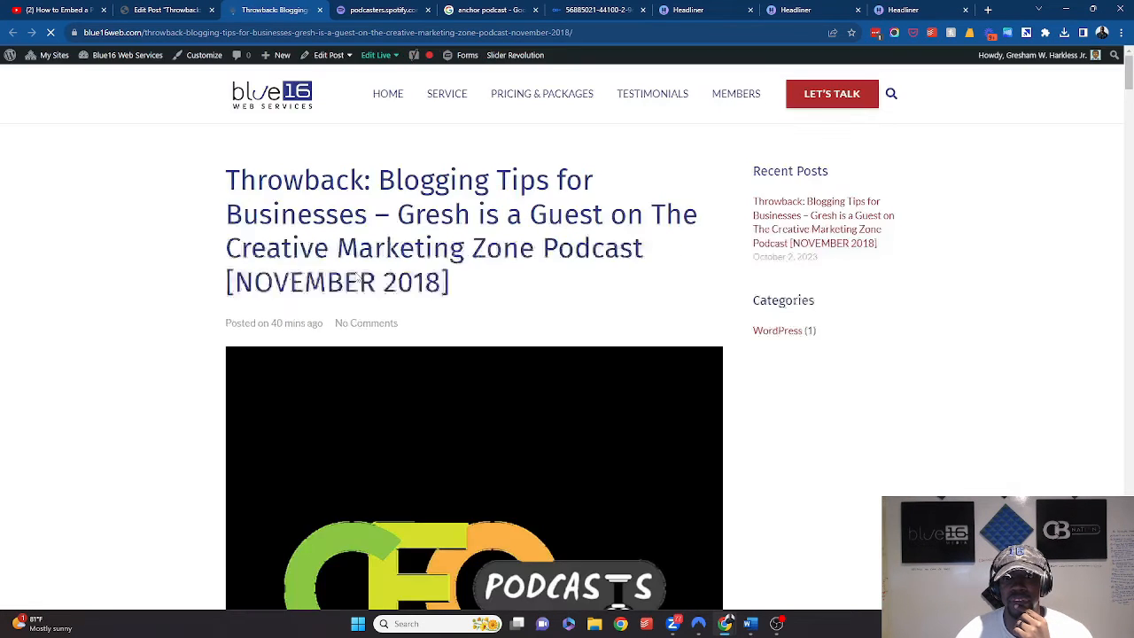
{"action": "scroll", "scroll_direction": "down", "scroll_amount": 3}
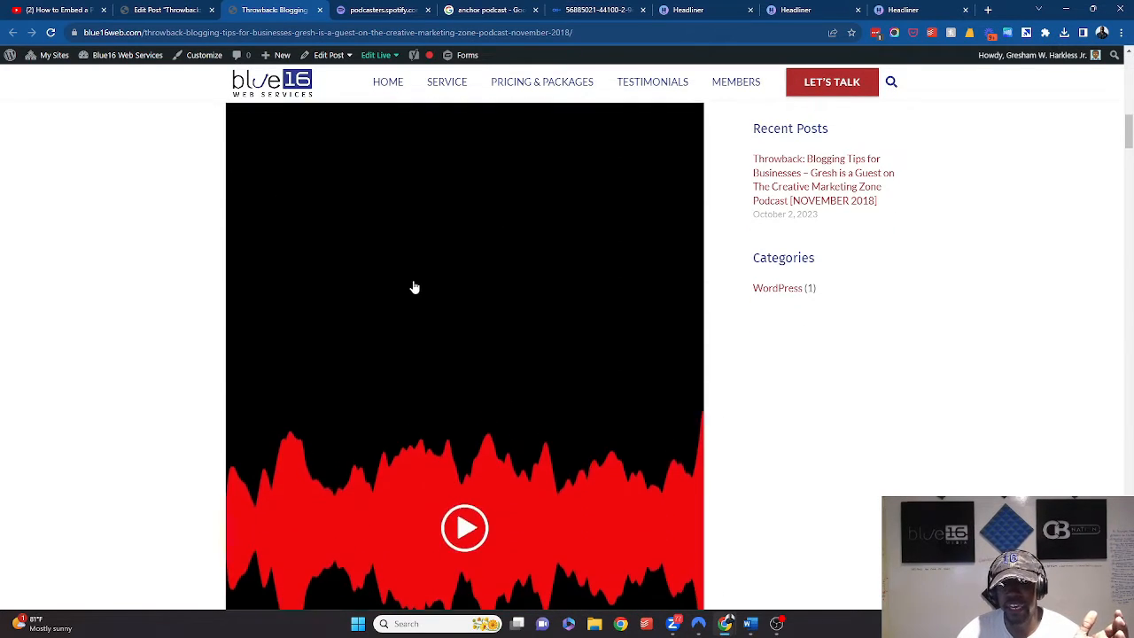
{"action": "left_click", "coordinate": [465, 528]}
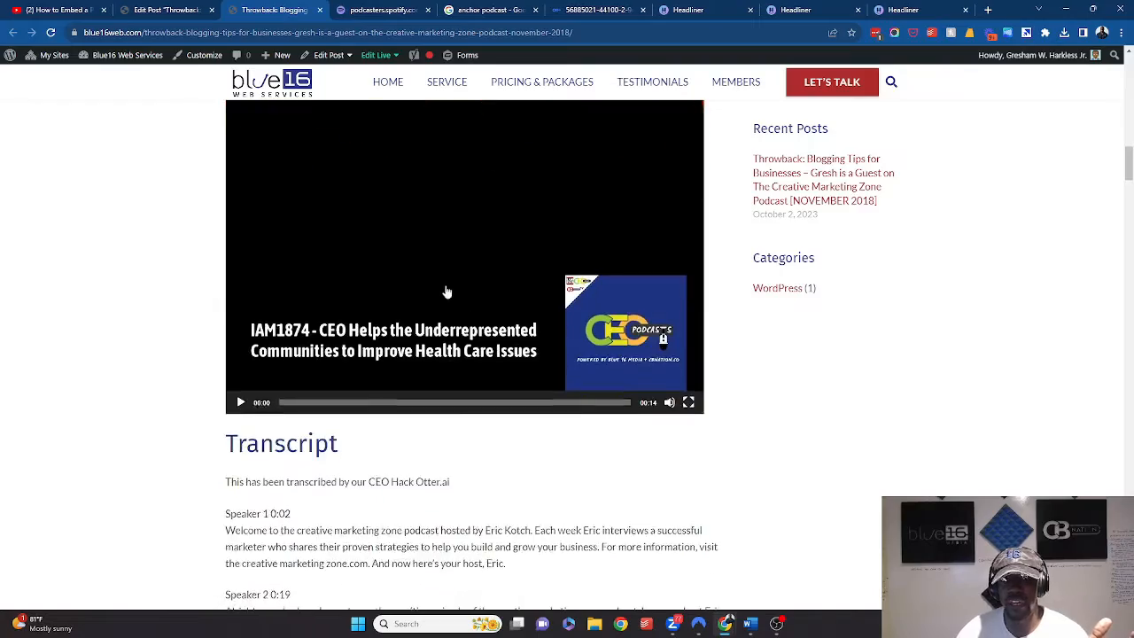
{"action": "scroll", "scroll_direction": "down", "scroll_amount": 3}
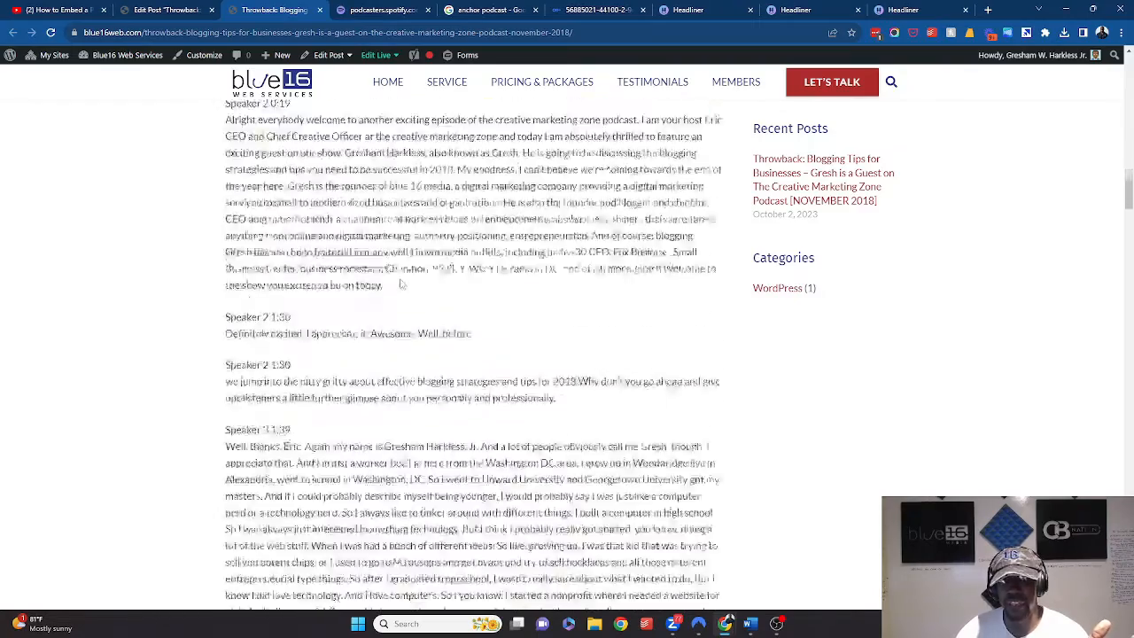
{"action": "scroll", "scroll_direction": "down", "scroll_amount": 3}
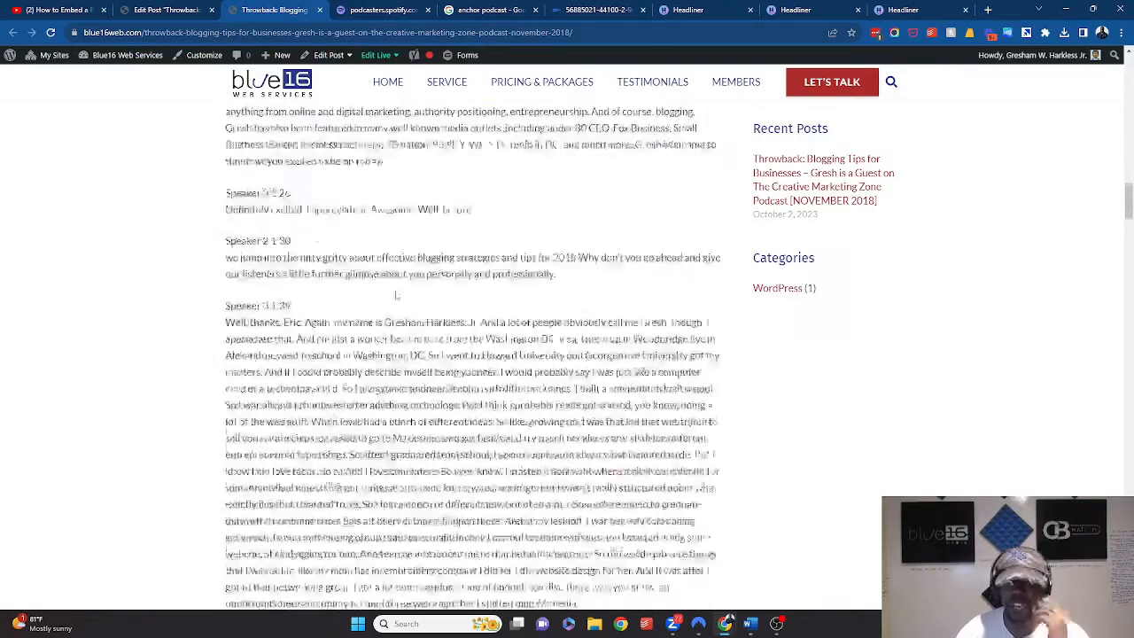
{"action": "scroll", "scroll_direction": "down", "scroll_amount": 3}
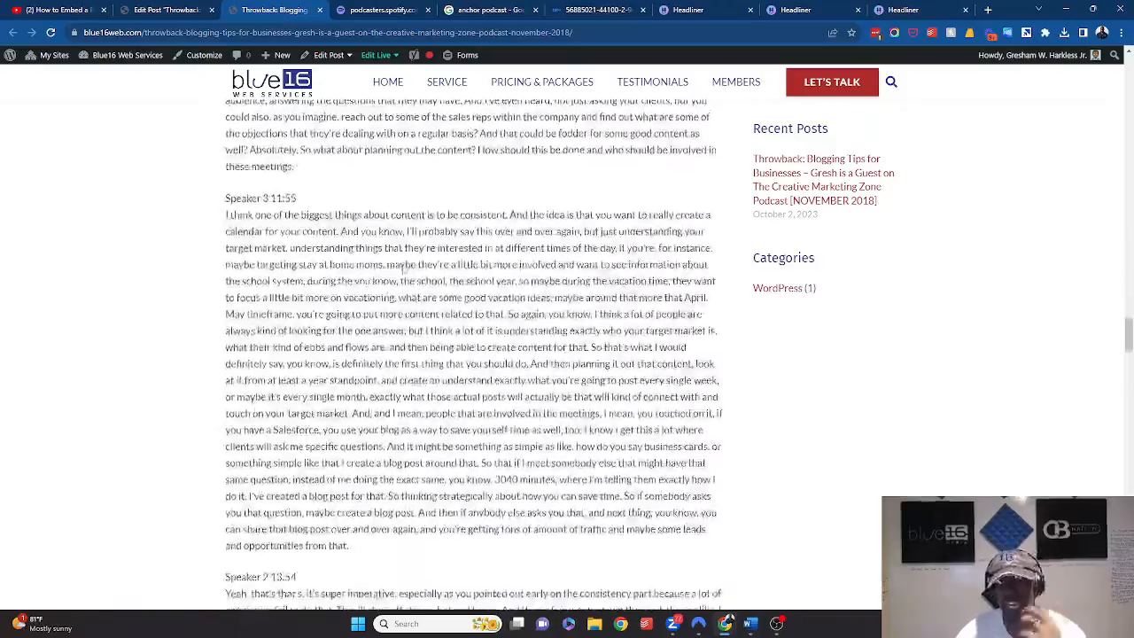
{"action": "scroll", "scroll_direction": "down", "scroll_amount": 3}
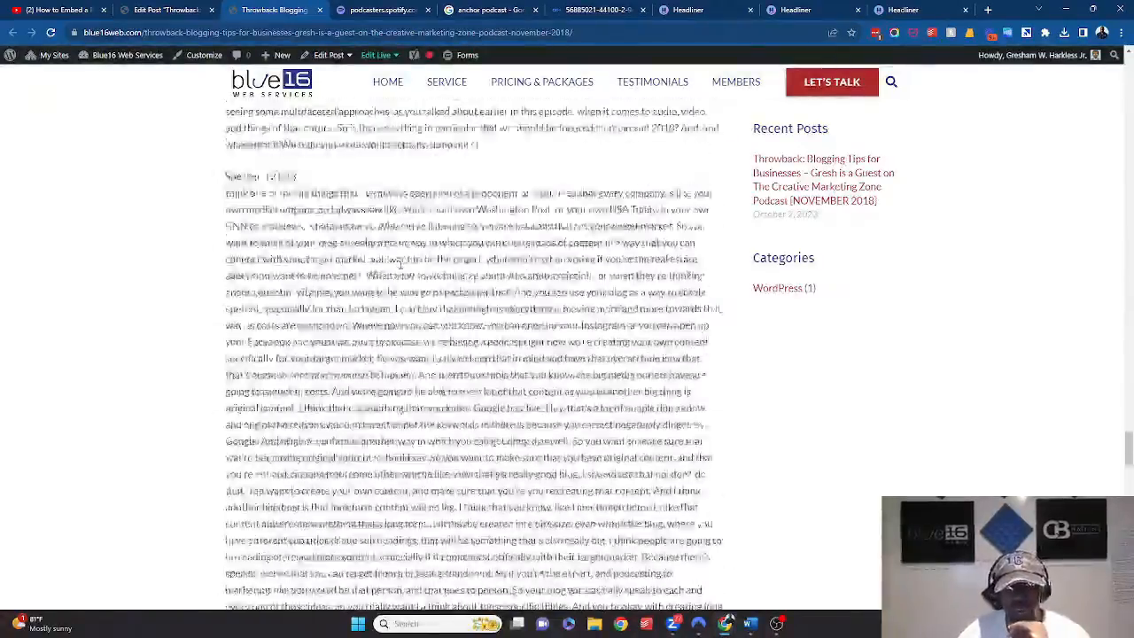